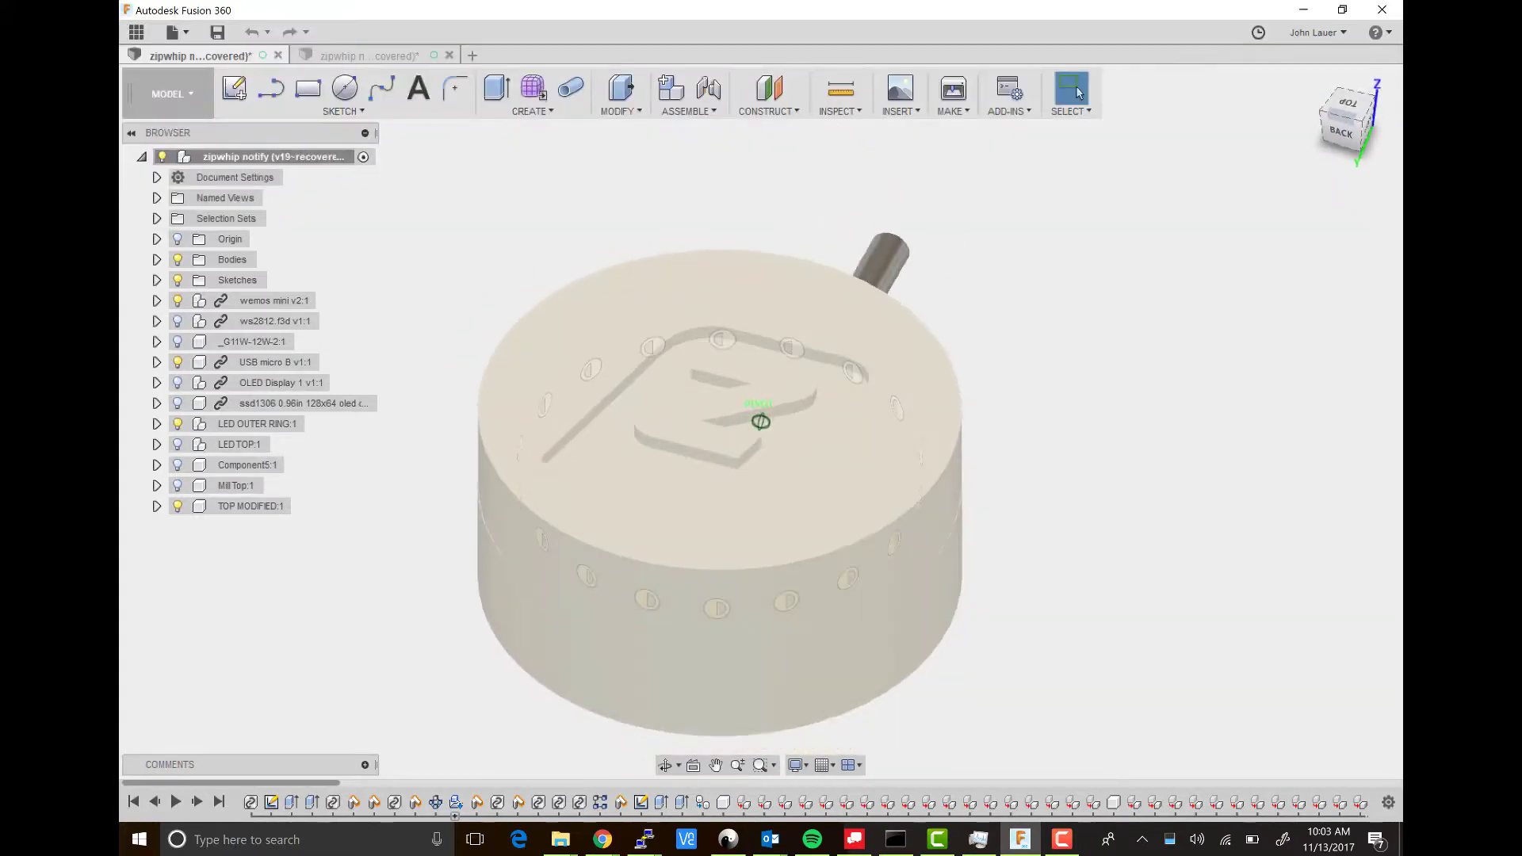
Step: Explode the notifier's 3D gallery model and isolate LED OUTER RING:1 in the Model browser
left_click(250, 506)
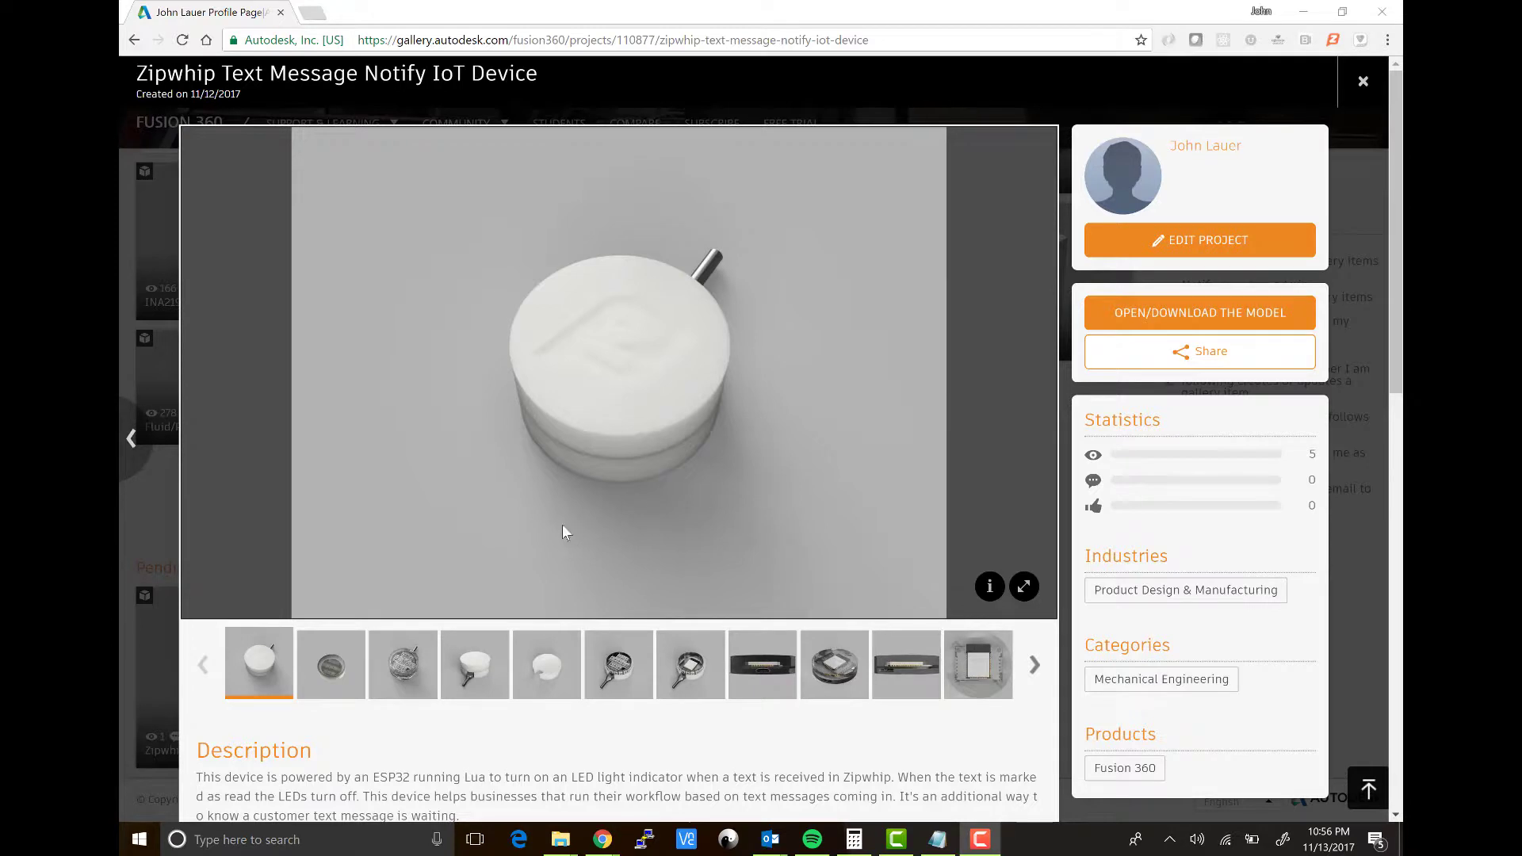
mouse_move(714, 280)
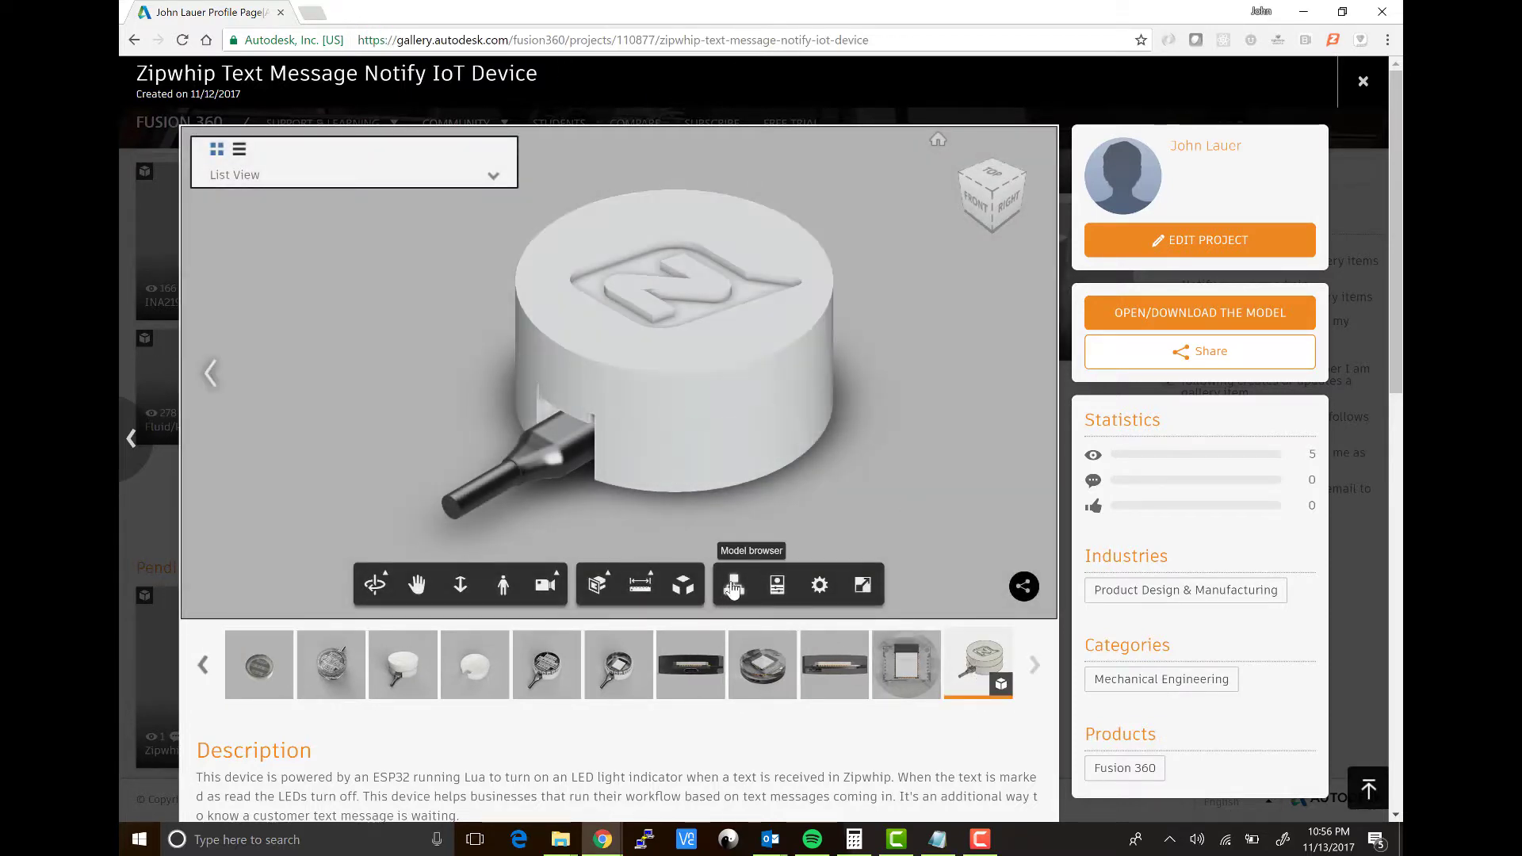
left_click(733, 584)
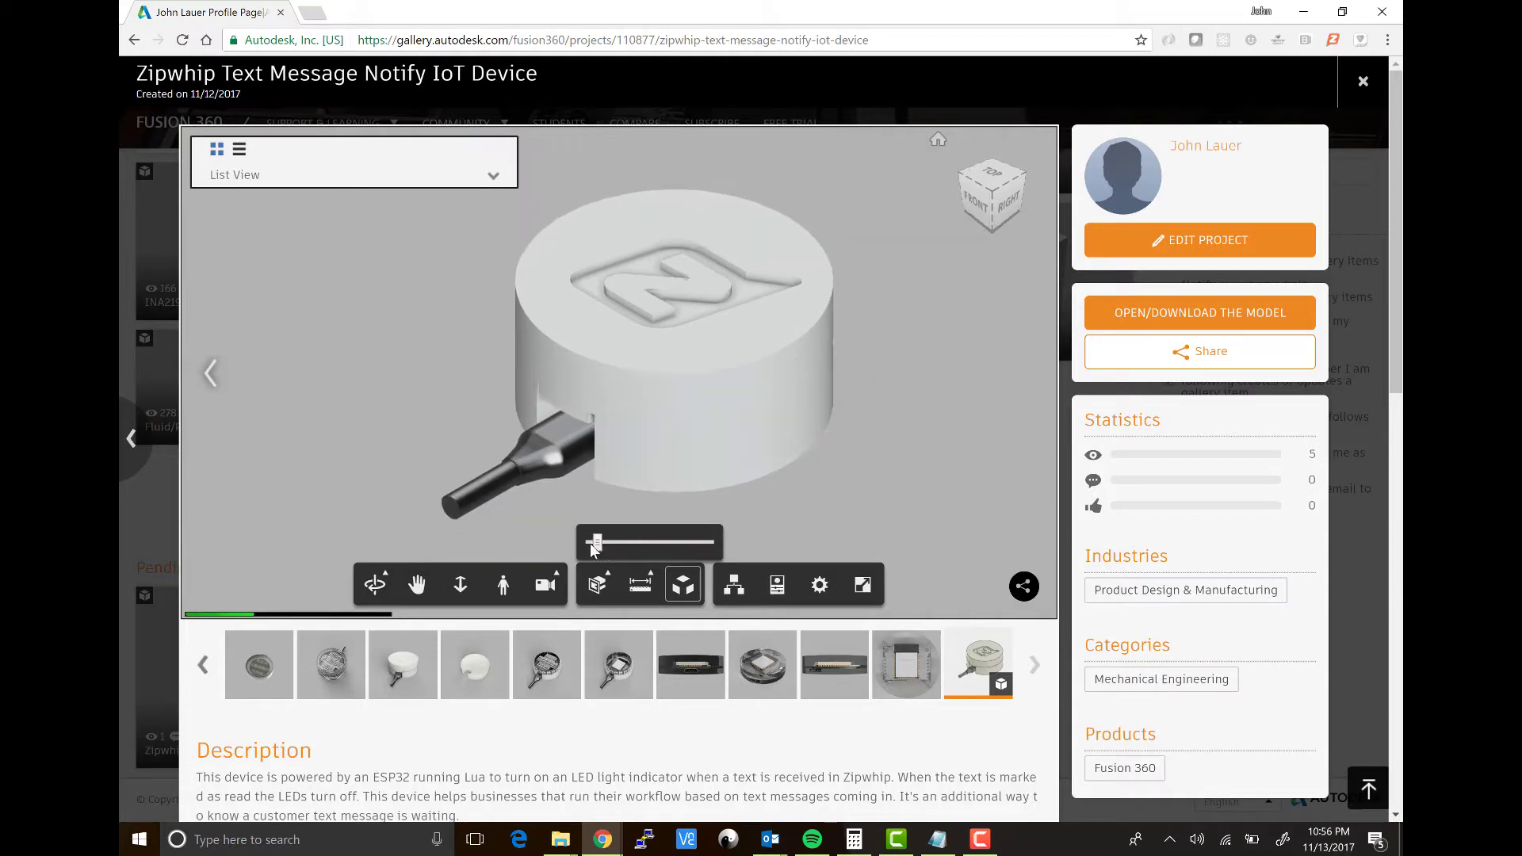
left_click(732, 584)
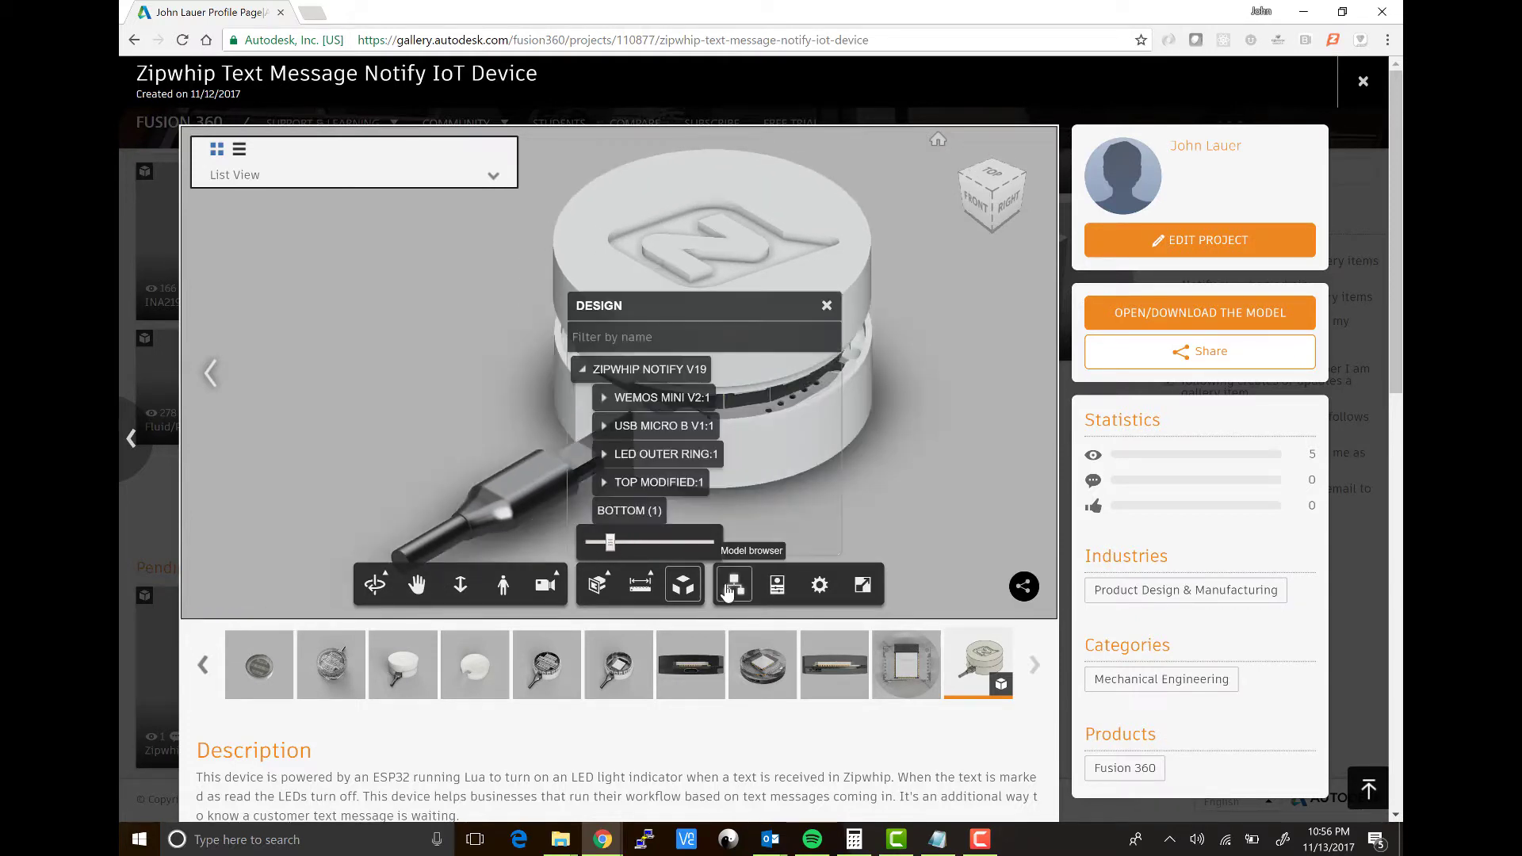
left_click(661, 398)
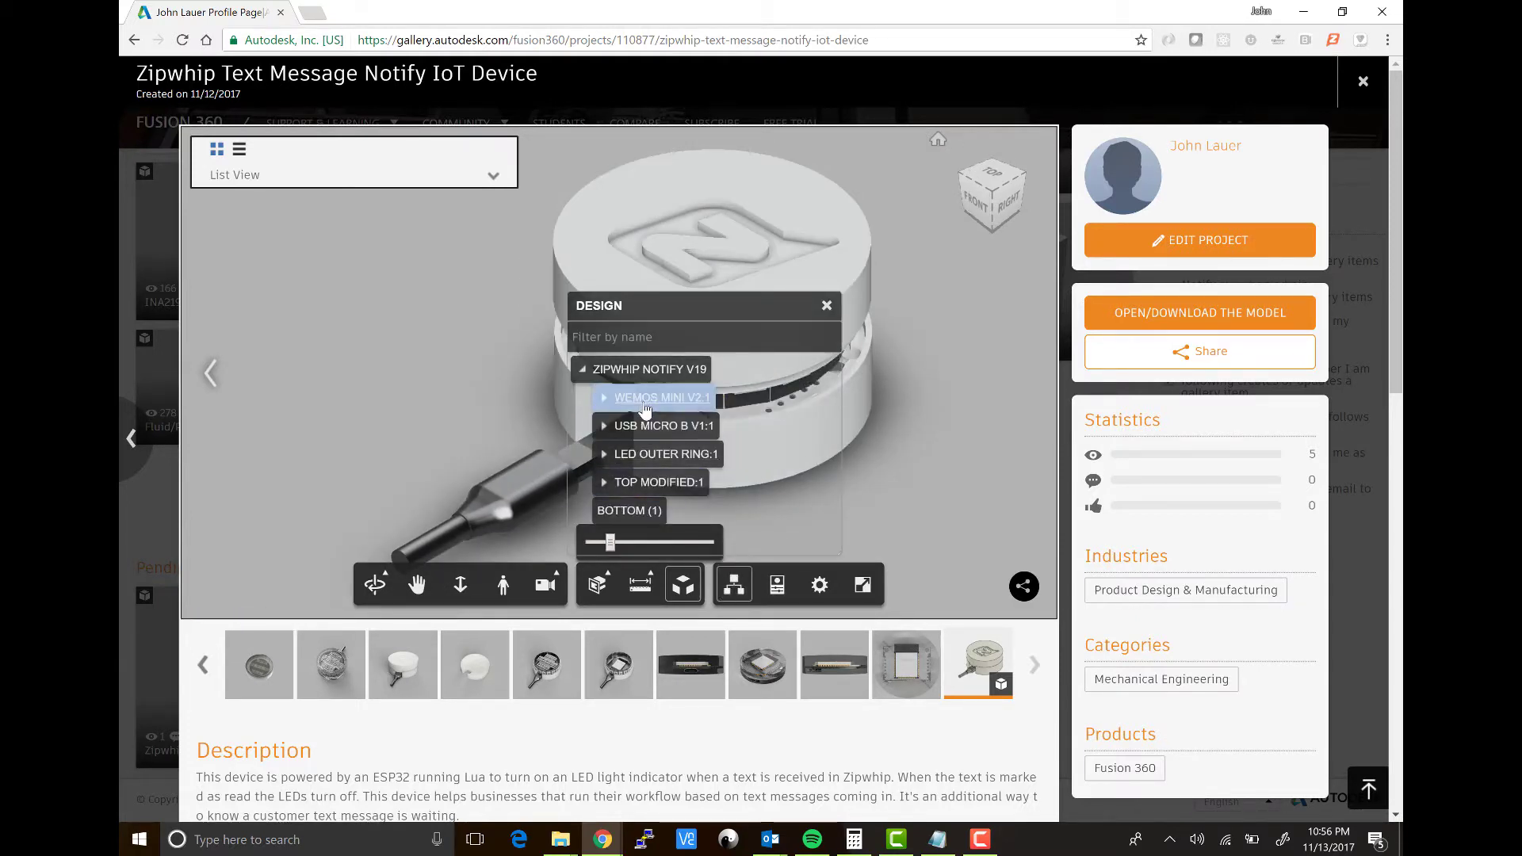
left_click(665, 453)
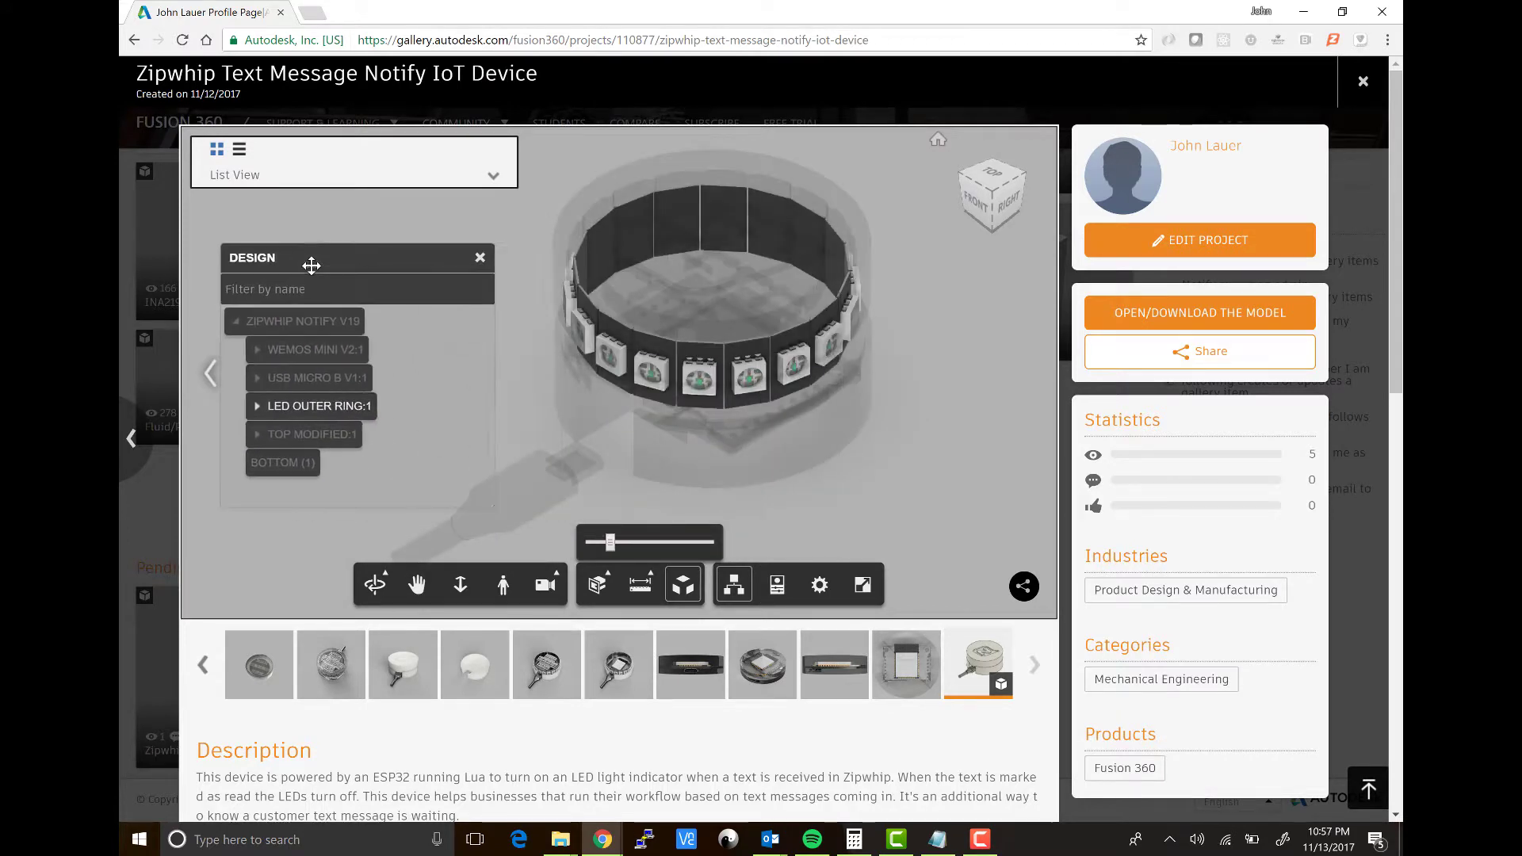
left_click(312, 434)
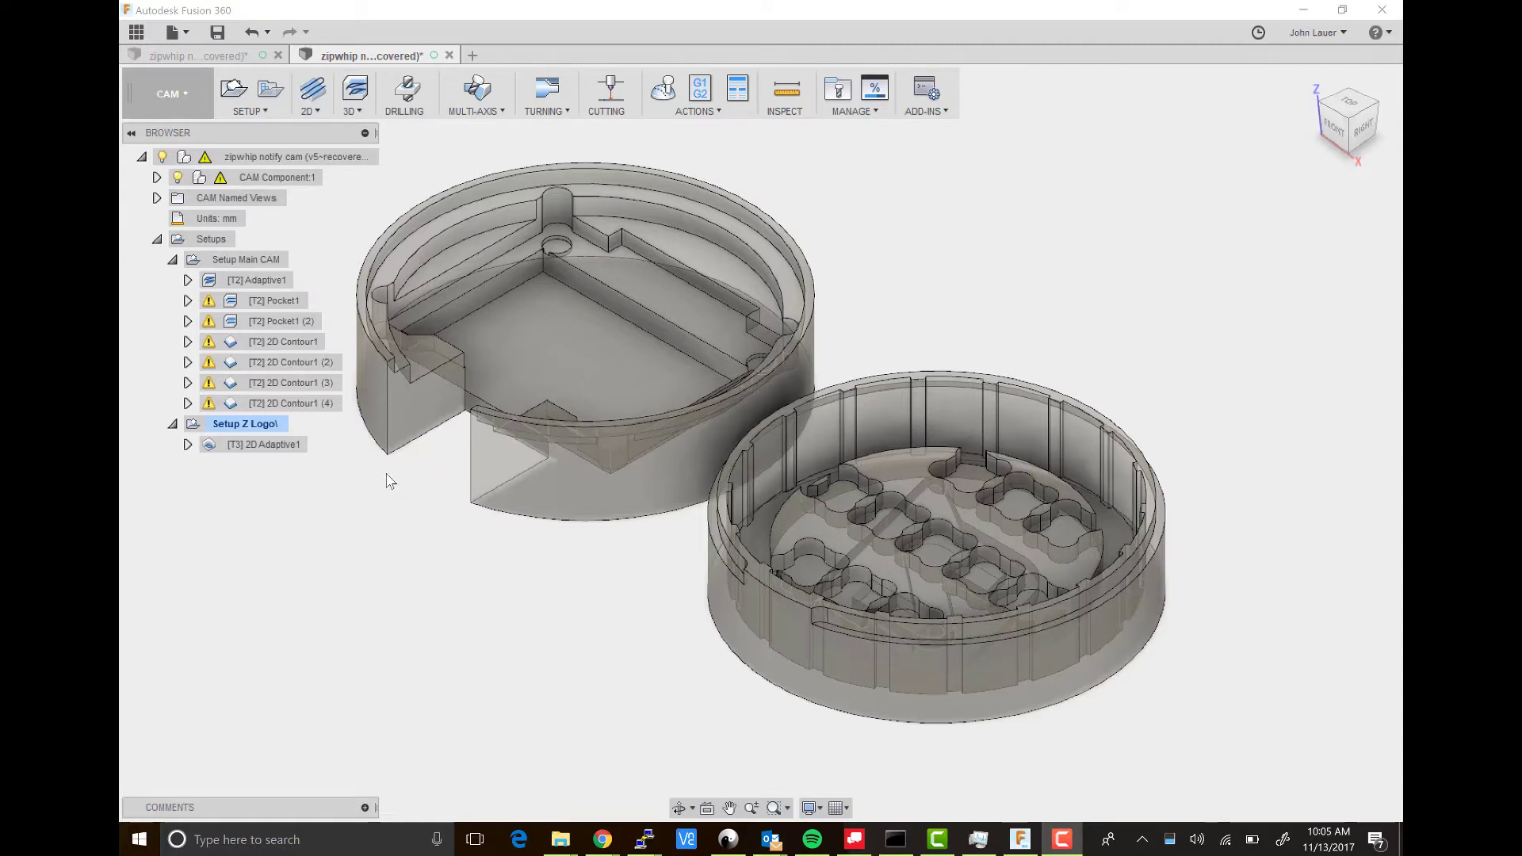
Step: Display the Adaptive1, Pocket1 (2) and 2D Contour1 through 2D Contour1 (4) toolpaths
left_click(270, 280)
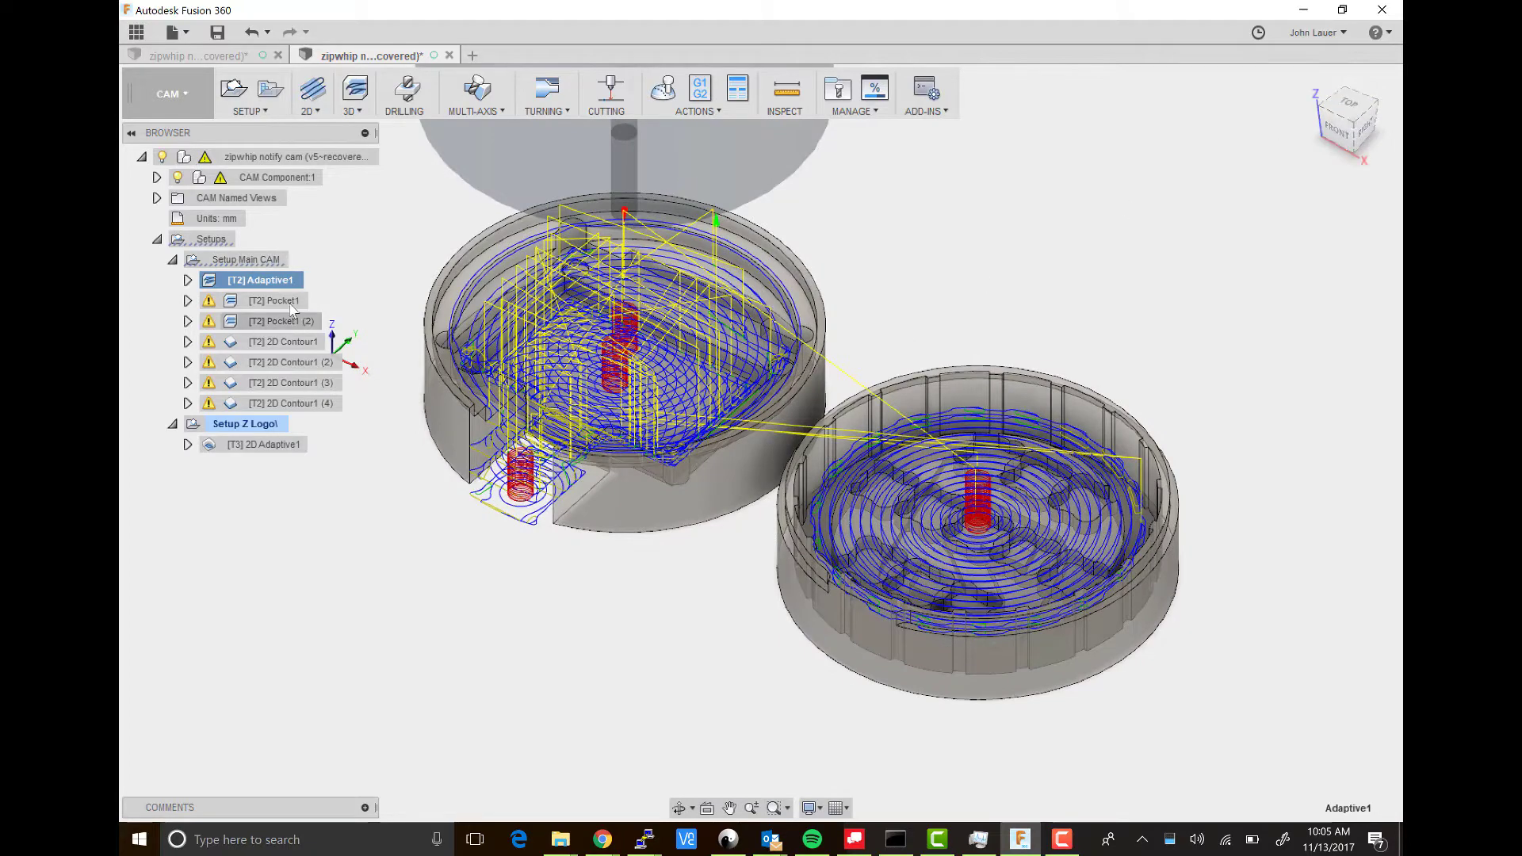
left_click(276, 300)
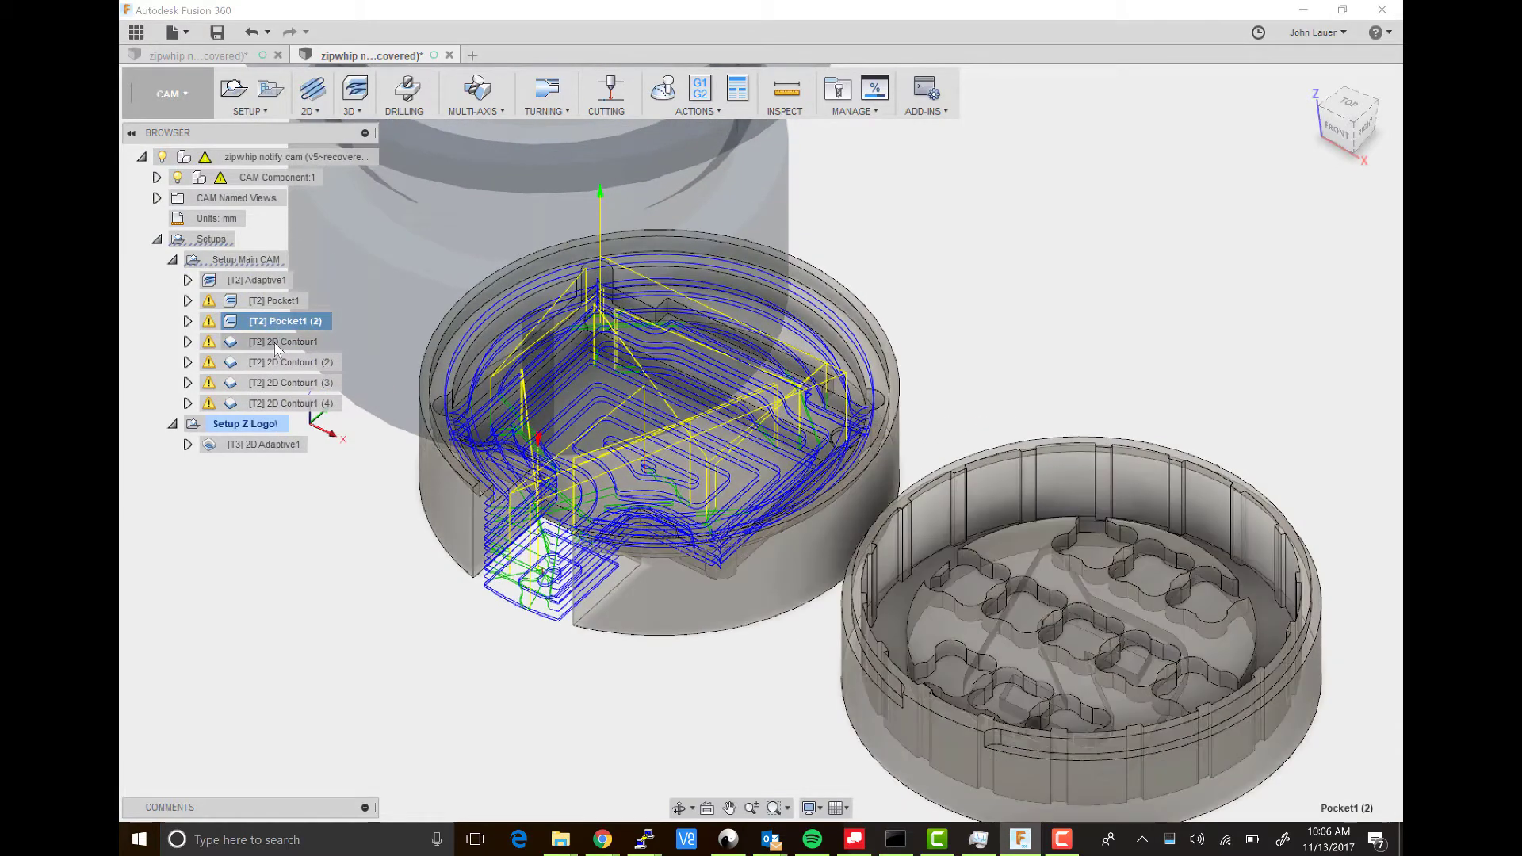
left_click(284, 341)
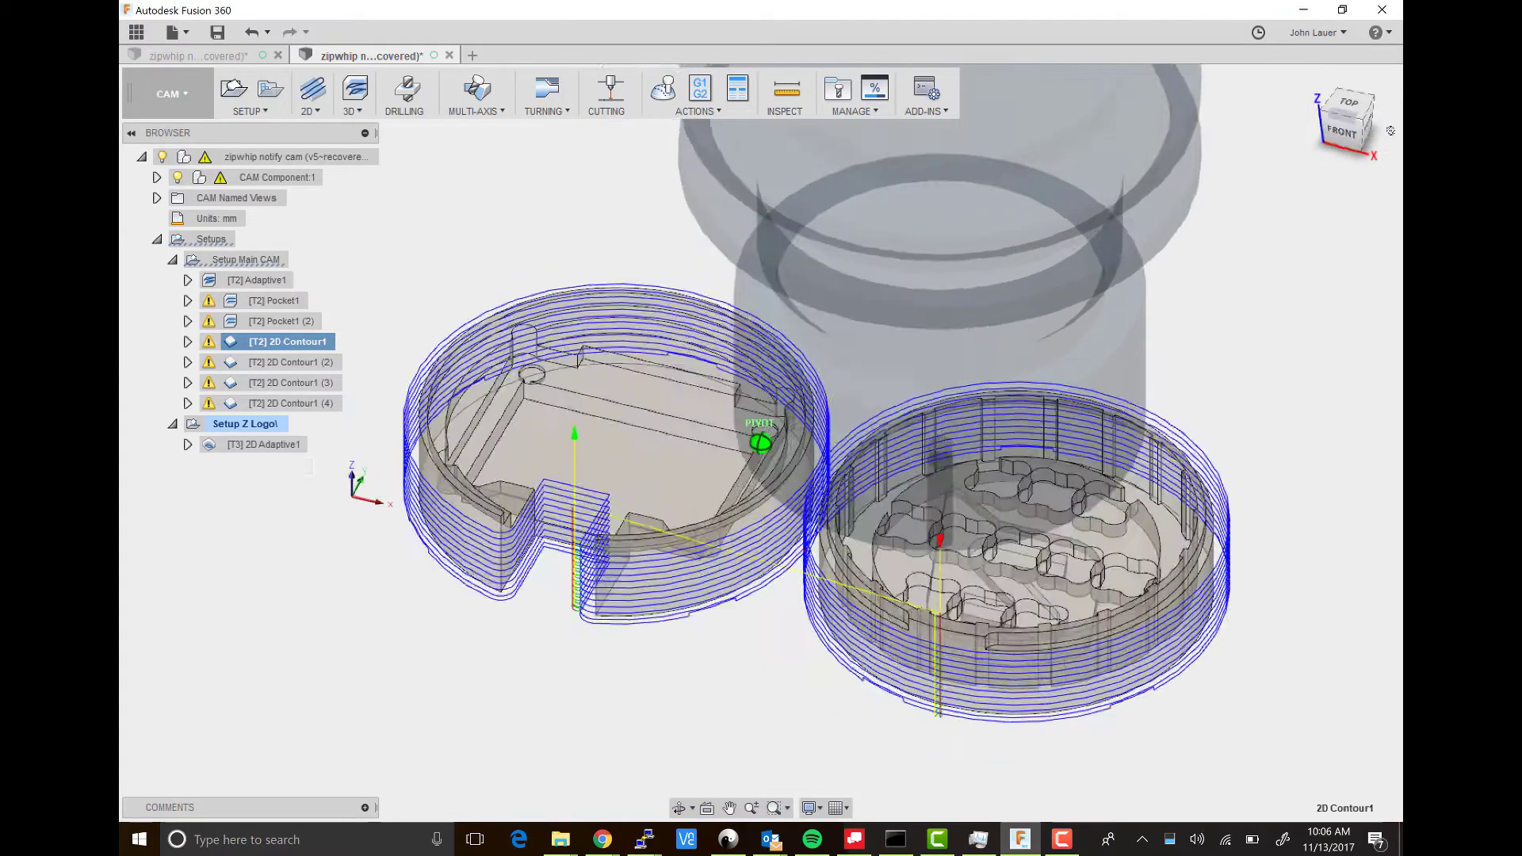
left_click(1348, 116)
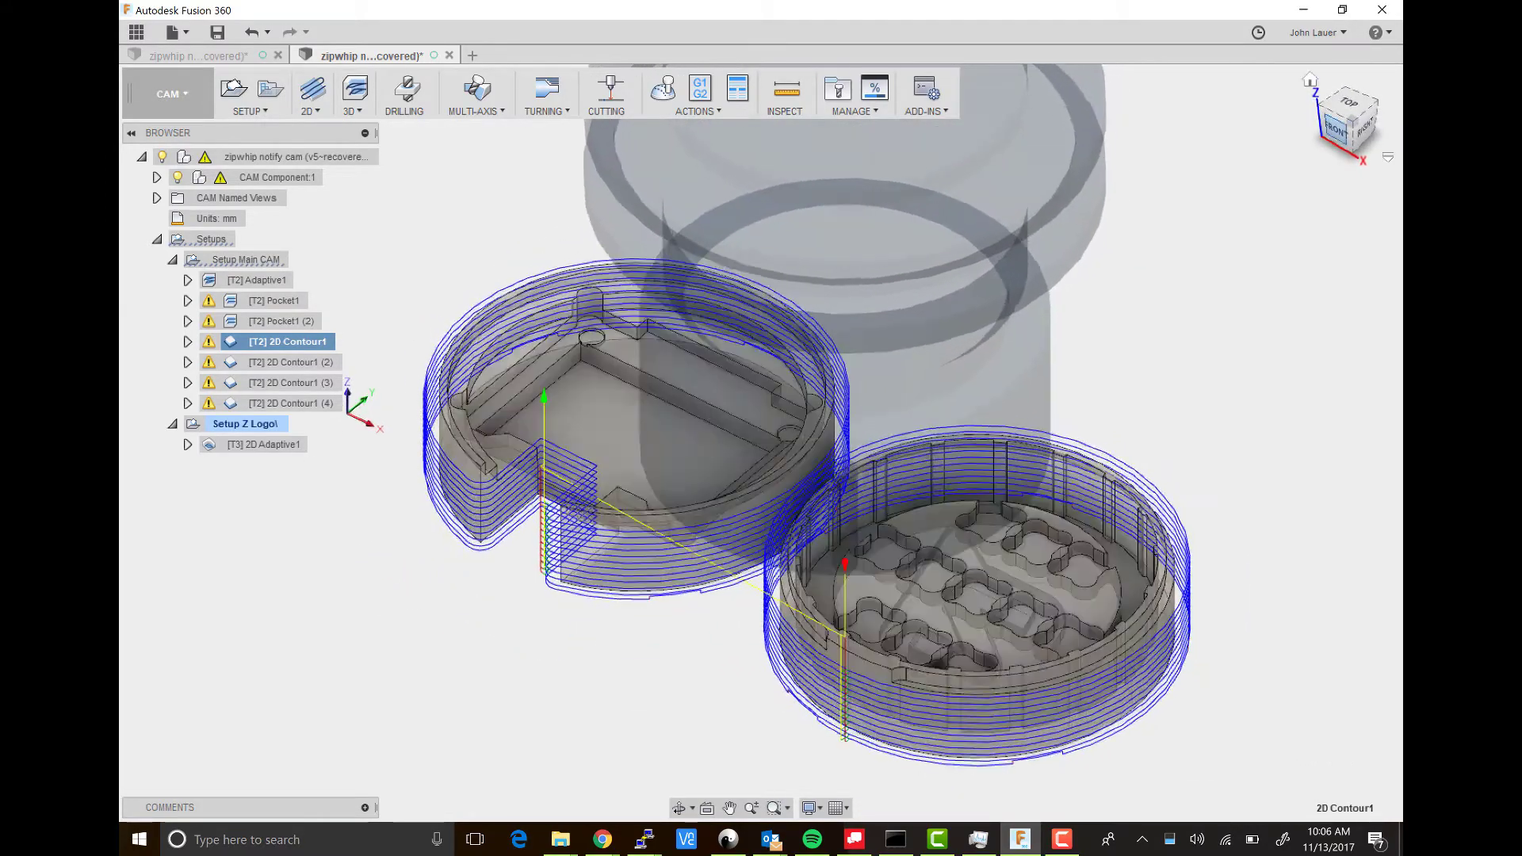
left_click(295, 362)
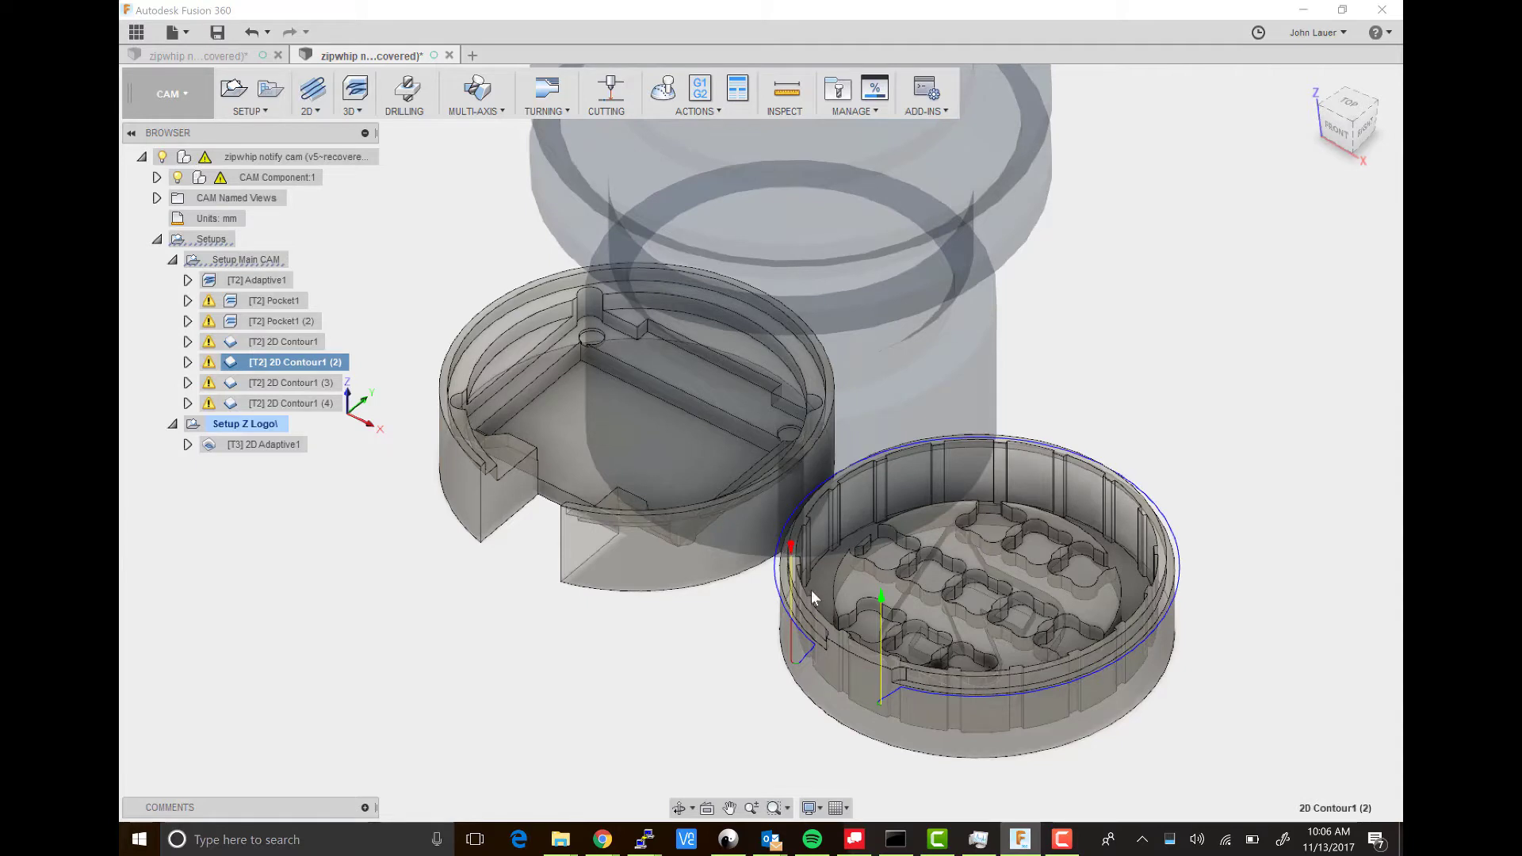
mouse_move(1163, 556)
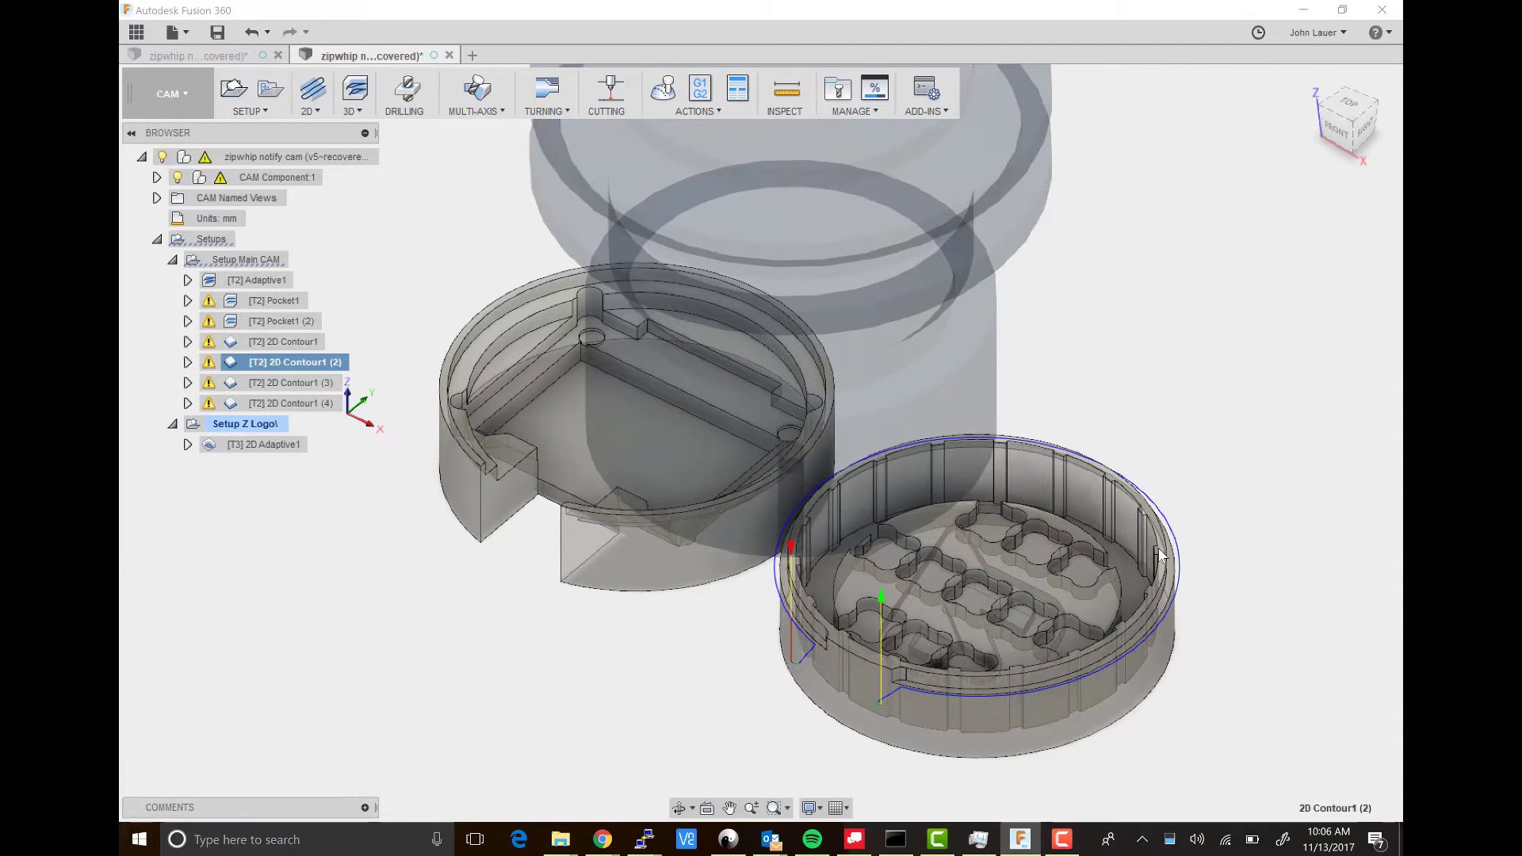
mouse_move(529, 509)
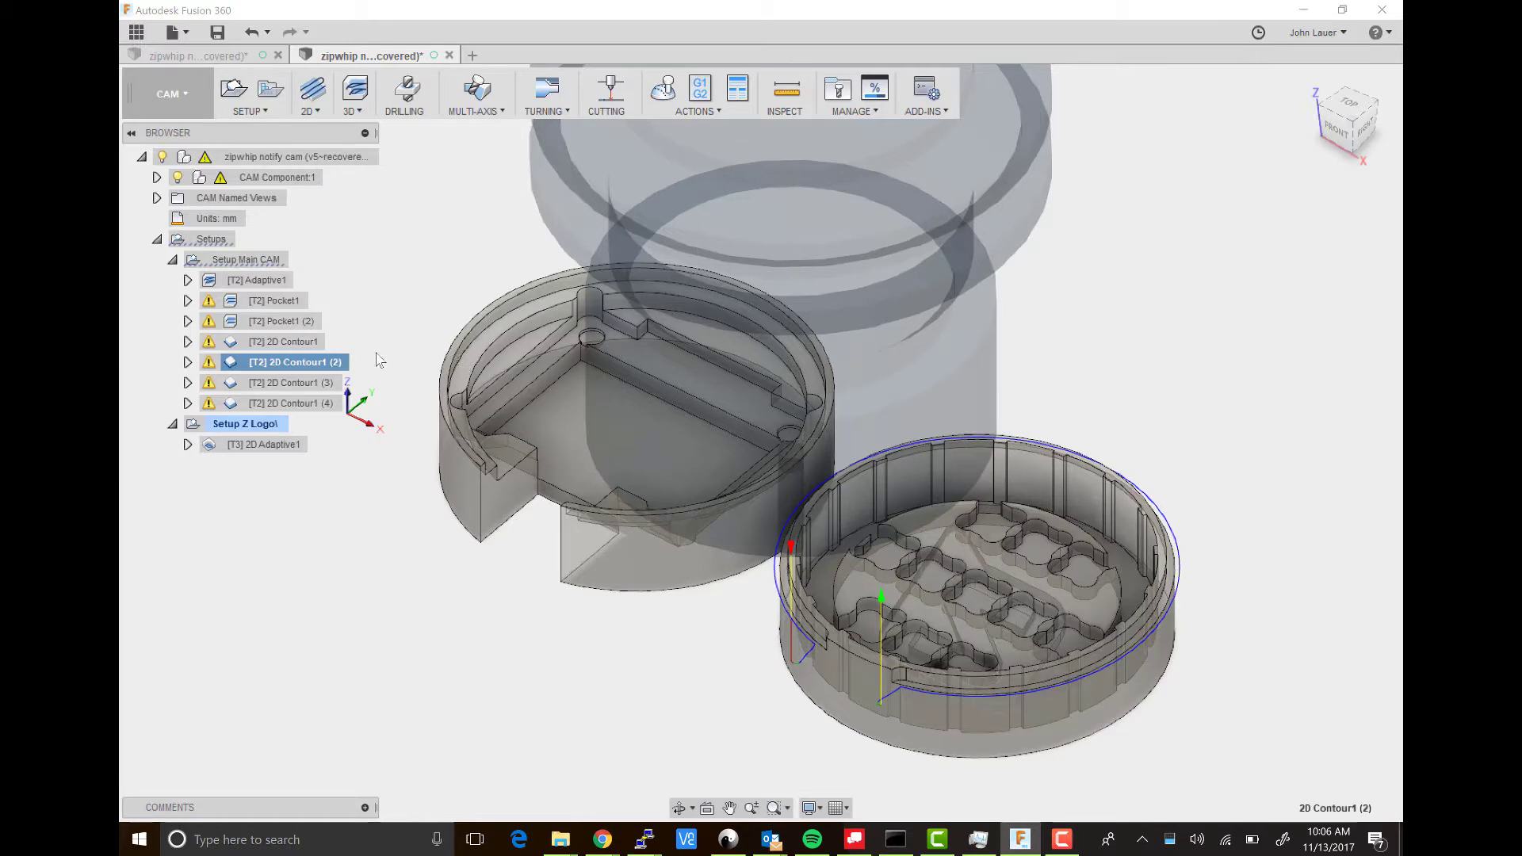
left_click(290, 382)
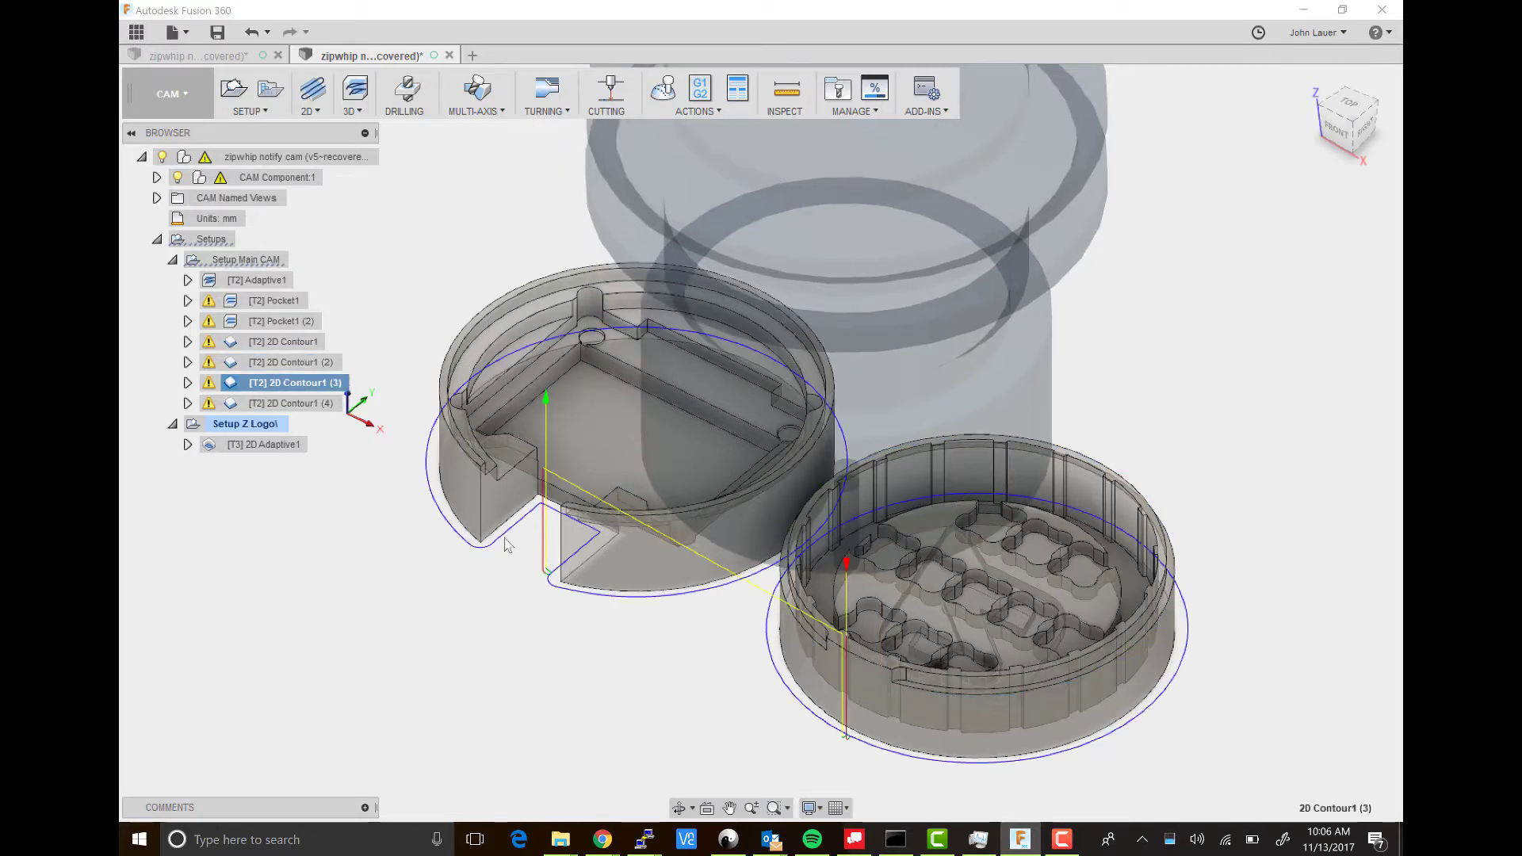
mouse_move(605, 599)
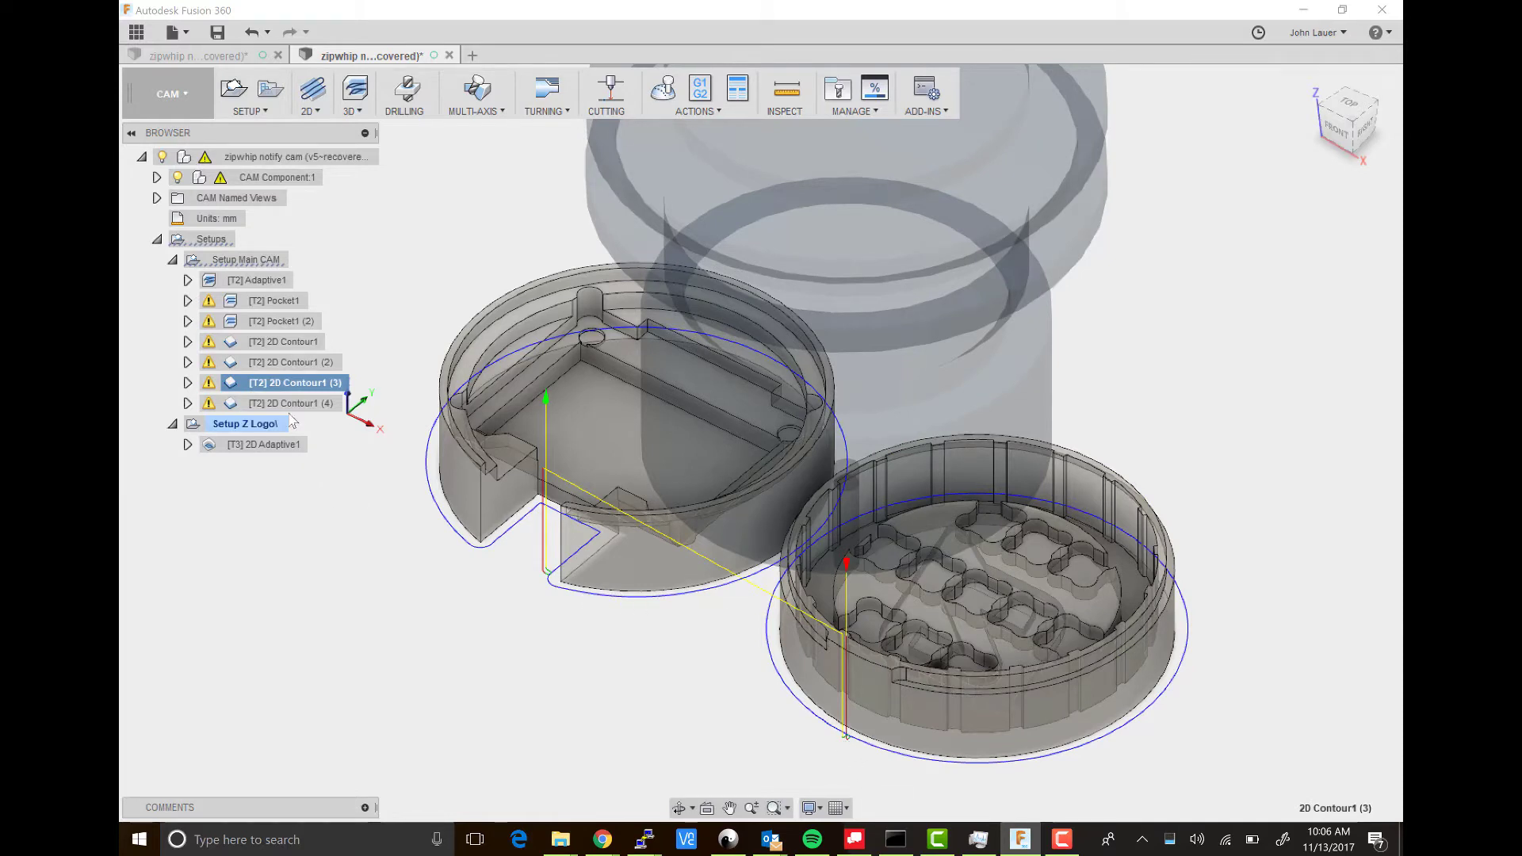
left_click(294, 402)
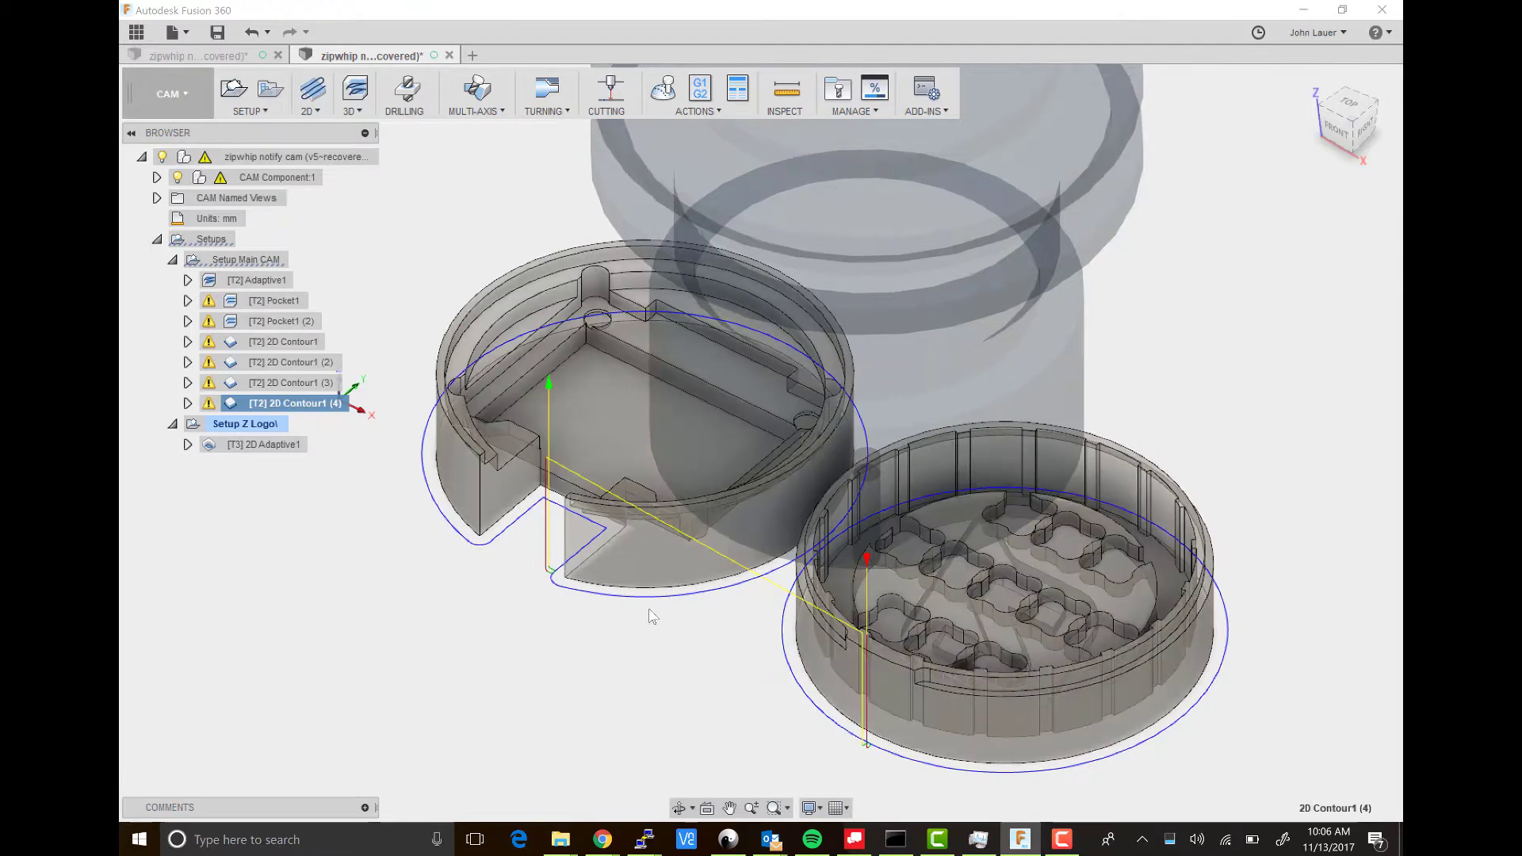
mouse_move(735, 649)
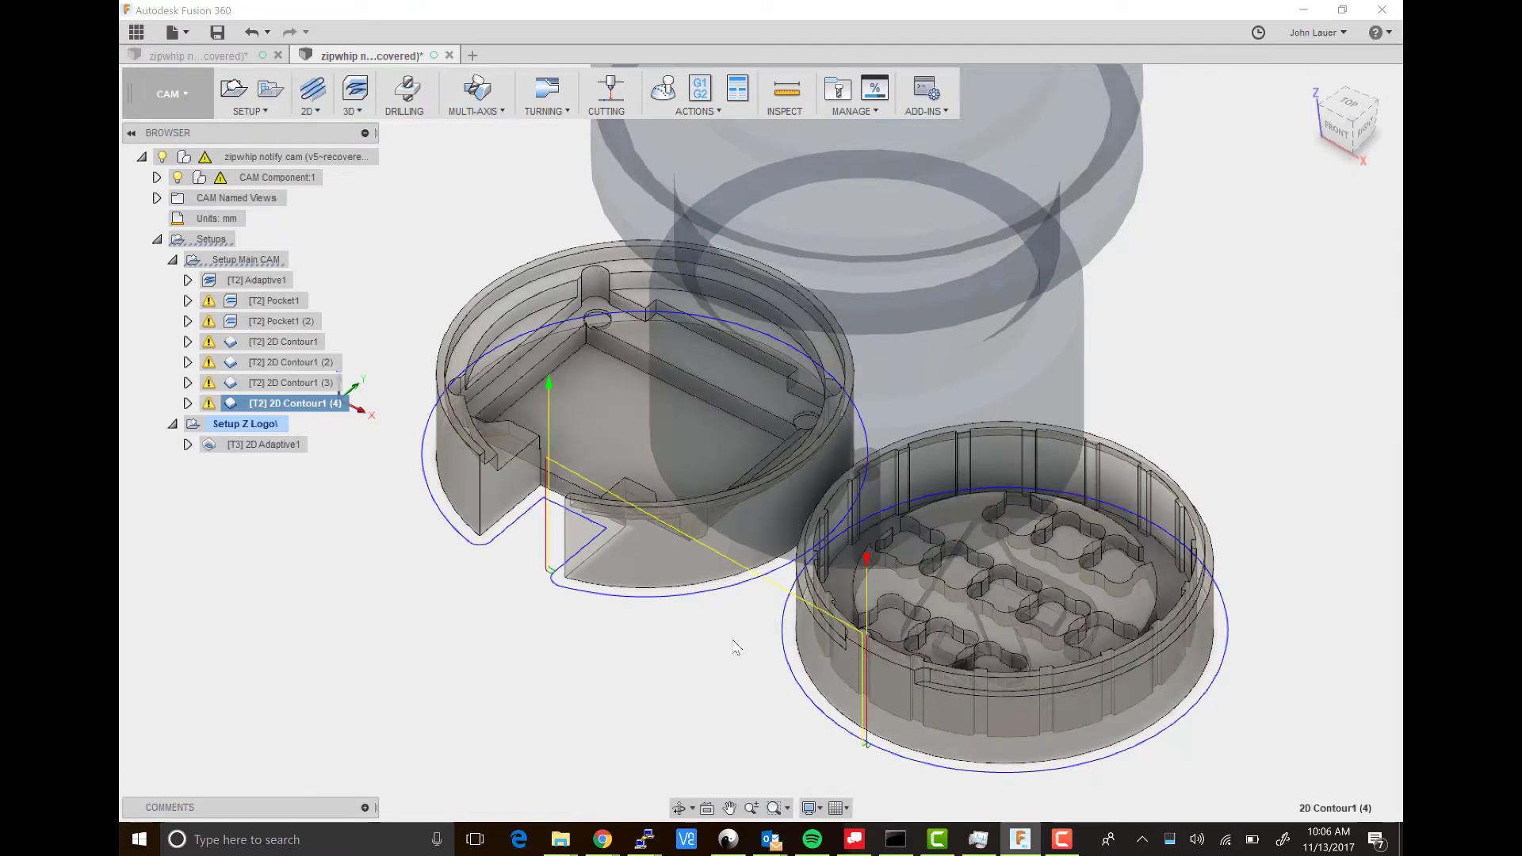
Step: Post-process Setup Main CAM using the tinyg.cps post processor
left_click(247, 259)
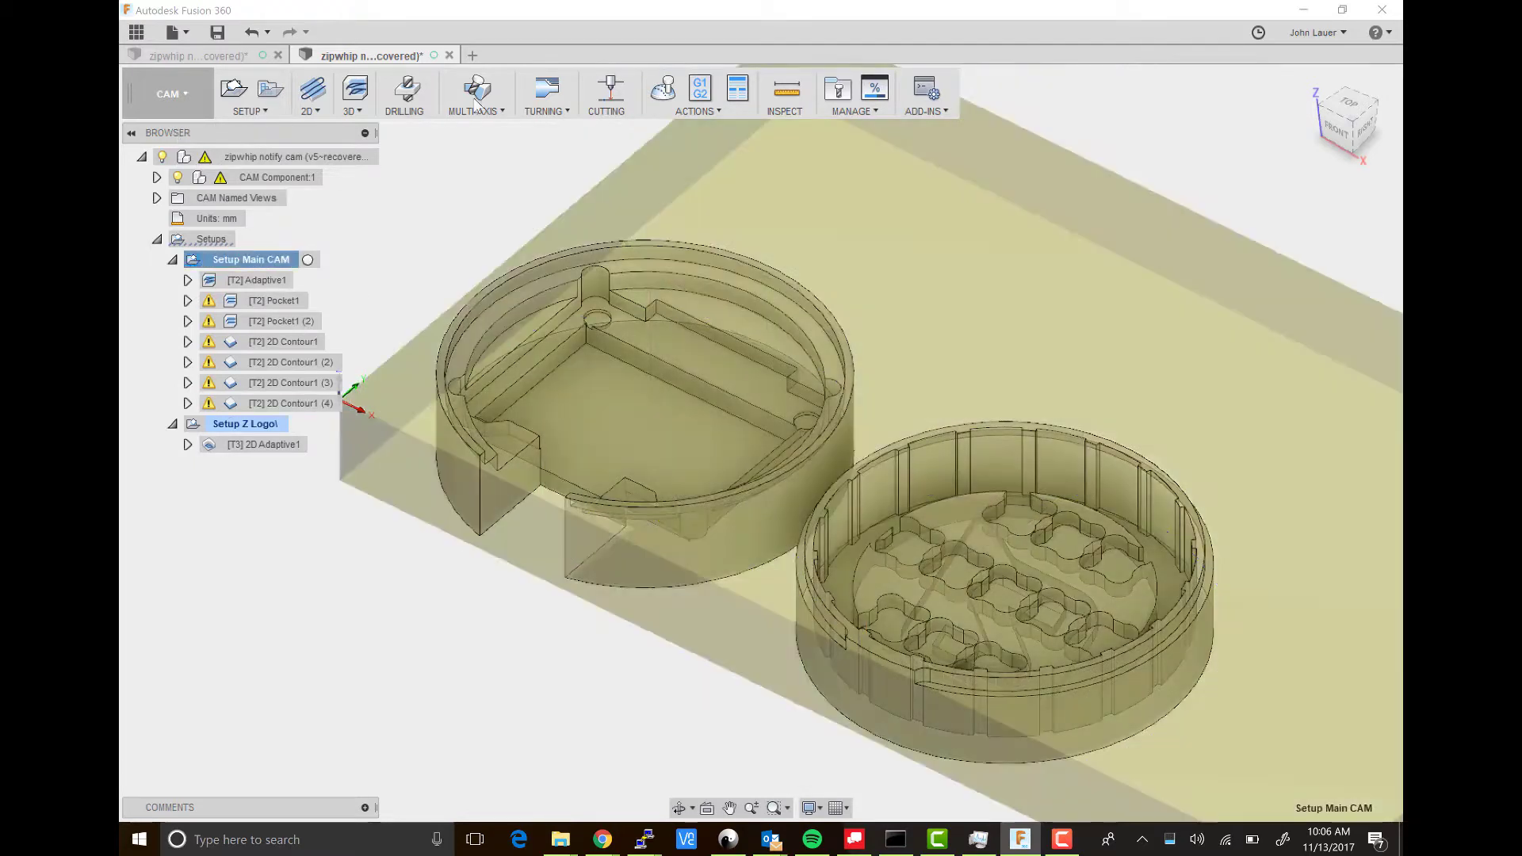
left_click(700, 87)
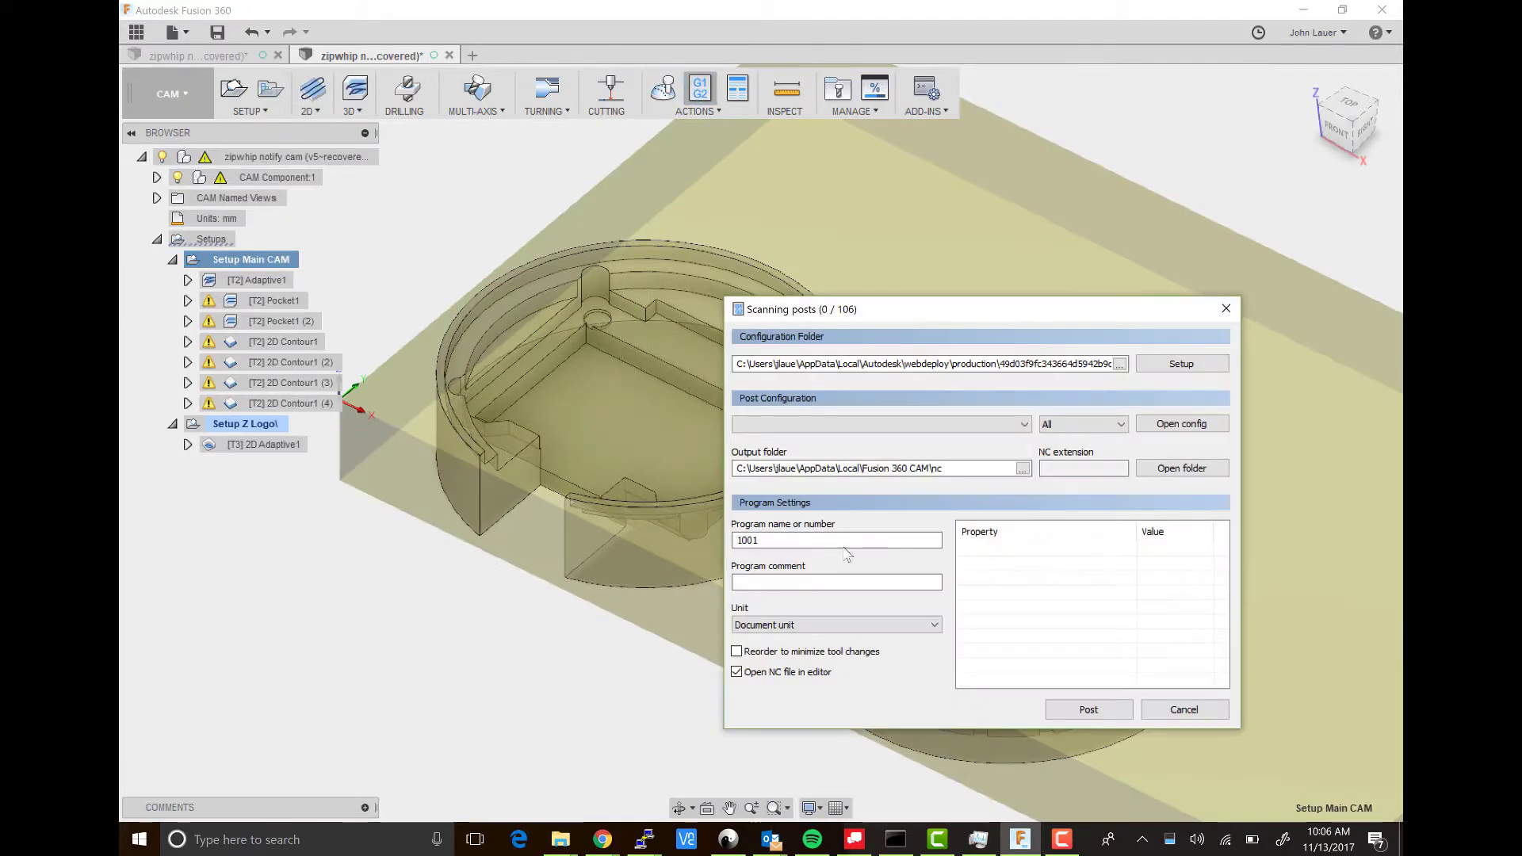
mouse_move(858, 429)
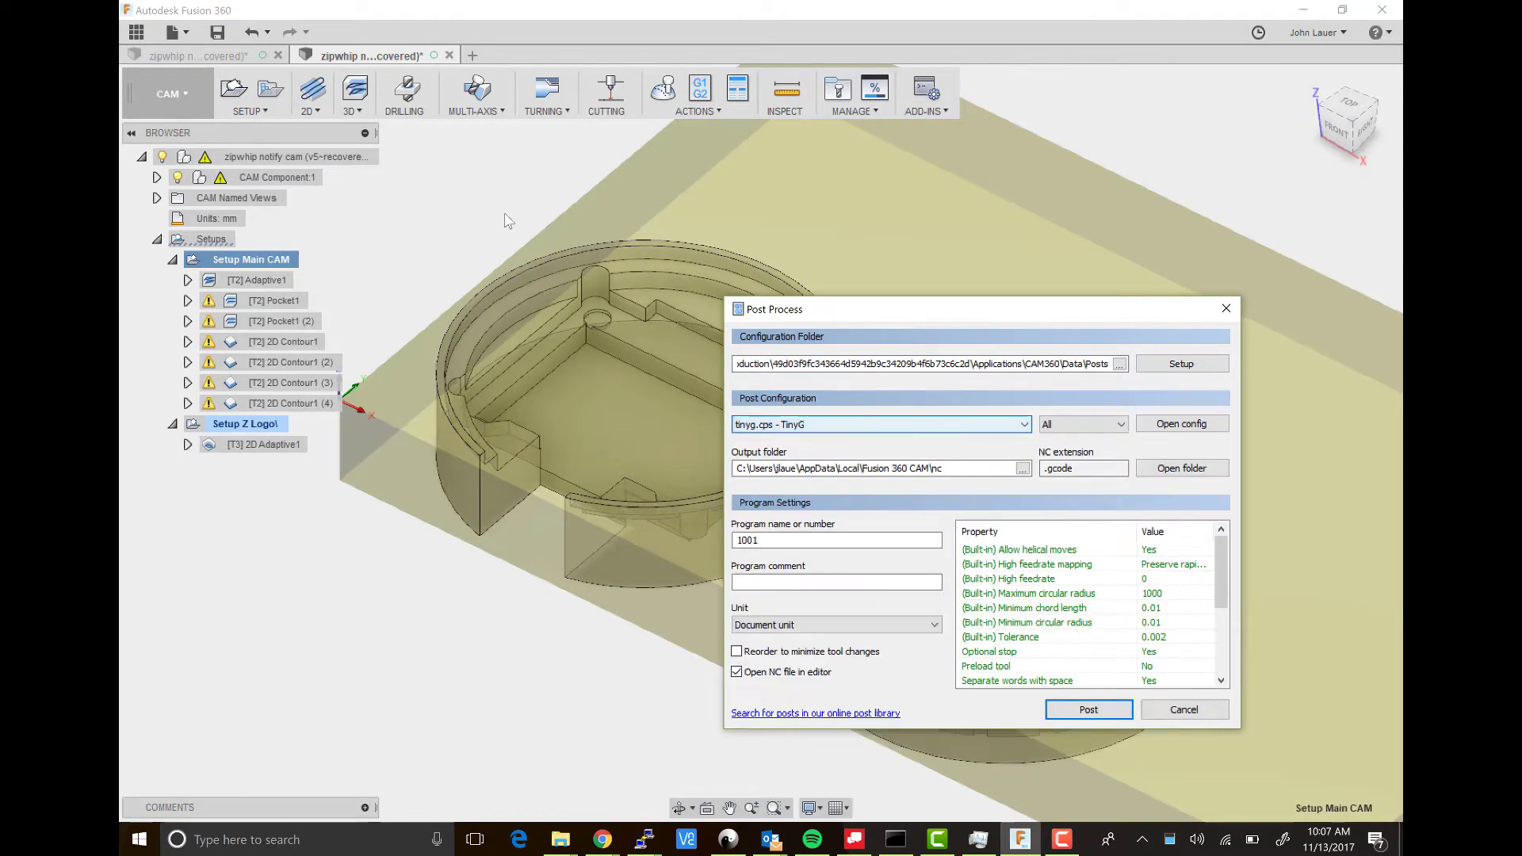
scroll("down", 3)
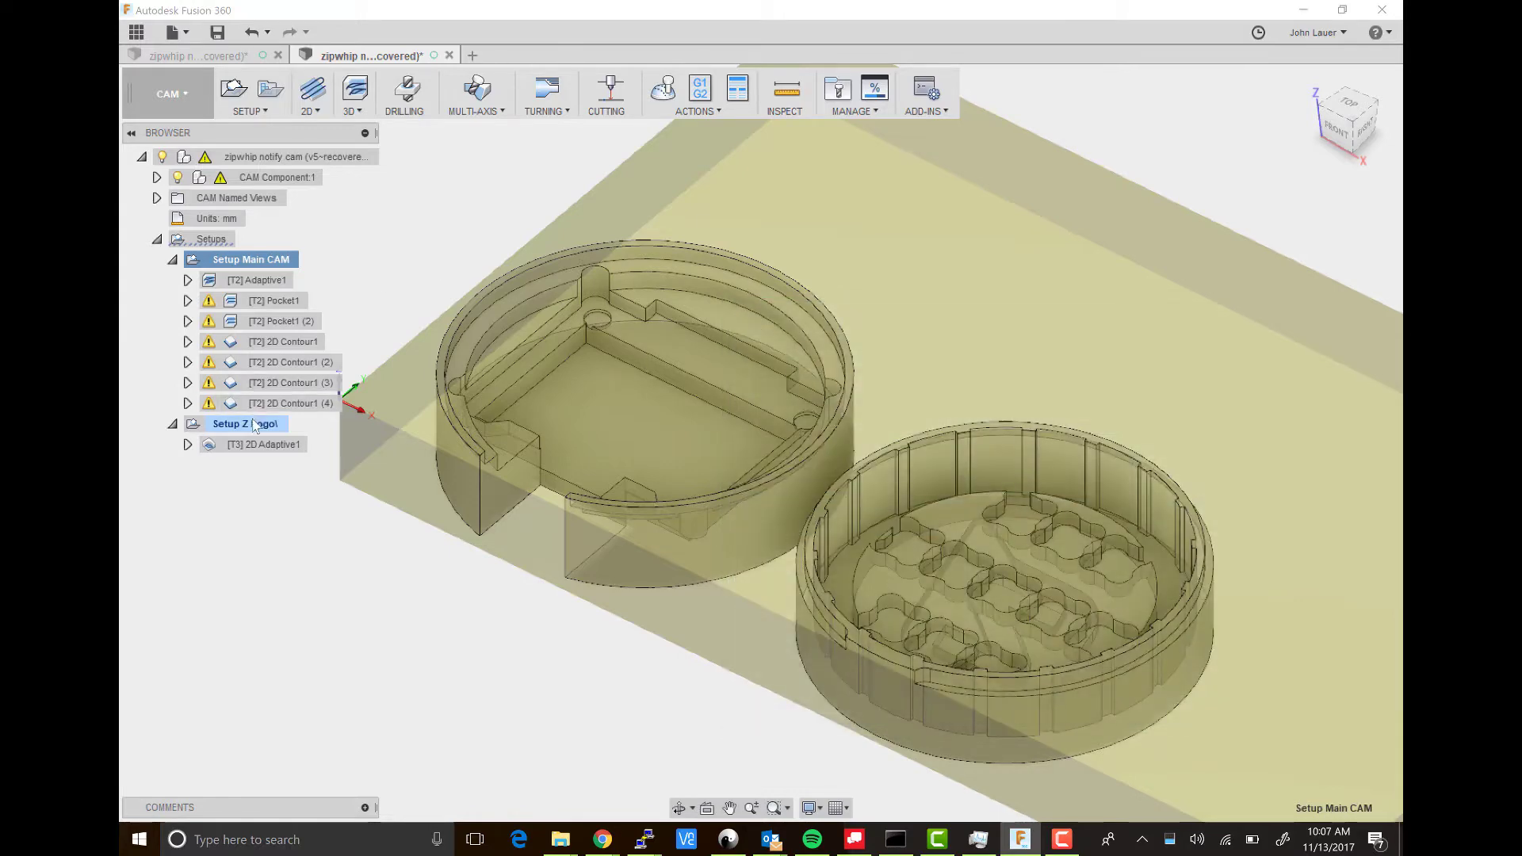
Step: Select Setup Z Logo and inspect its logo toolpath on the puck top
left_click(246, 423)
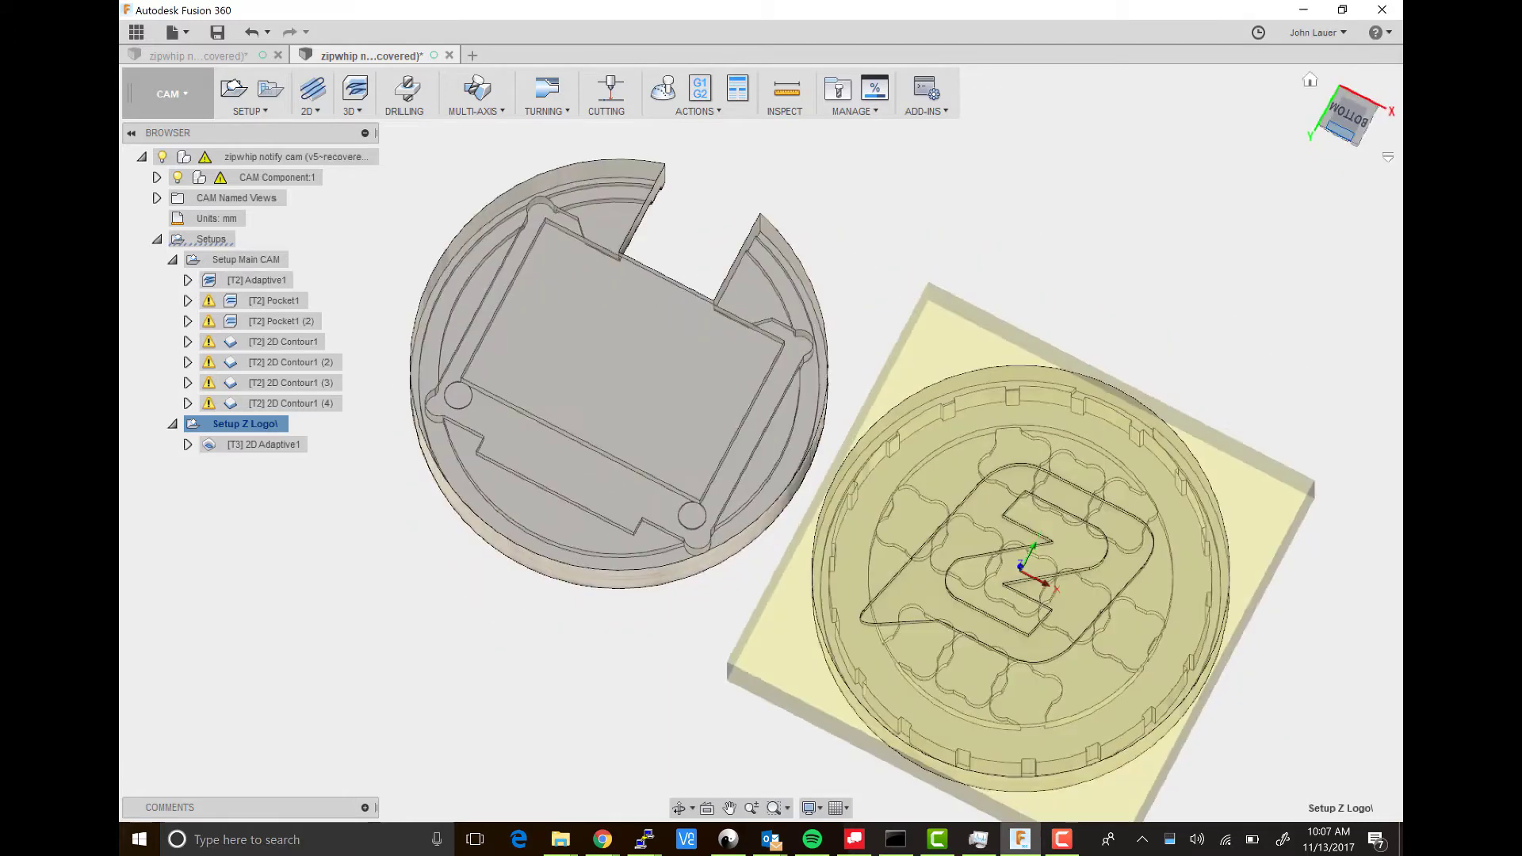
left_click(264, 444)
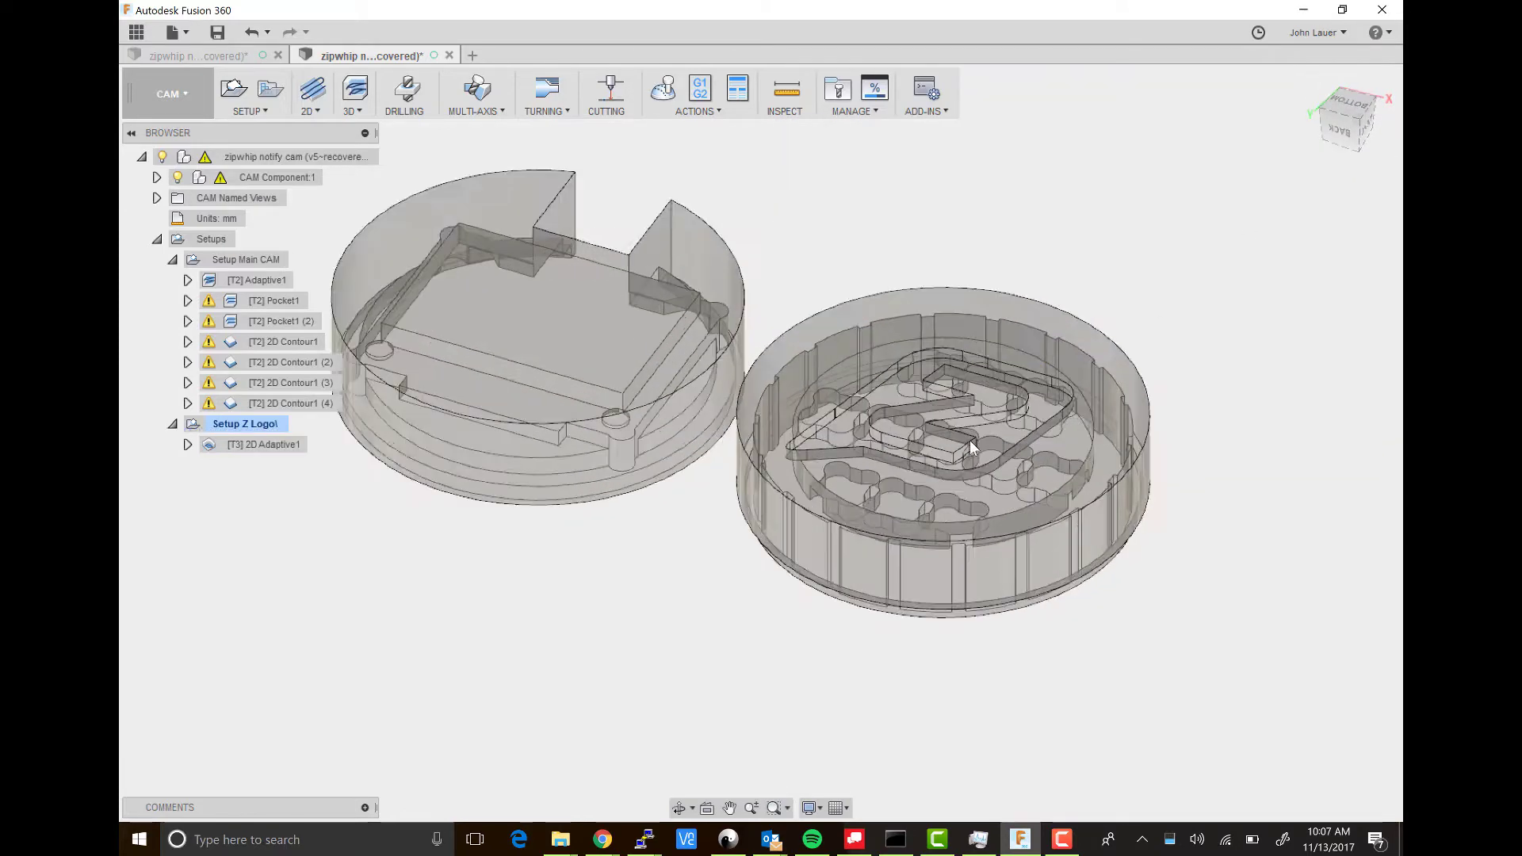
left_click(264, 444)
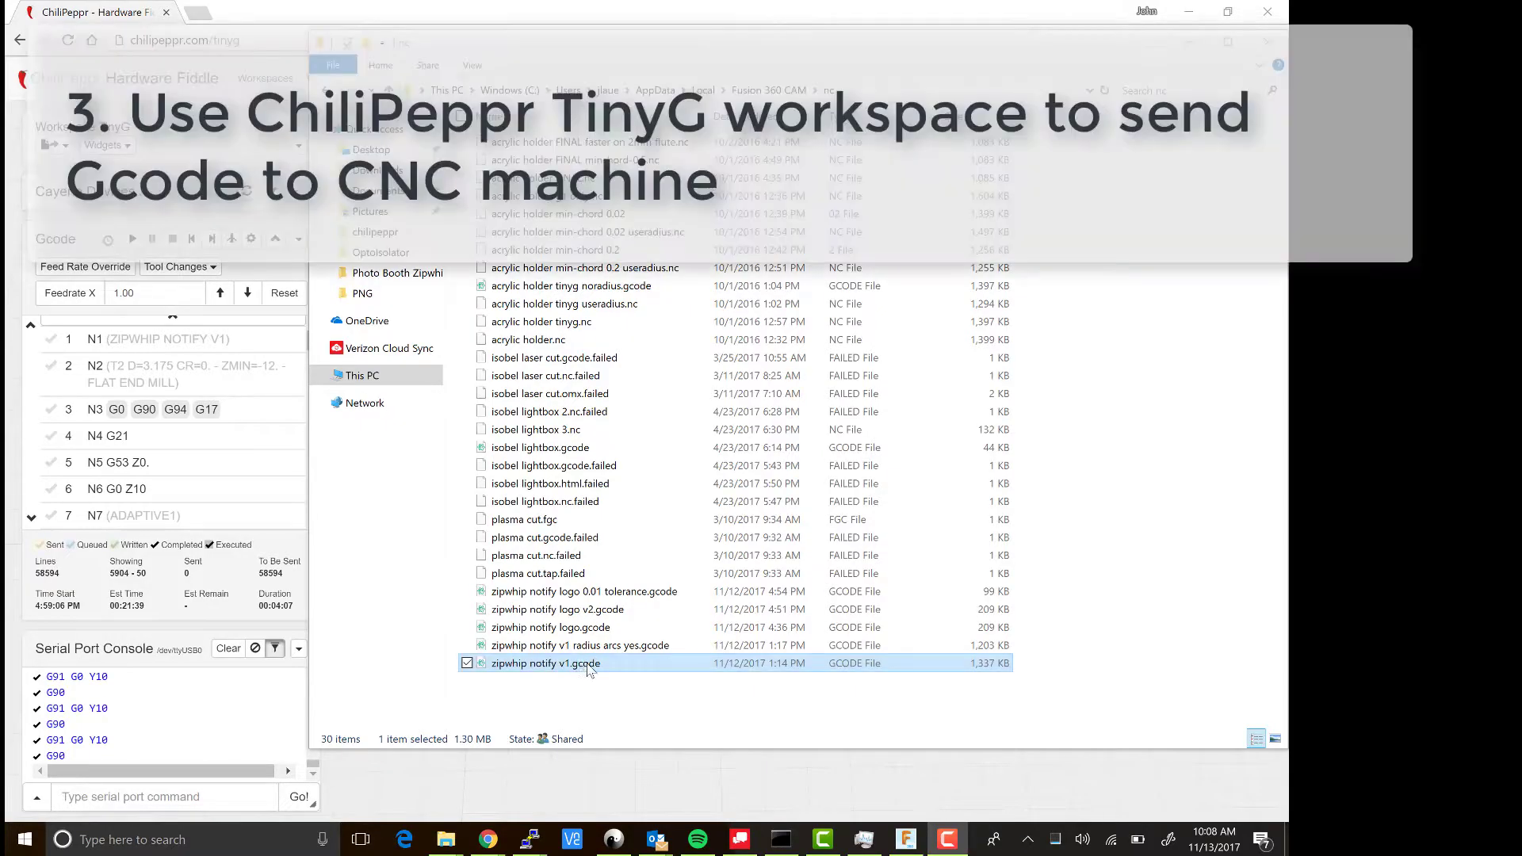
mouse_move(990, 670)
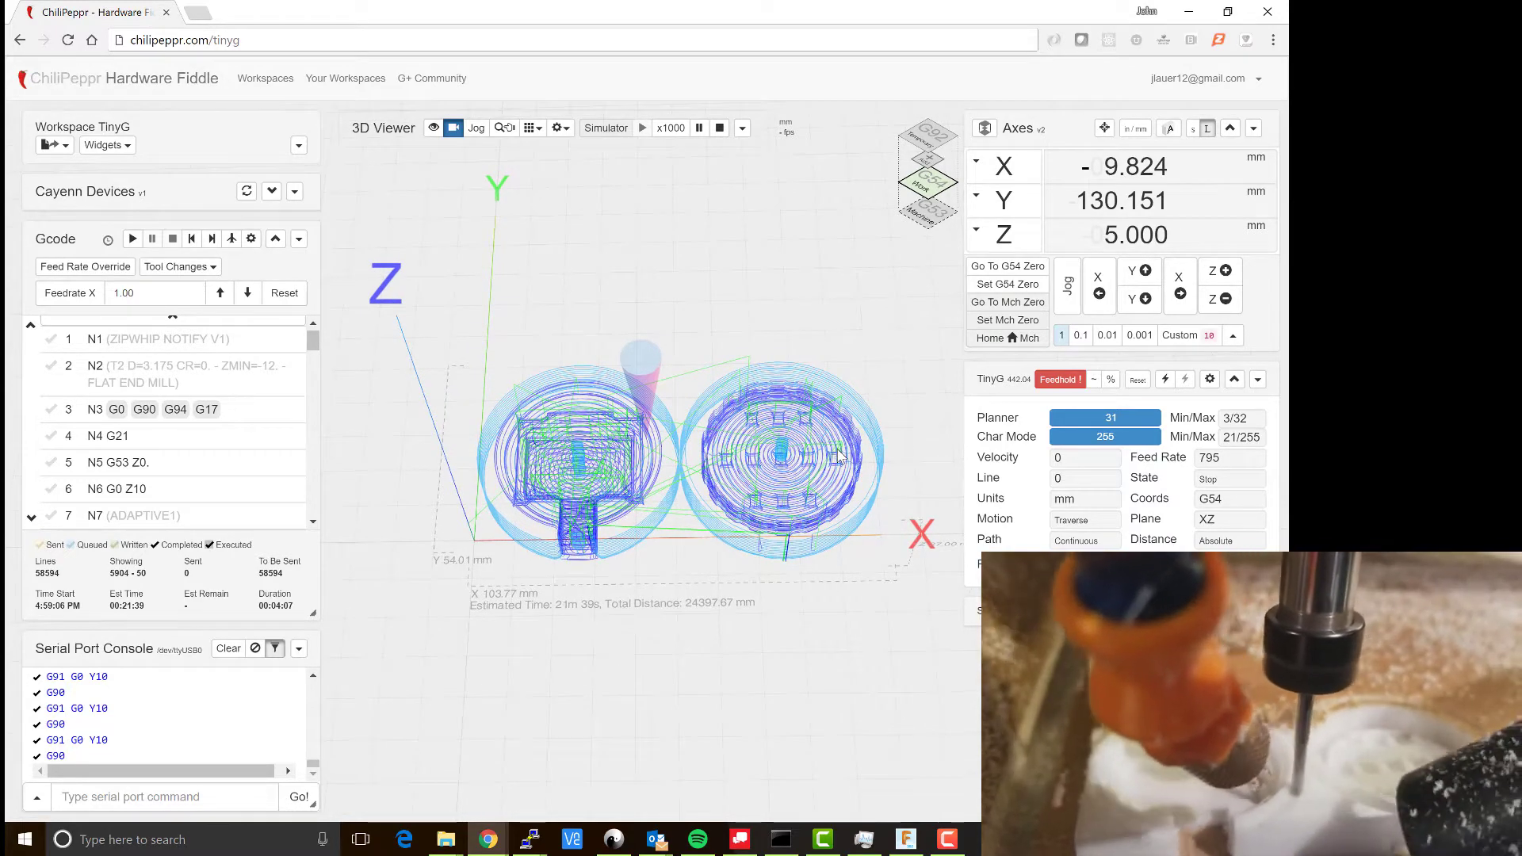
Step: Drop zipwhip notify v1.gcode onto the TinyG workspace to preview both puck halves
scroll("up", 3)
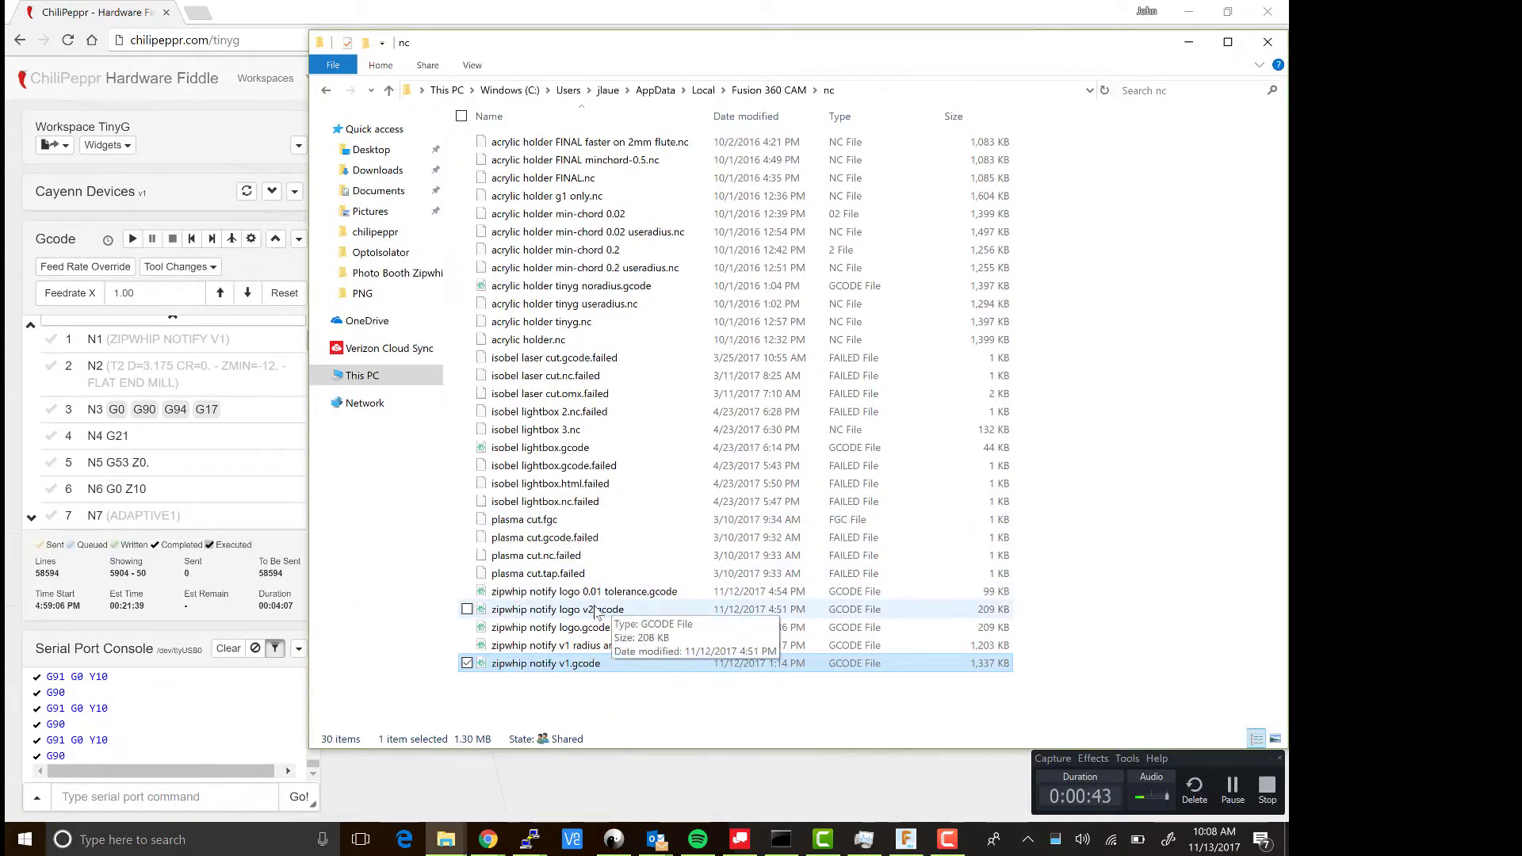
Step: Drop a zipwhip notify logo G-code file onto ChiliPeppr and close the storage warning
left_click(550, 627)
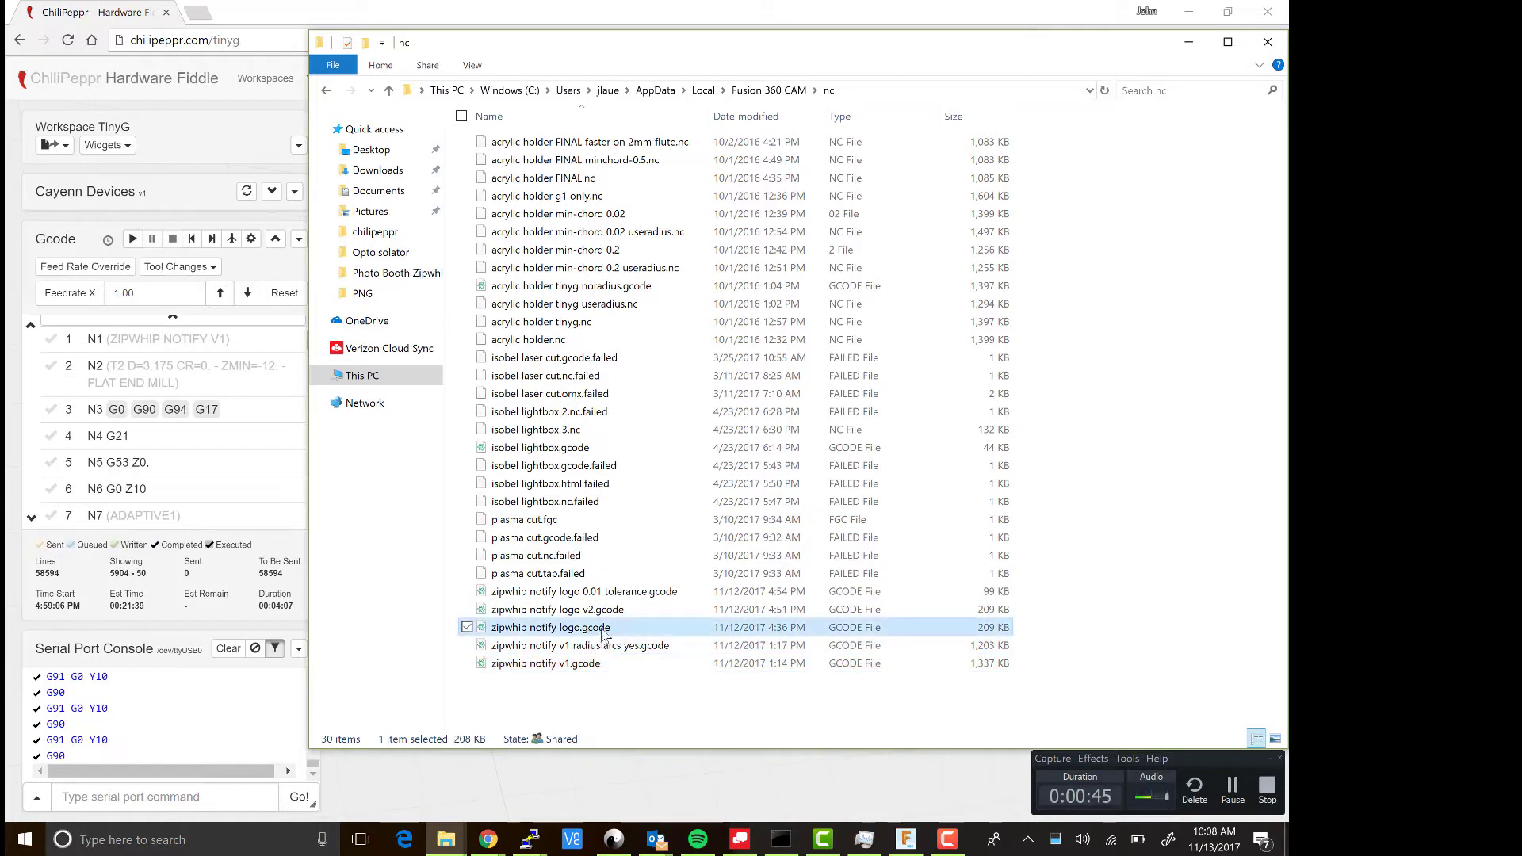
left_click(558, 609)
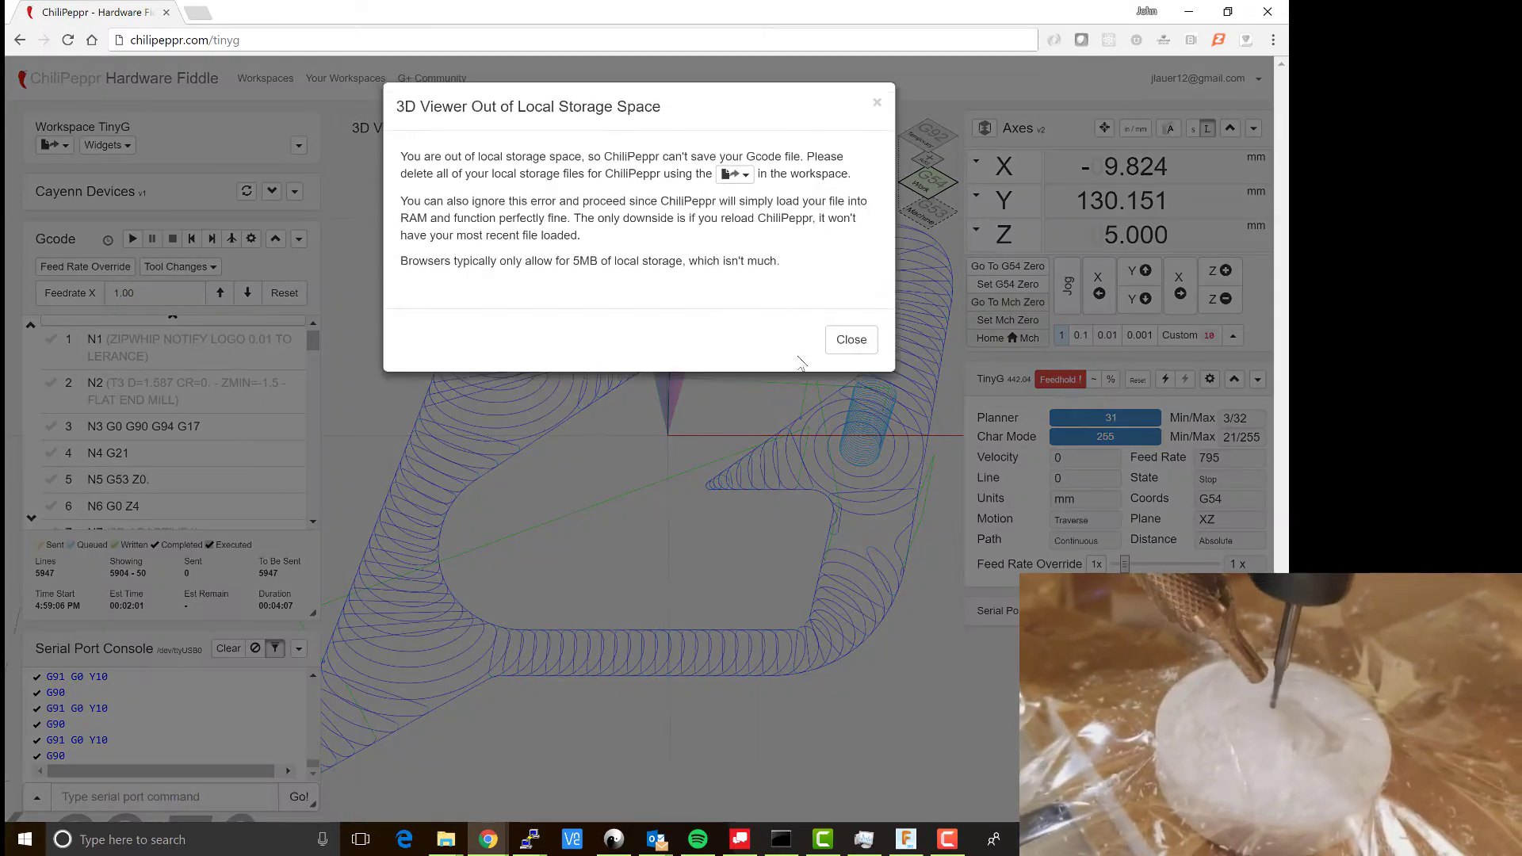
left_click(849, 339)
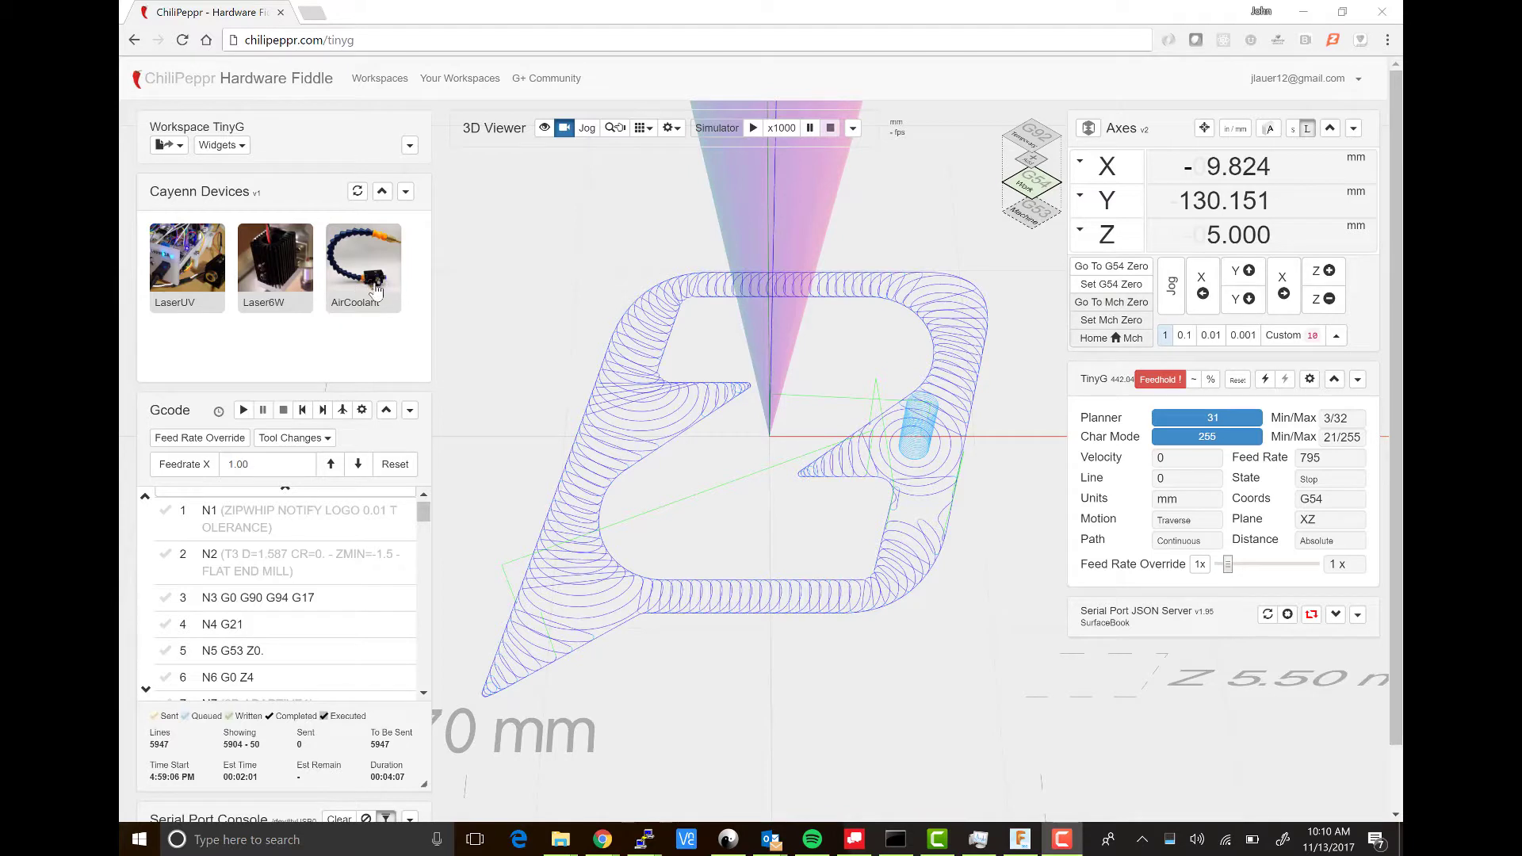
mouse_move(362, 276)
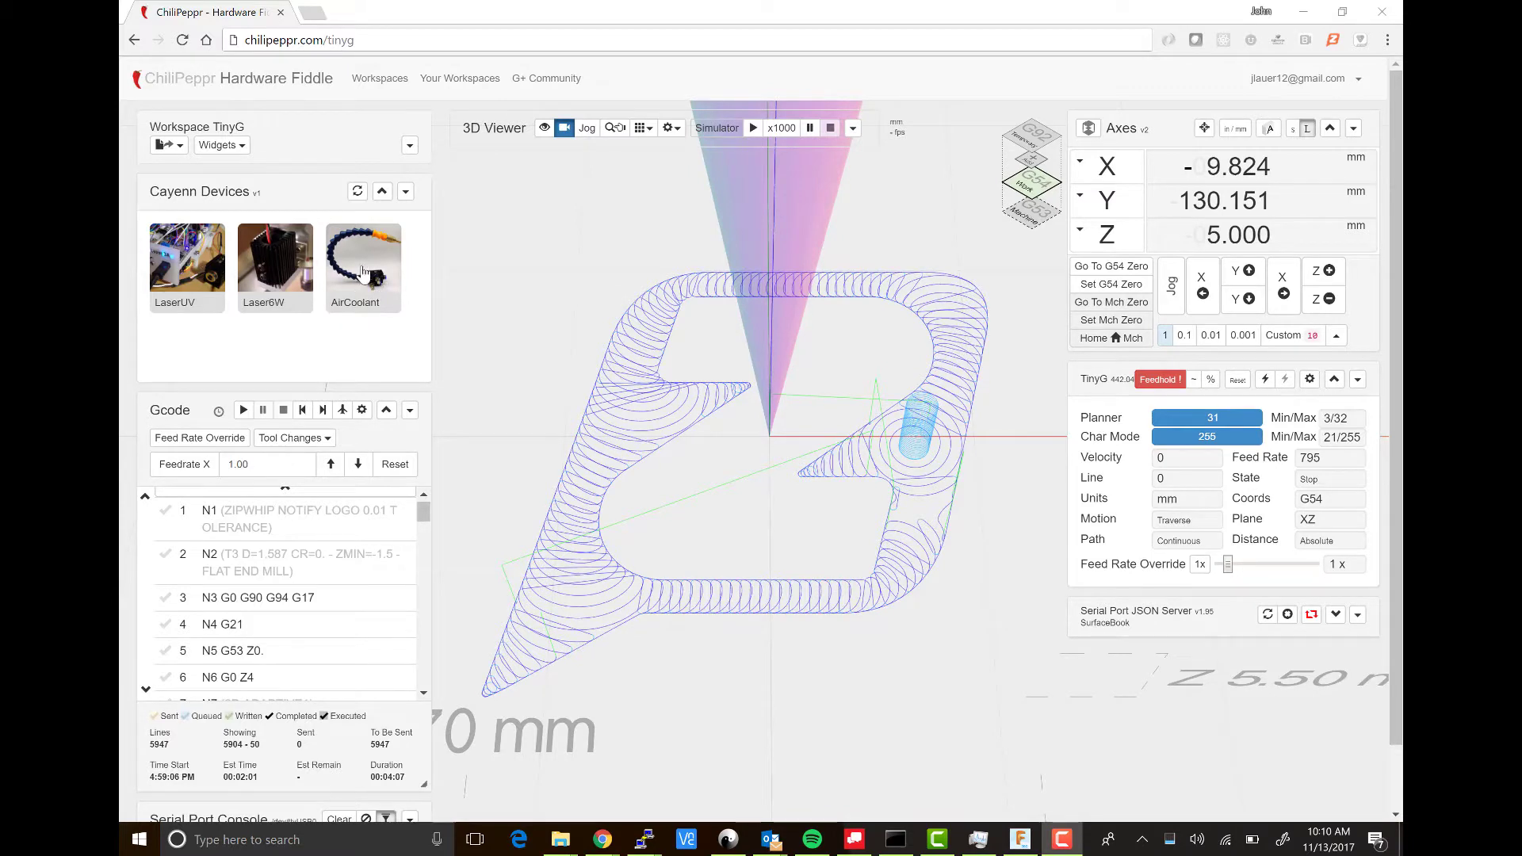
Step: Send AirOff and AirOn to the AirCoolant device, checking its responses in the Log
left_click(362, 263)
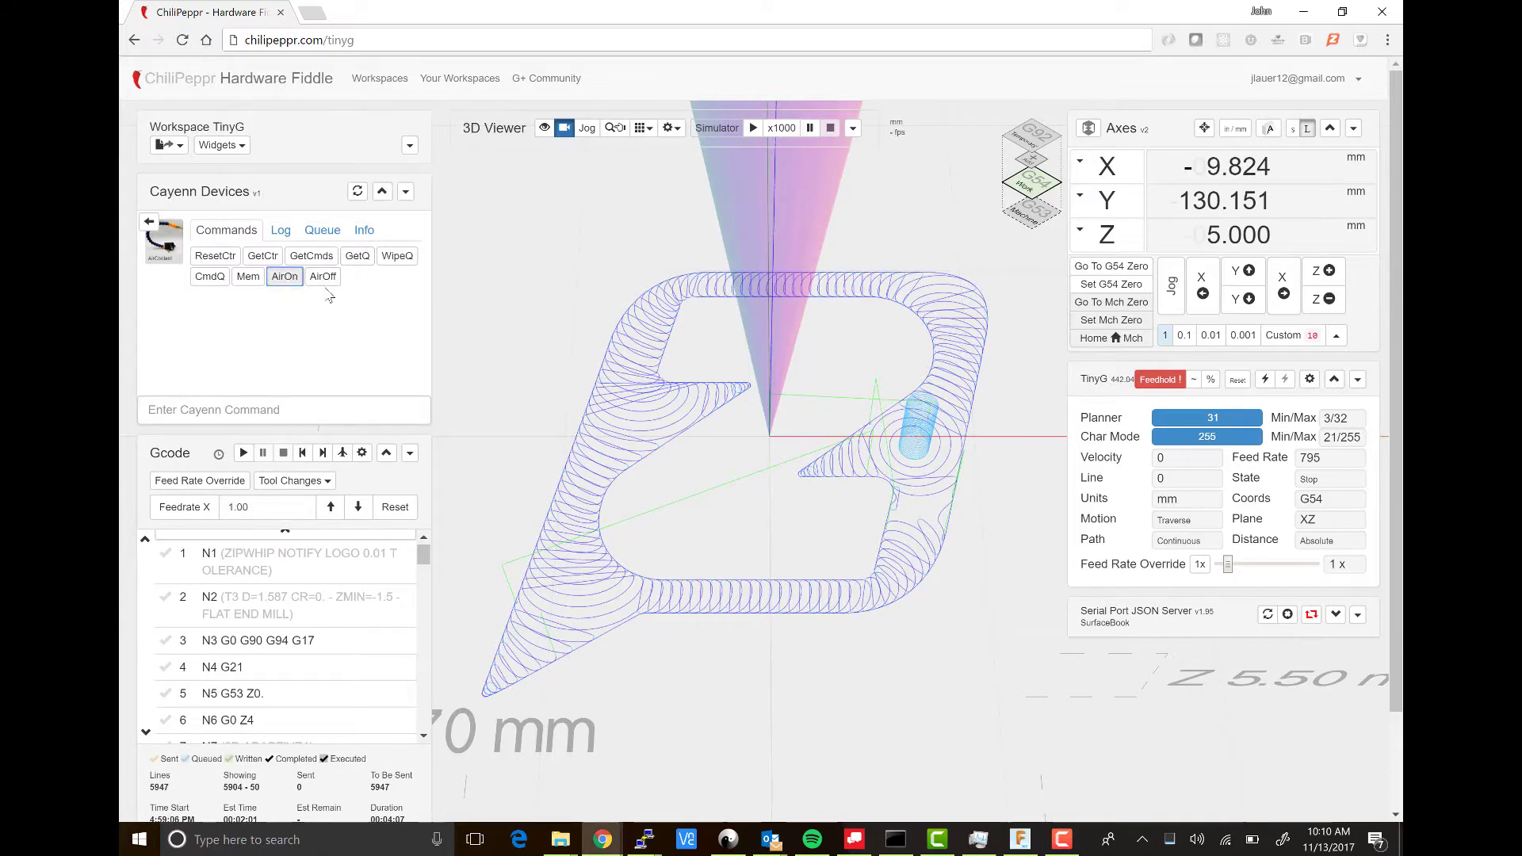
left_click(322, 276)
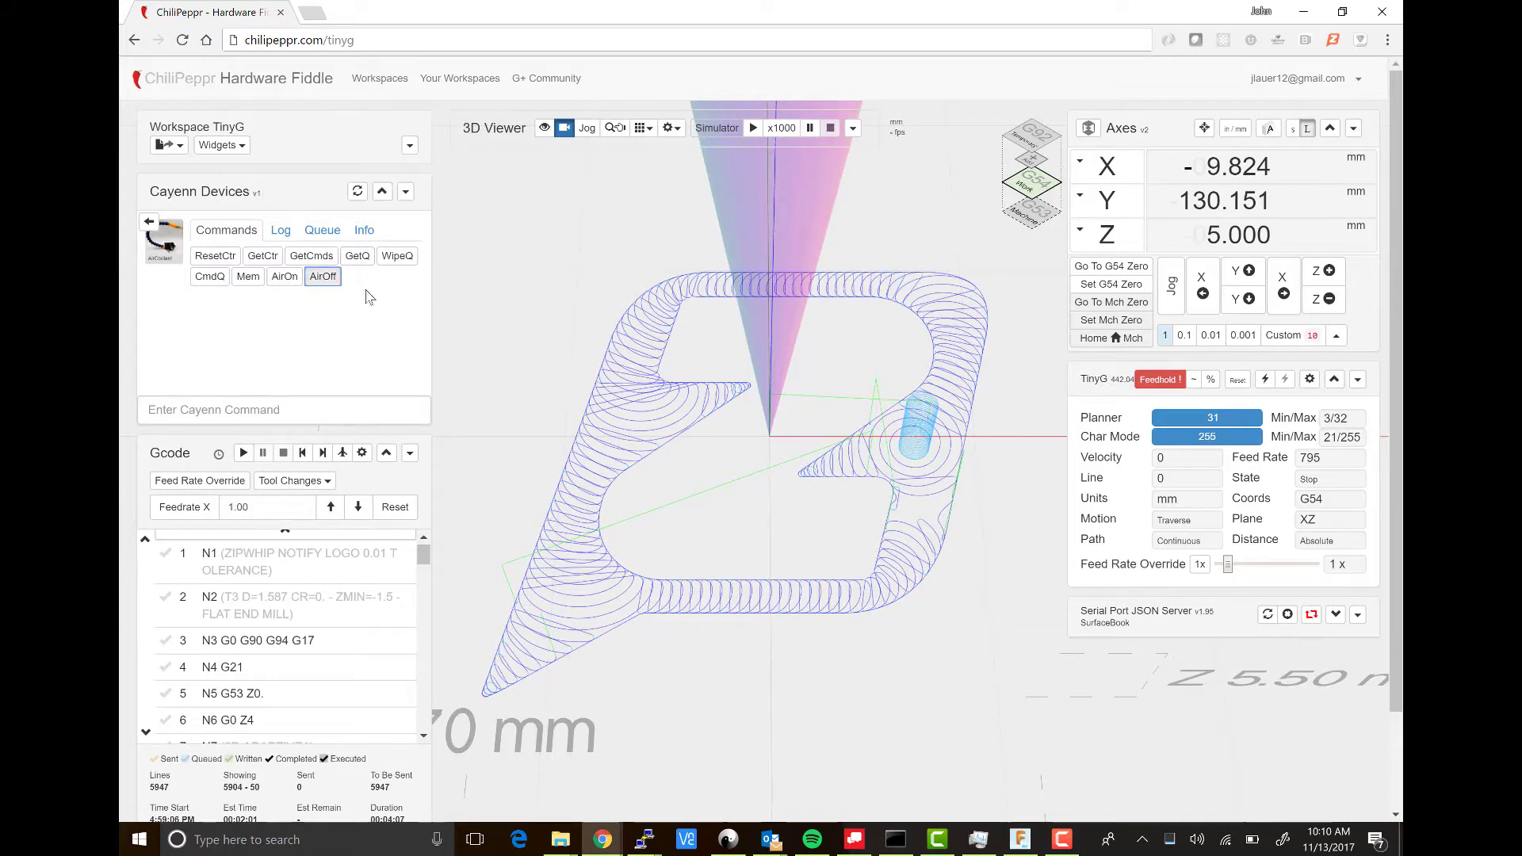
mouse_move(557, 388)
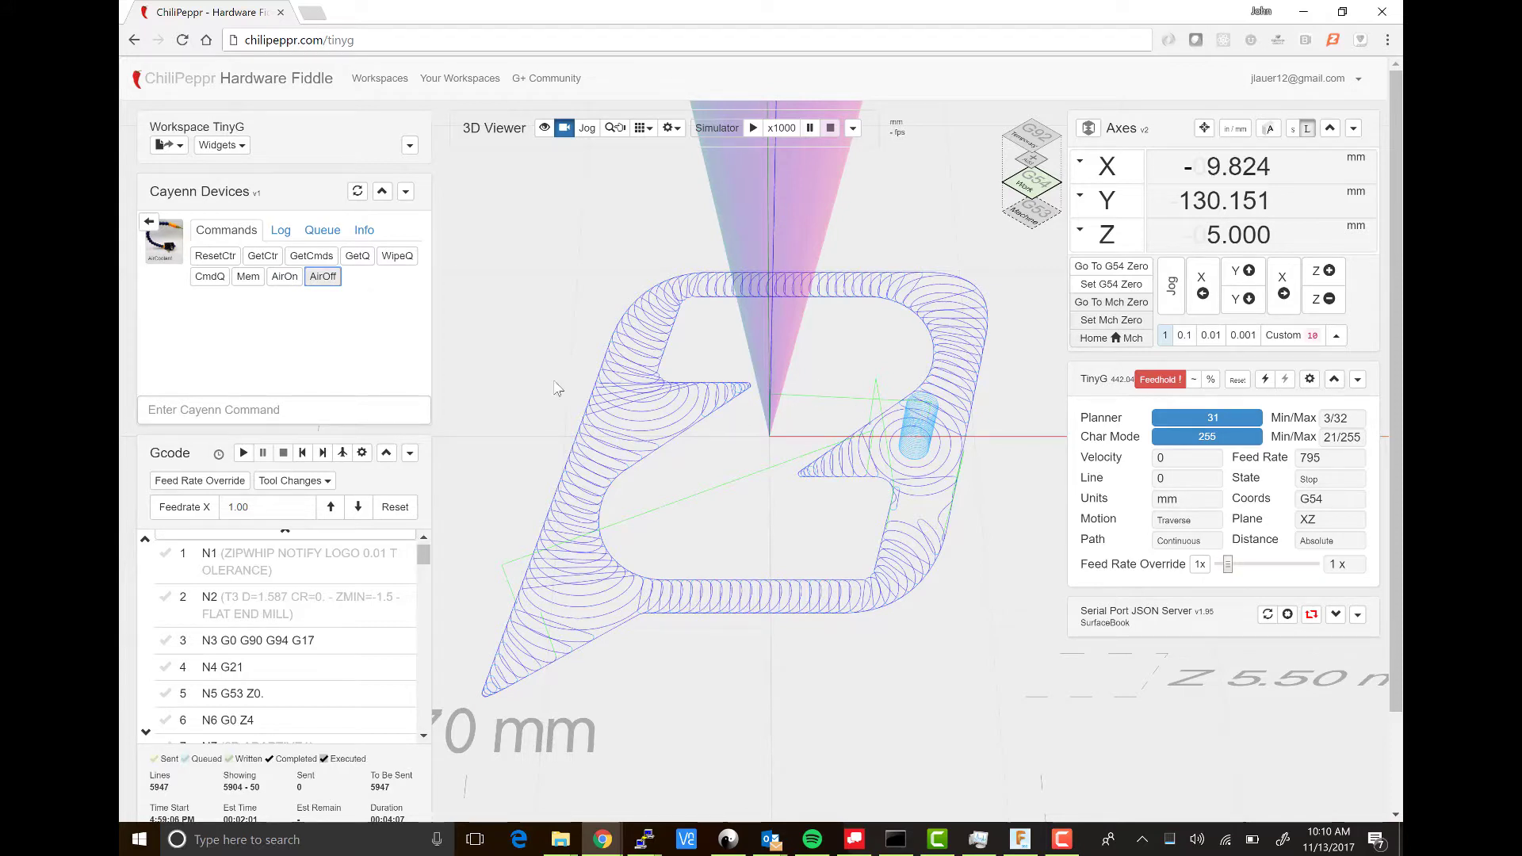
mouse_move(341, 328)
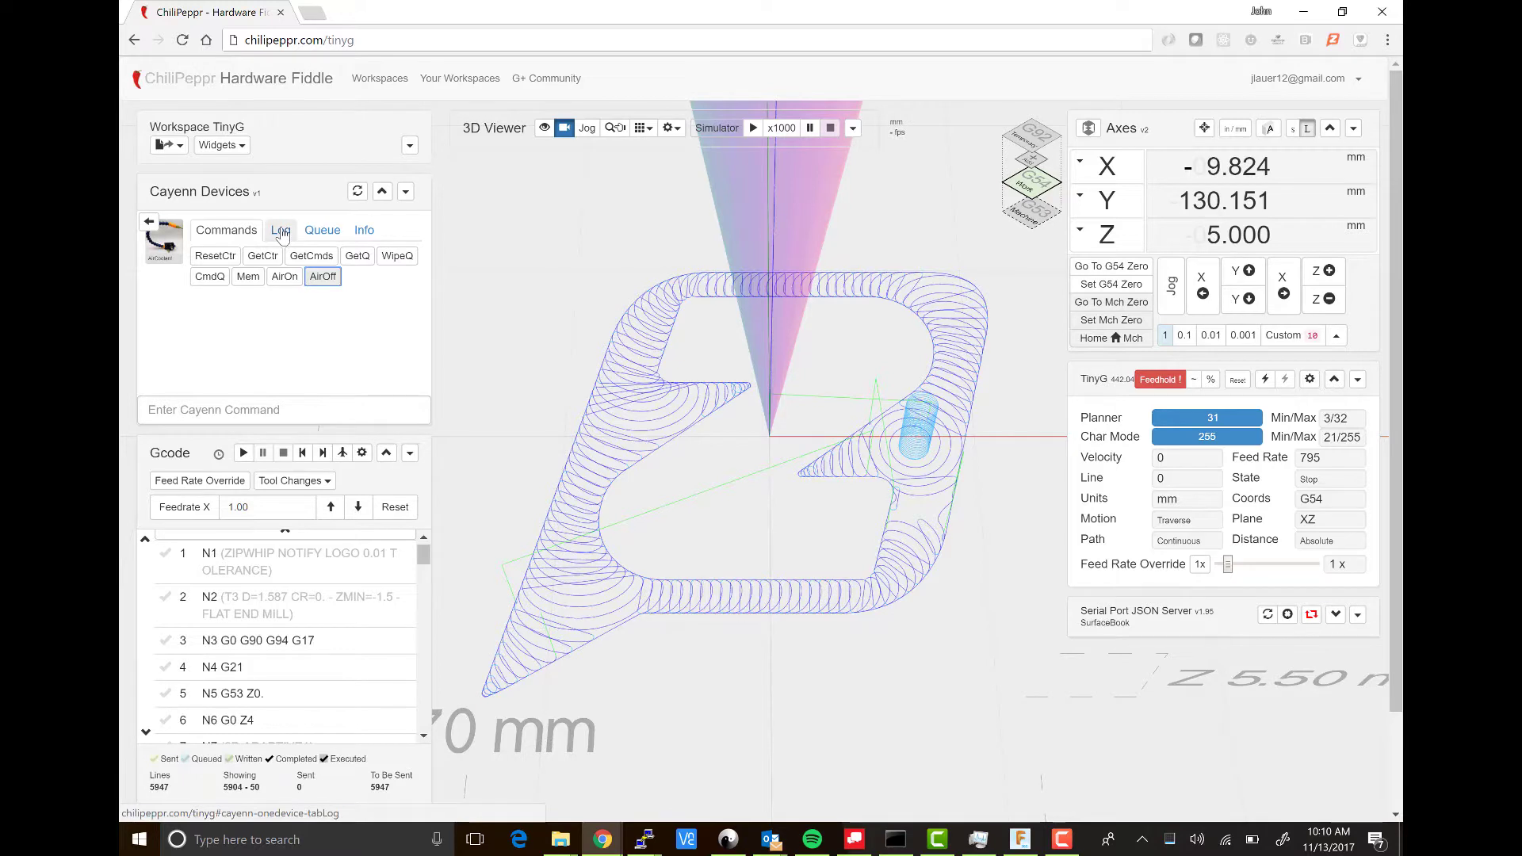
left_click(280, 230)
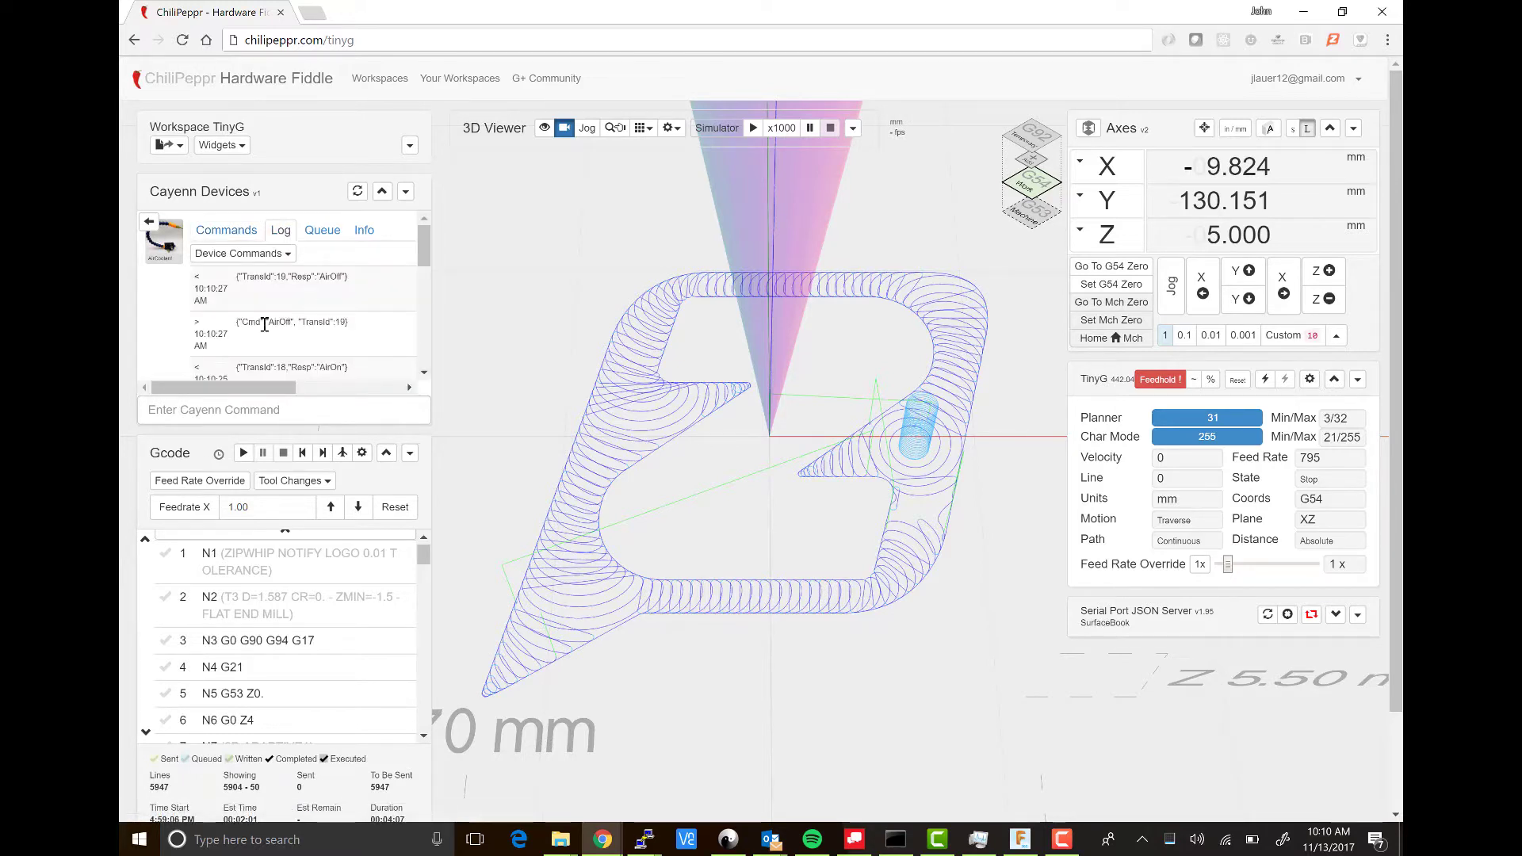
left_click(242, 253)
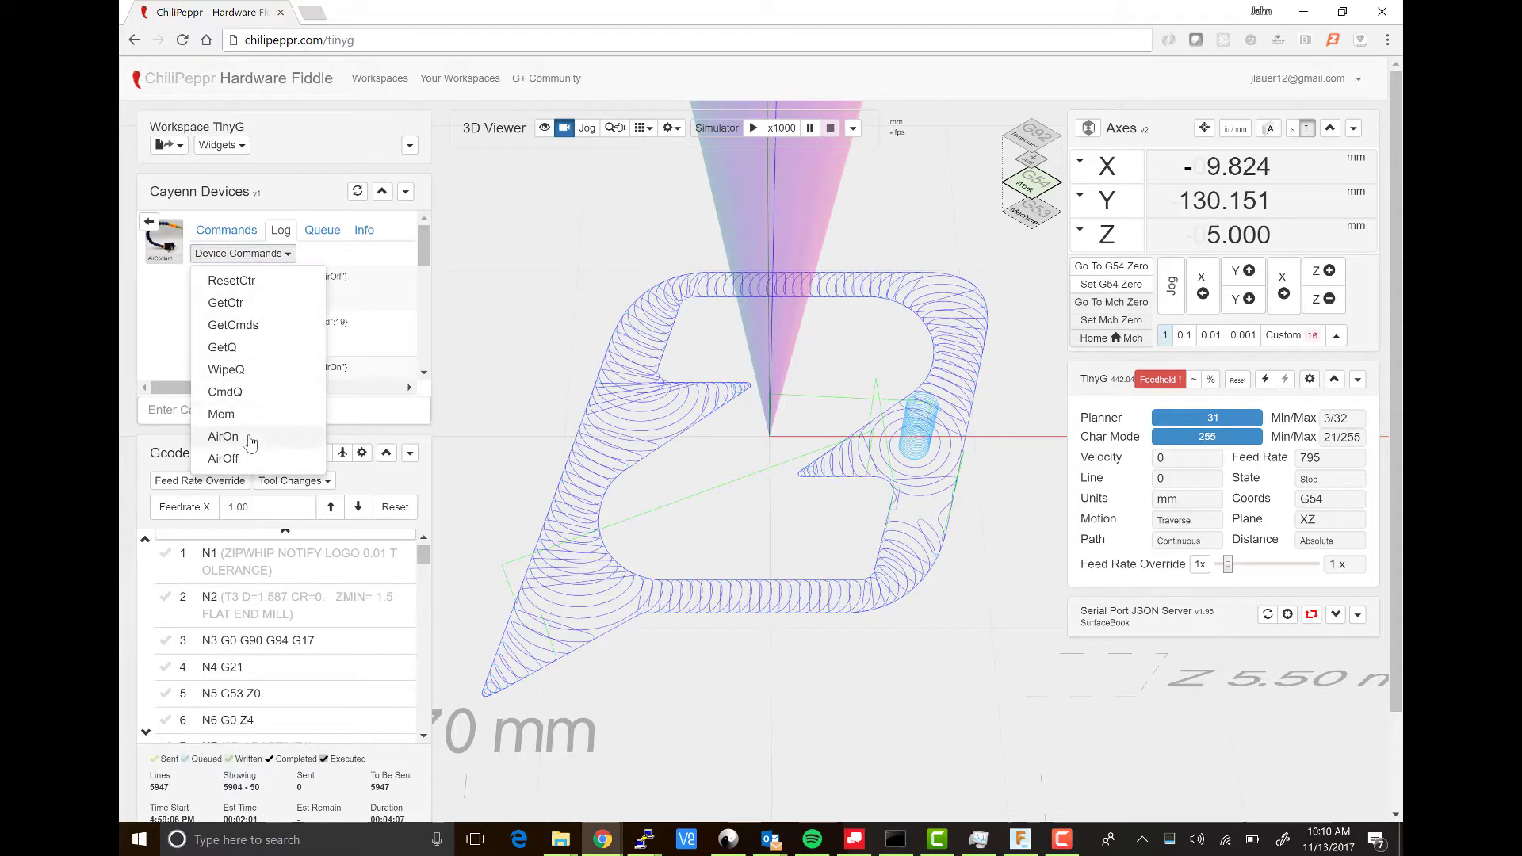
left_click(224, 436)
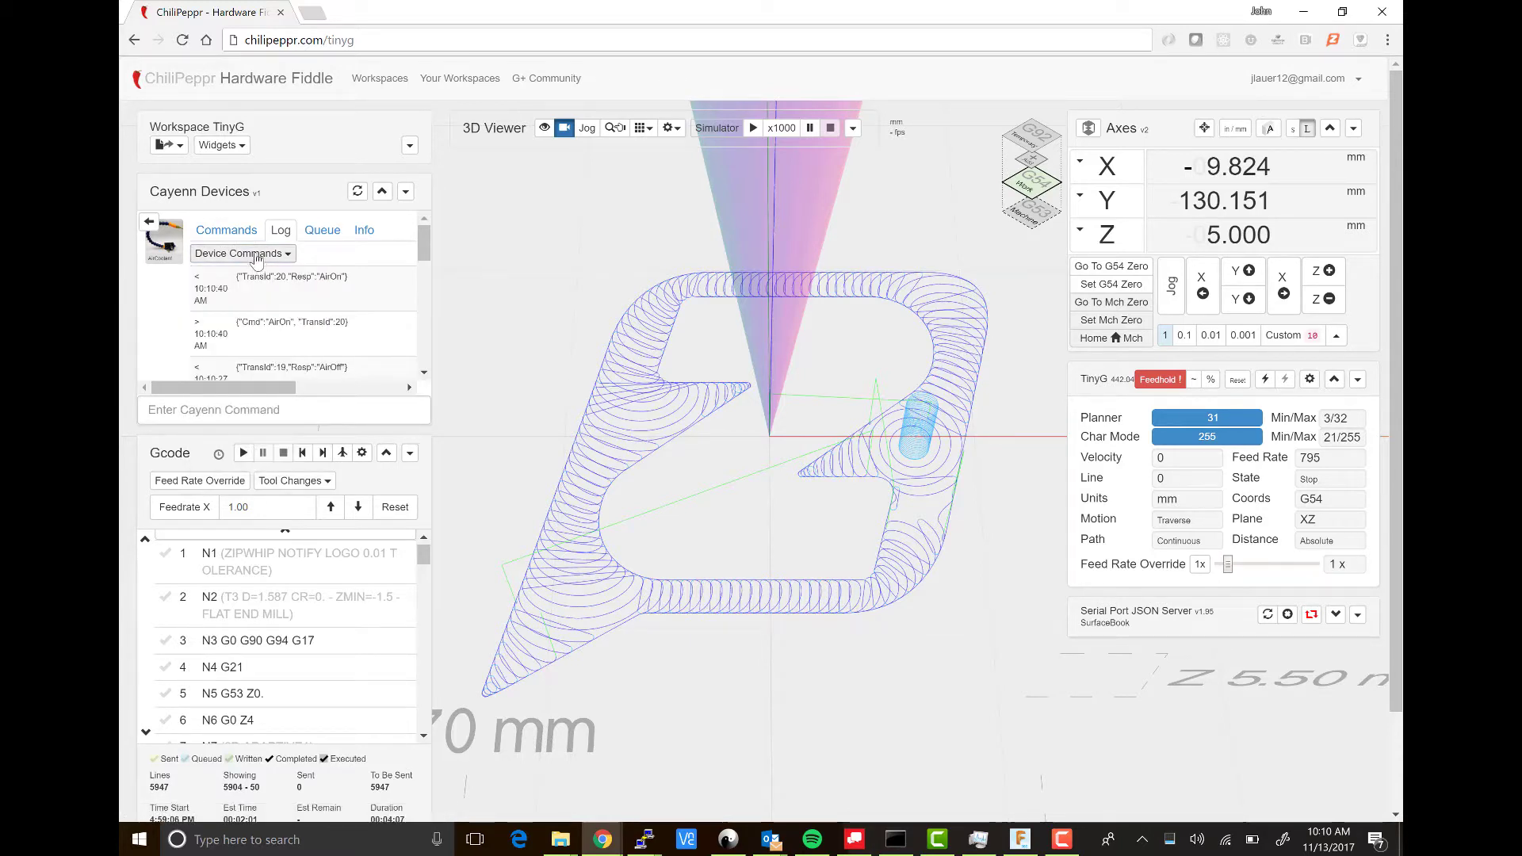
left_click(242, 253)
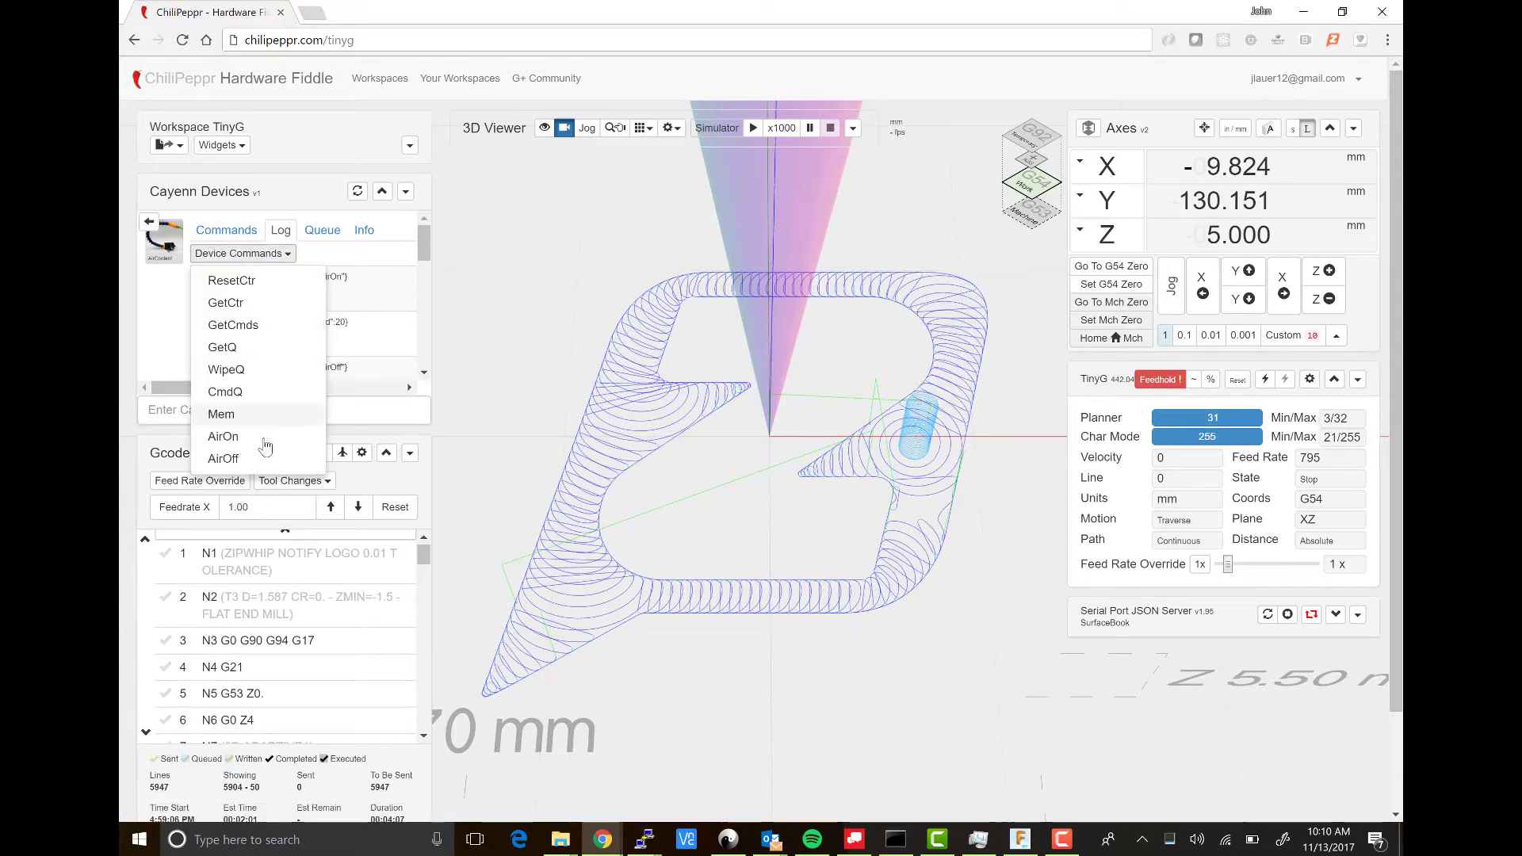
left_click(222, 459)
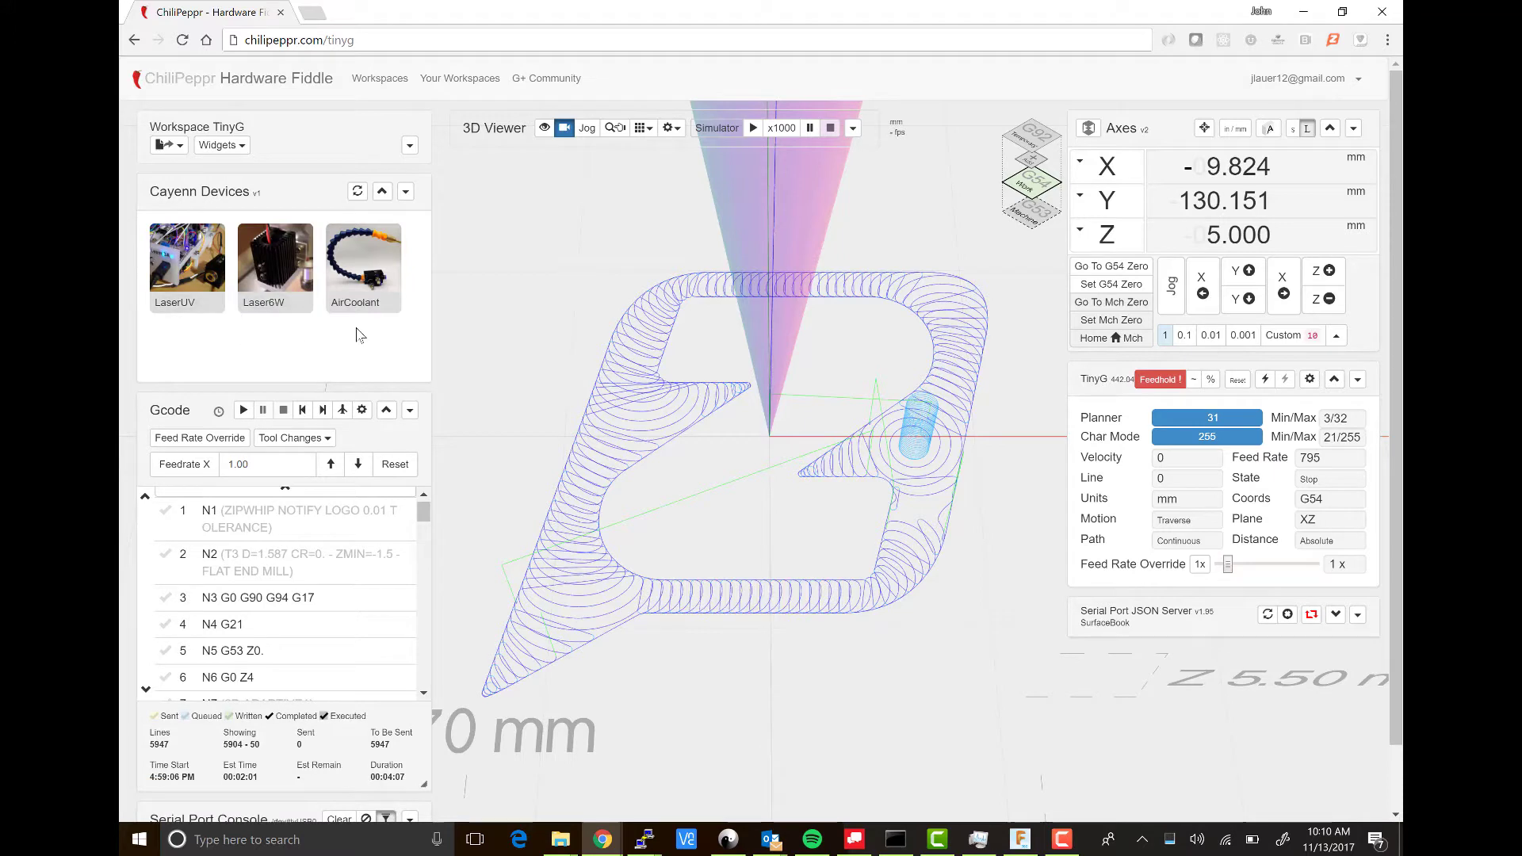
mouse_move(379, 350)
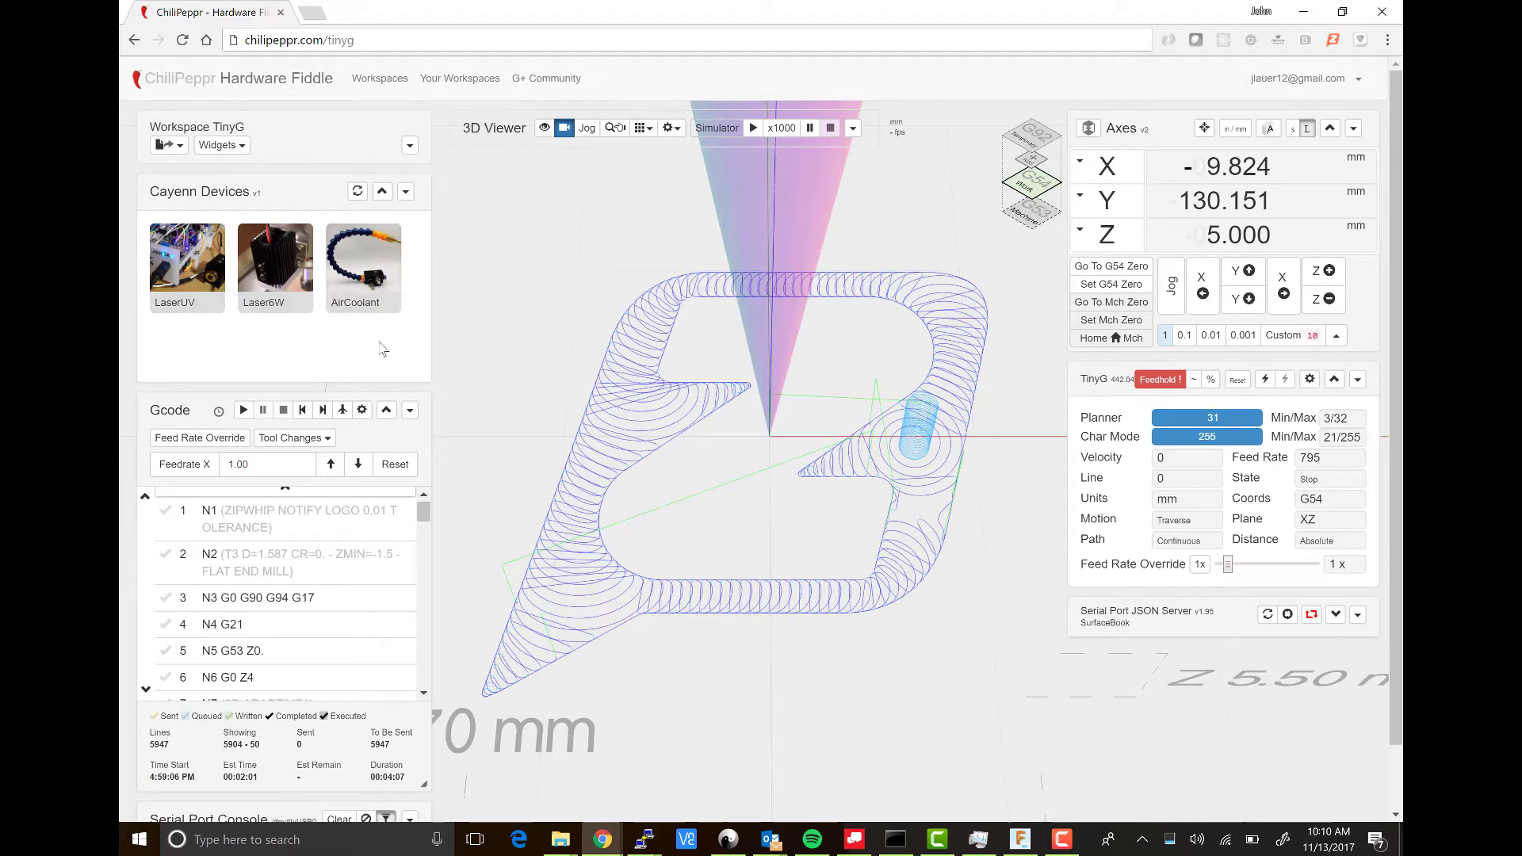
mouse_move(380, 351)
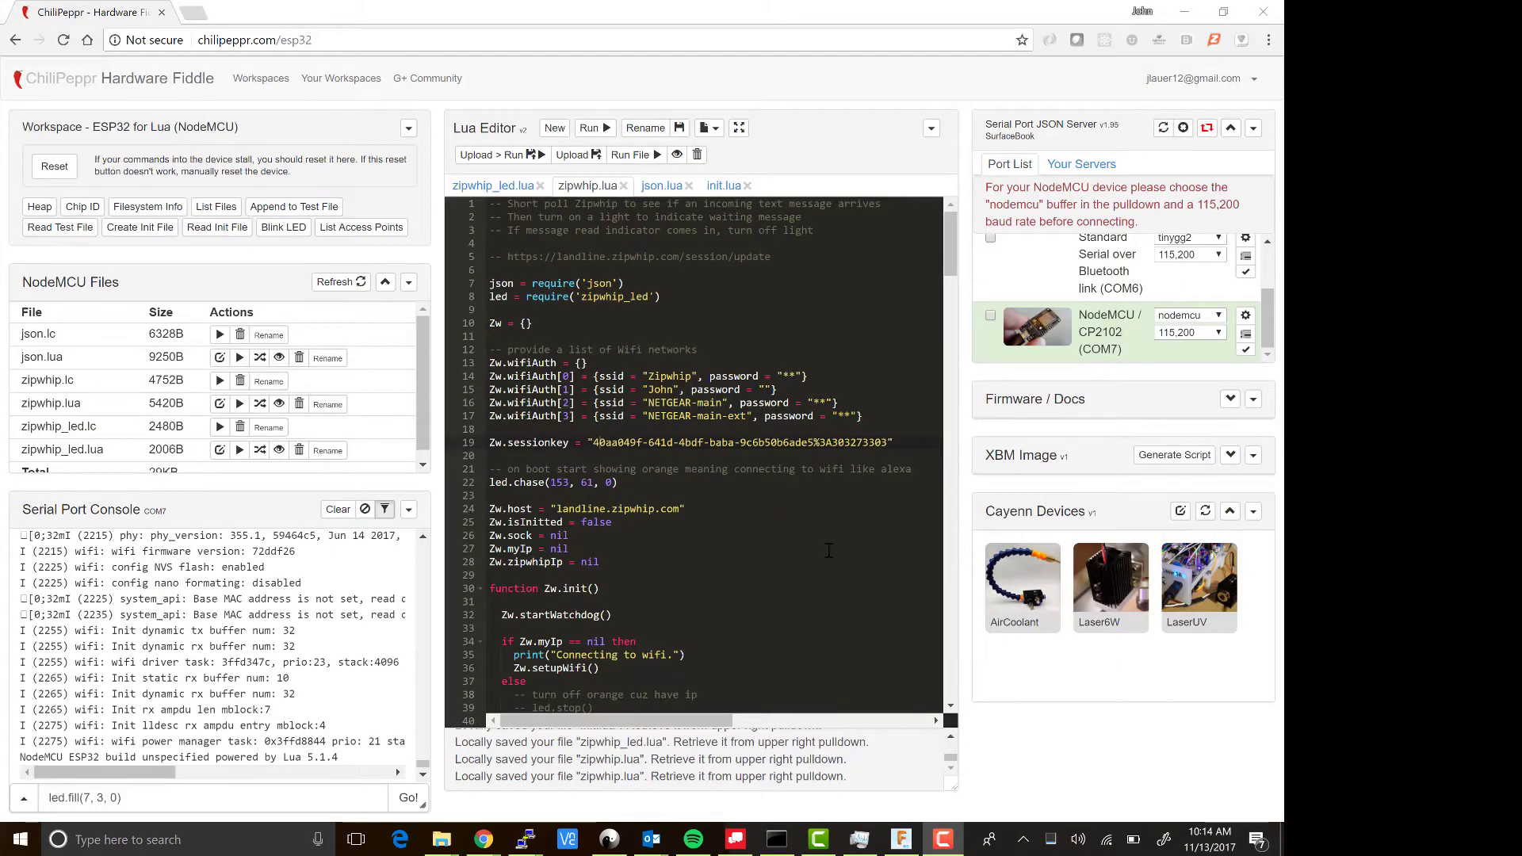
mouse_move(637, 486)
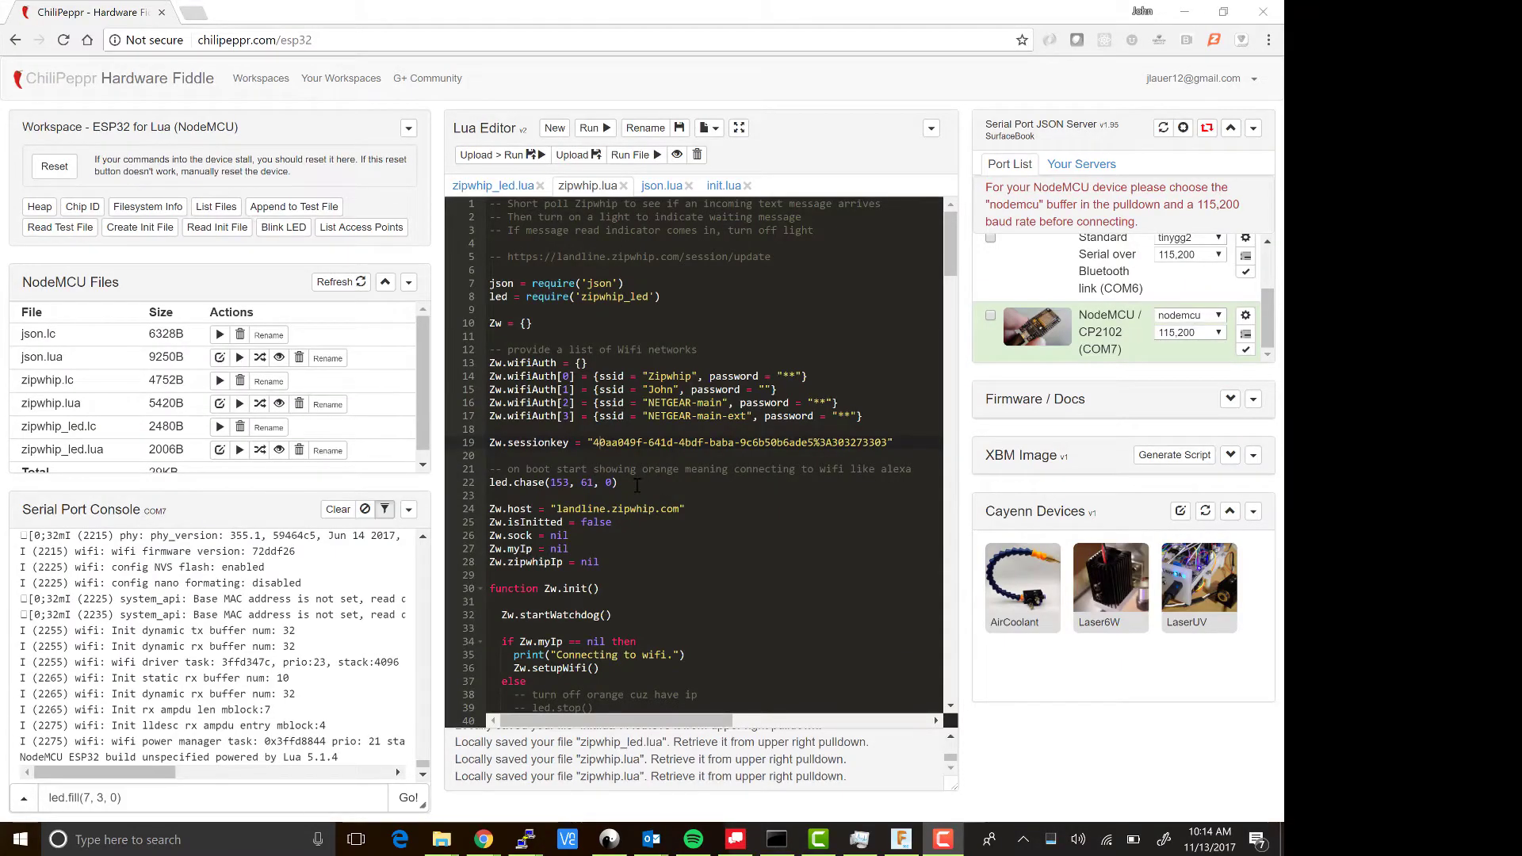
Step: Query the ESP32's free heap and chip ID, then refresh its NodeMCU file list
scroll("down", 3)
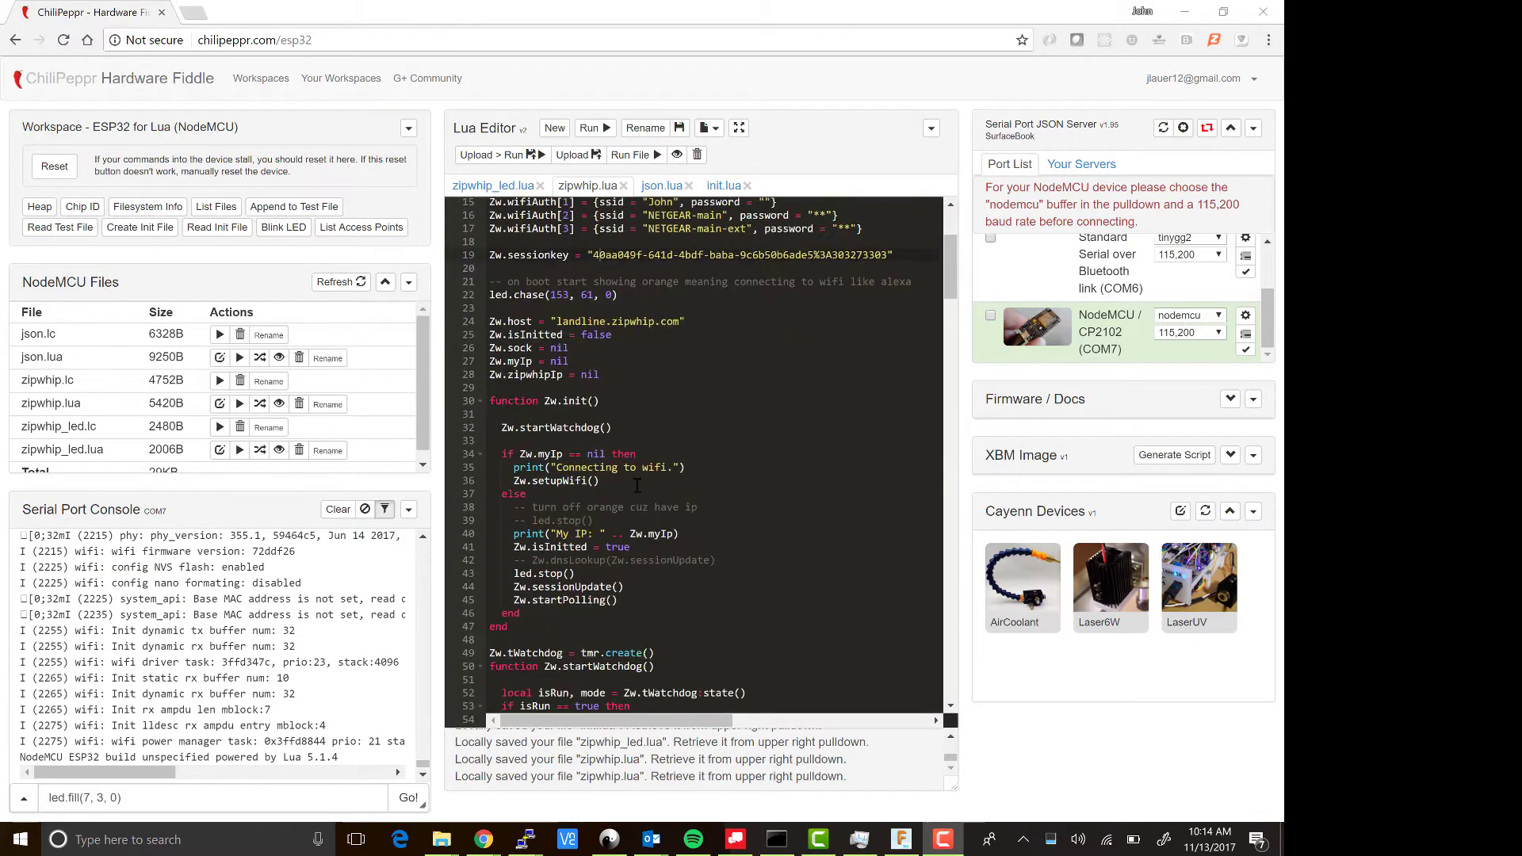
scroll("down", 3)
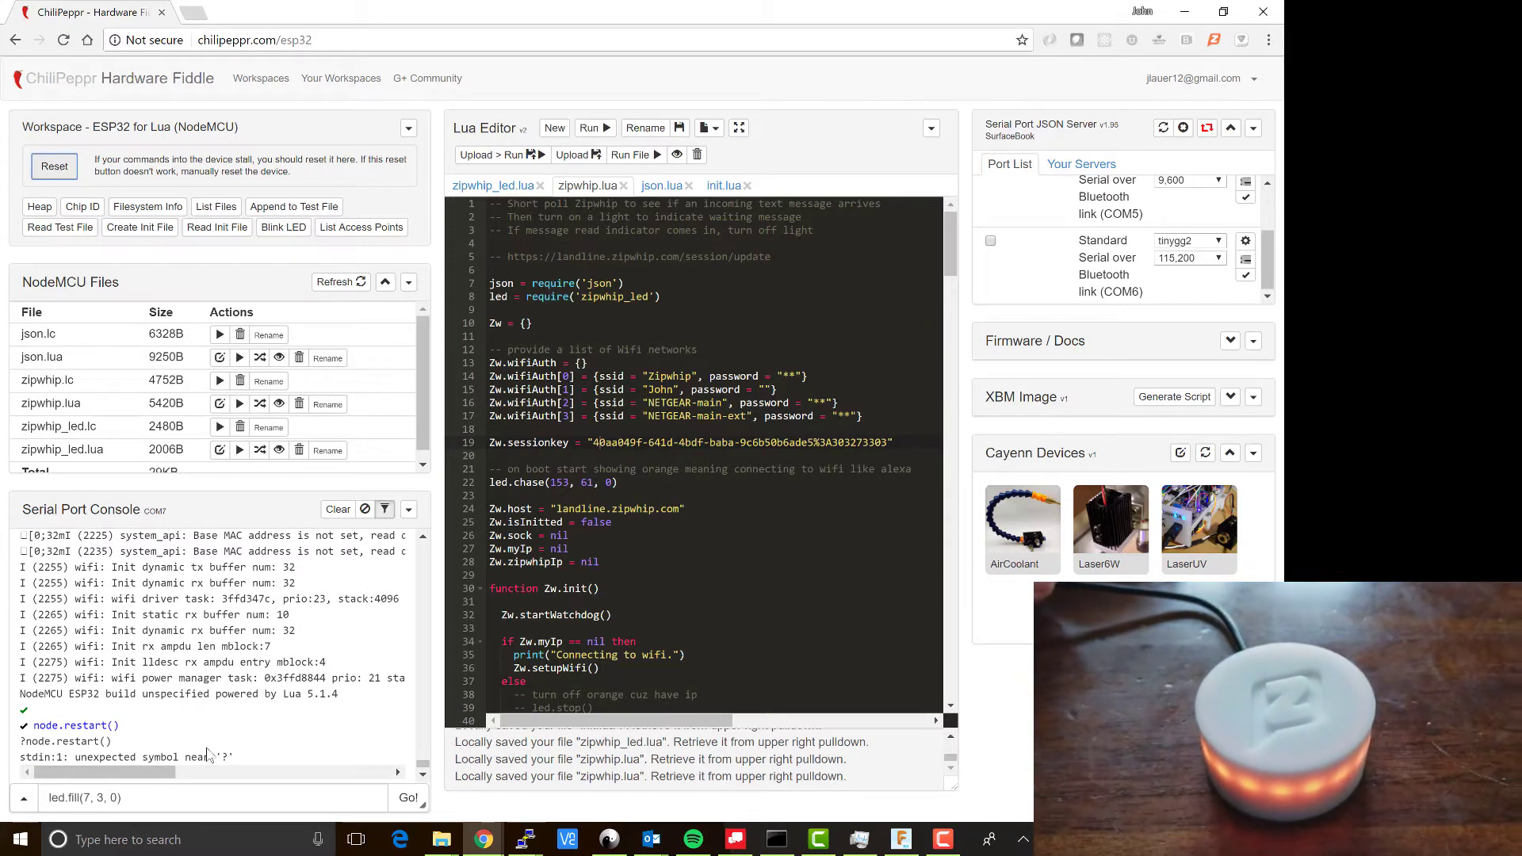
mouse_move(172, 715)
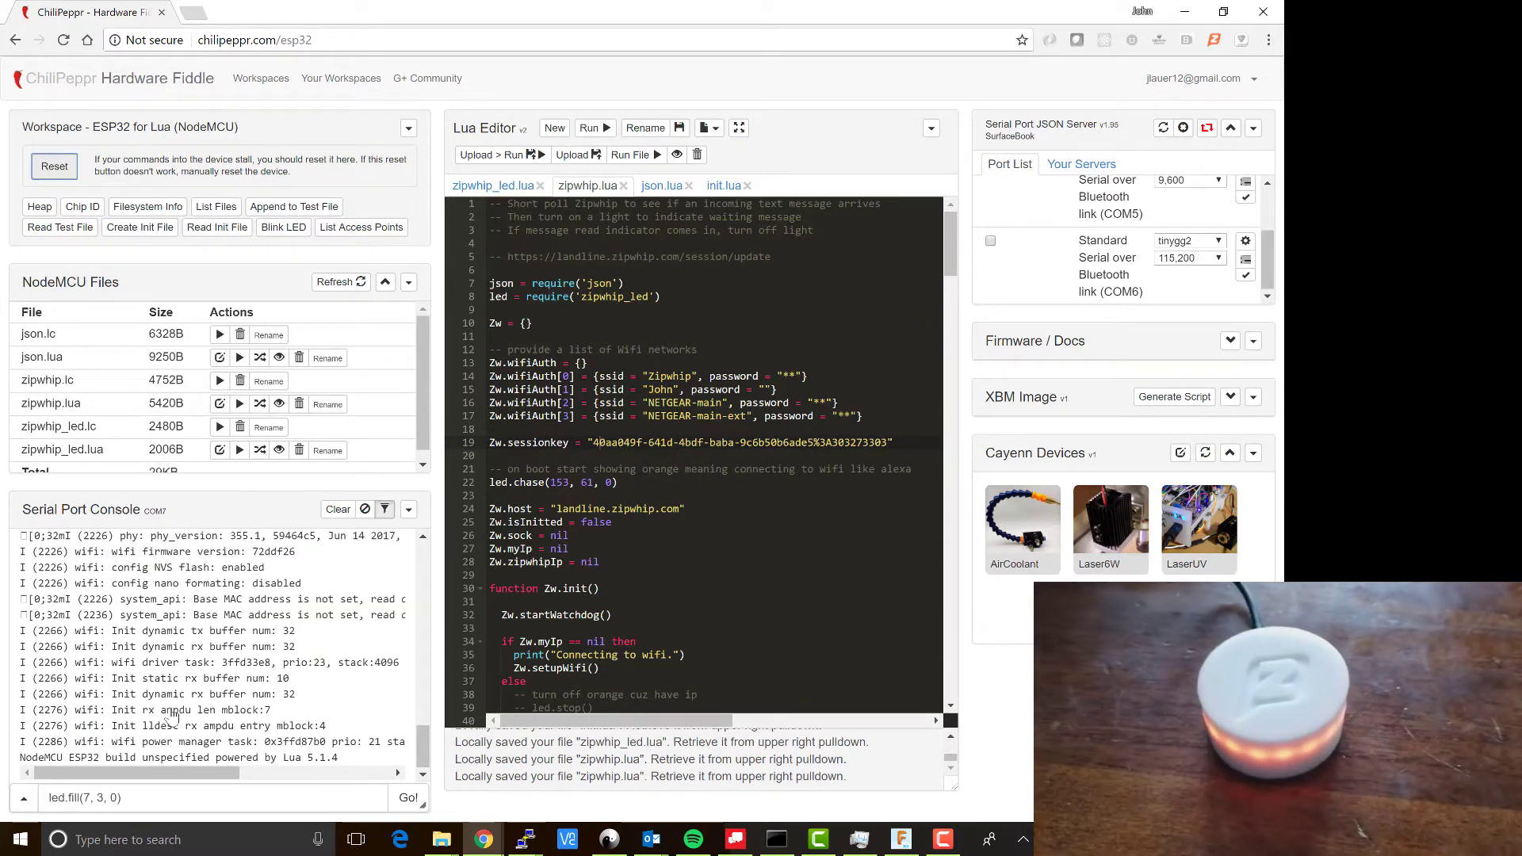
left_click(39, 207)
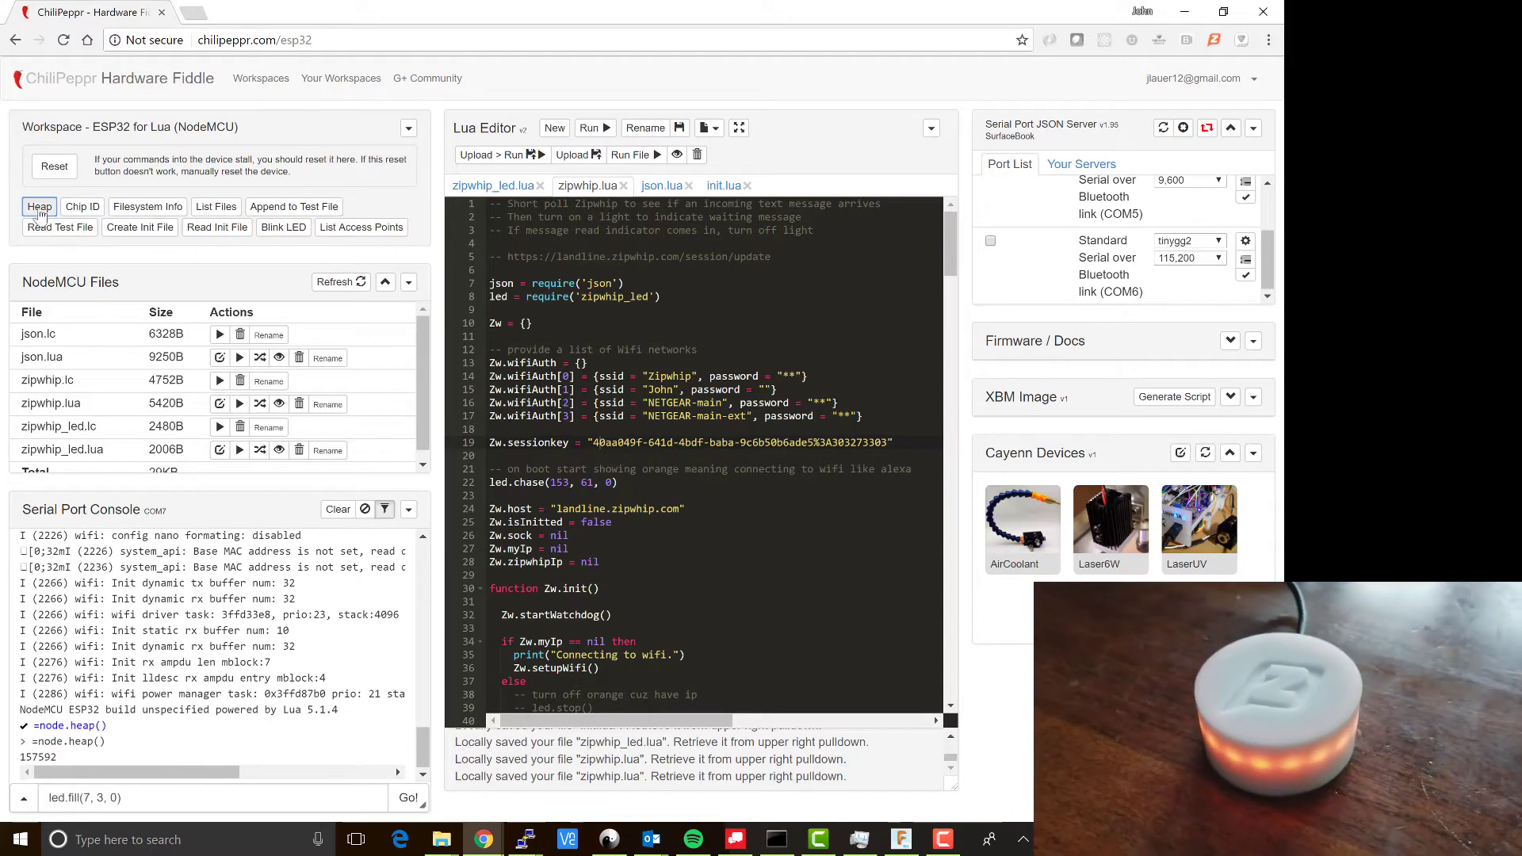
left_click(82, 206)
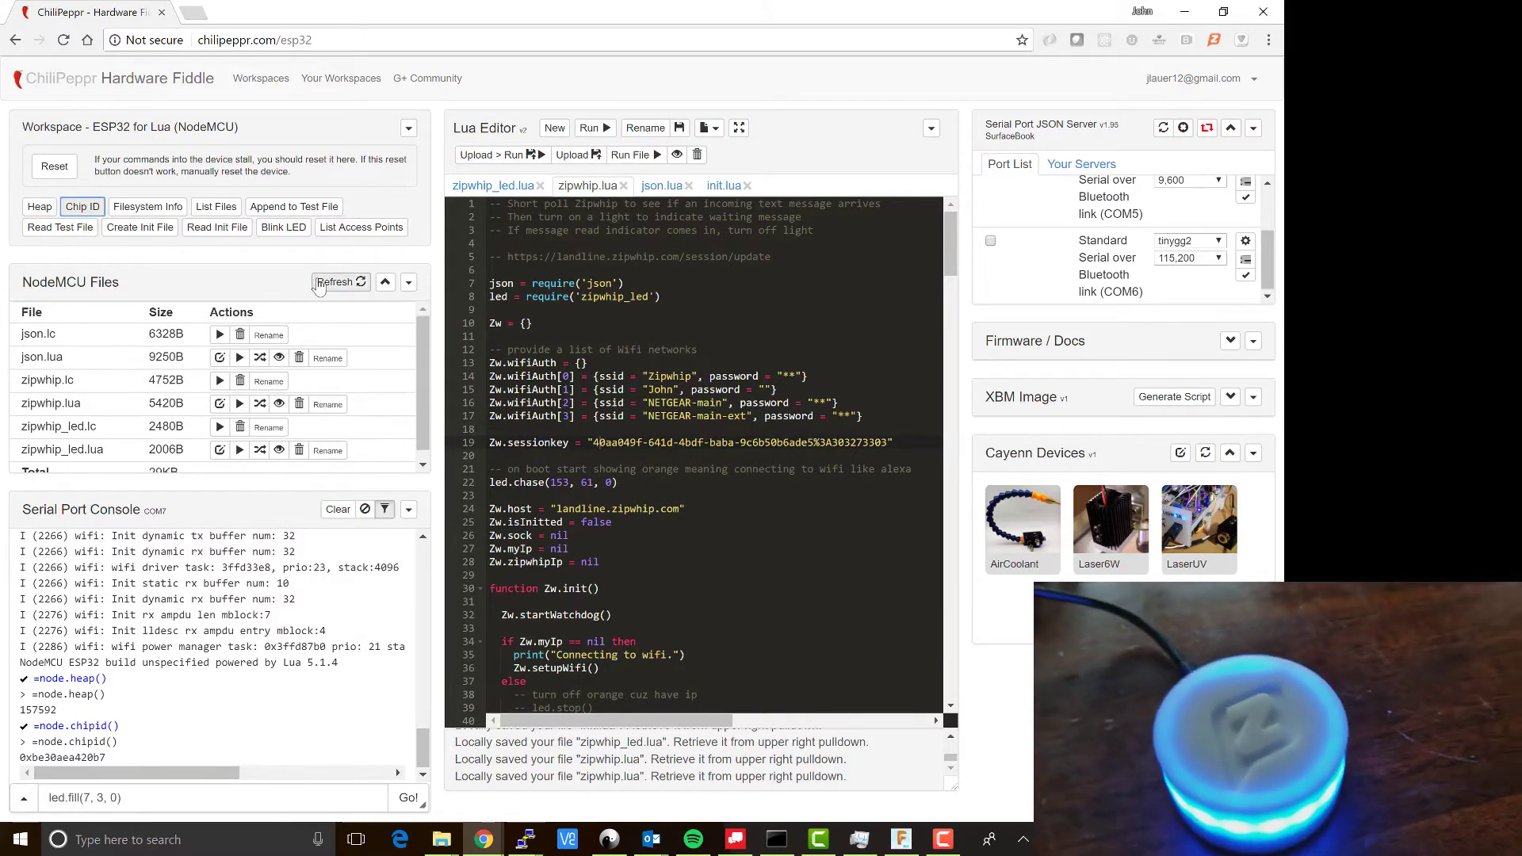
left_click(335, 281)
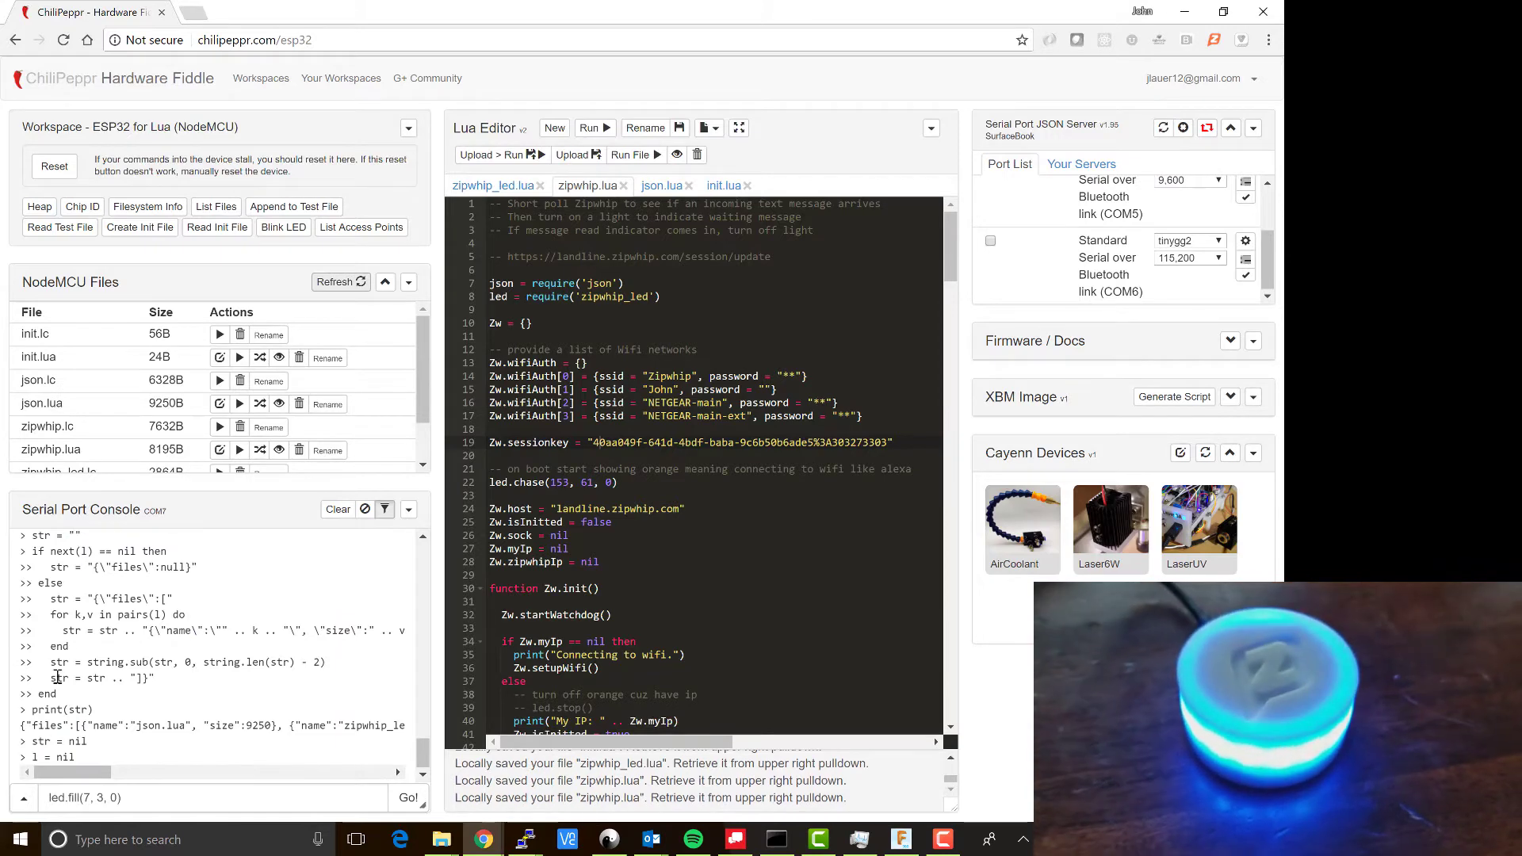
scroll("down", 3)
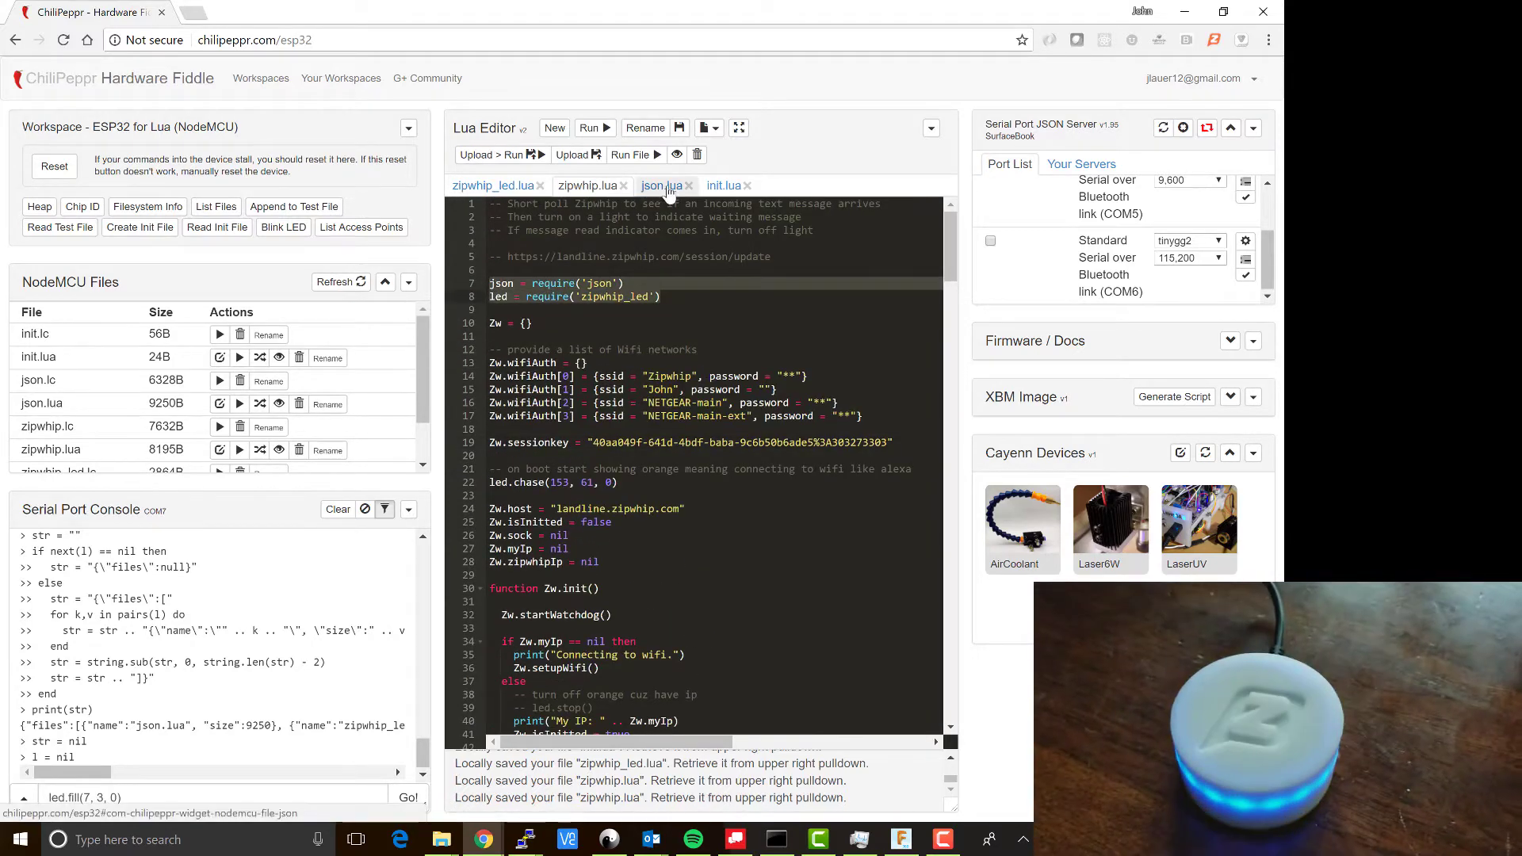
left_click(662, 185)
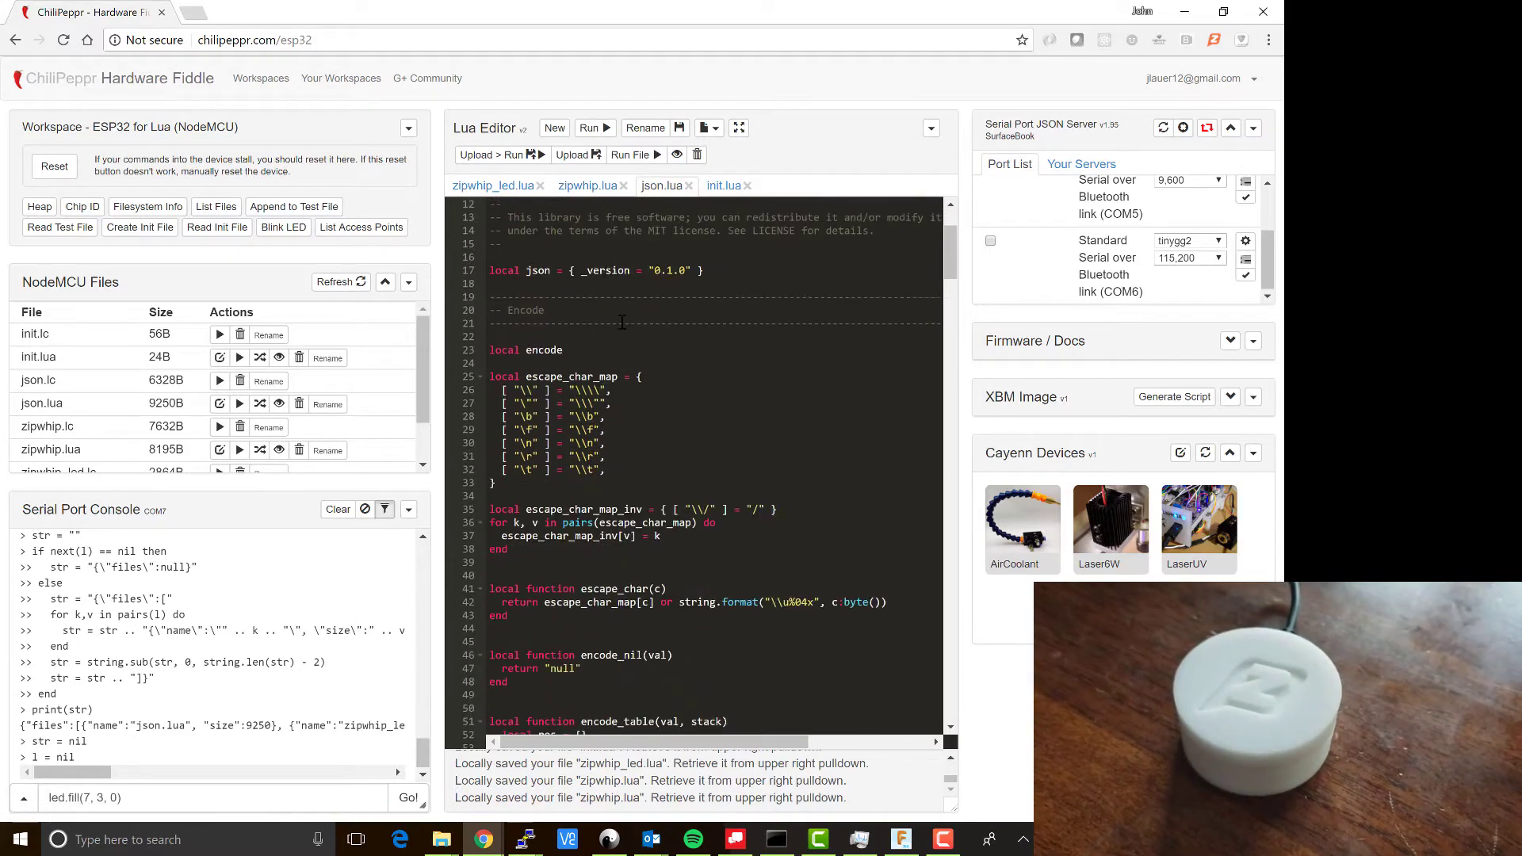
scroll("down", 3)
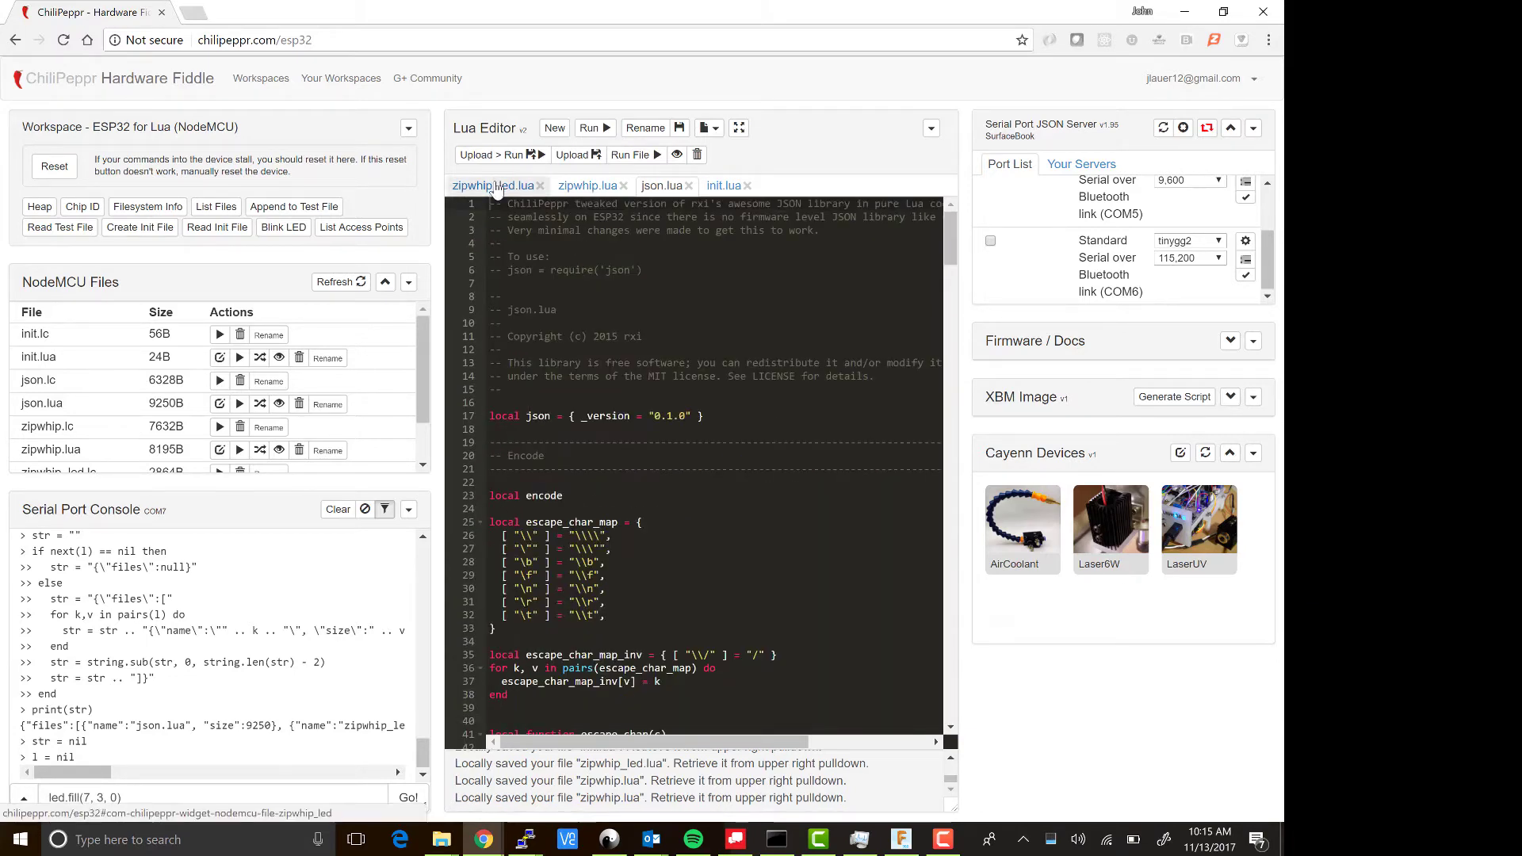
left_click(489, 186)
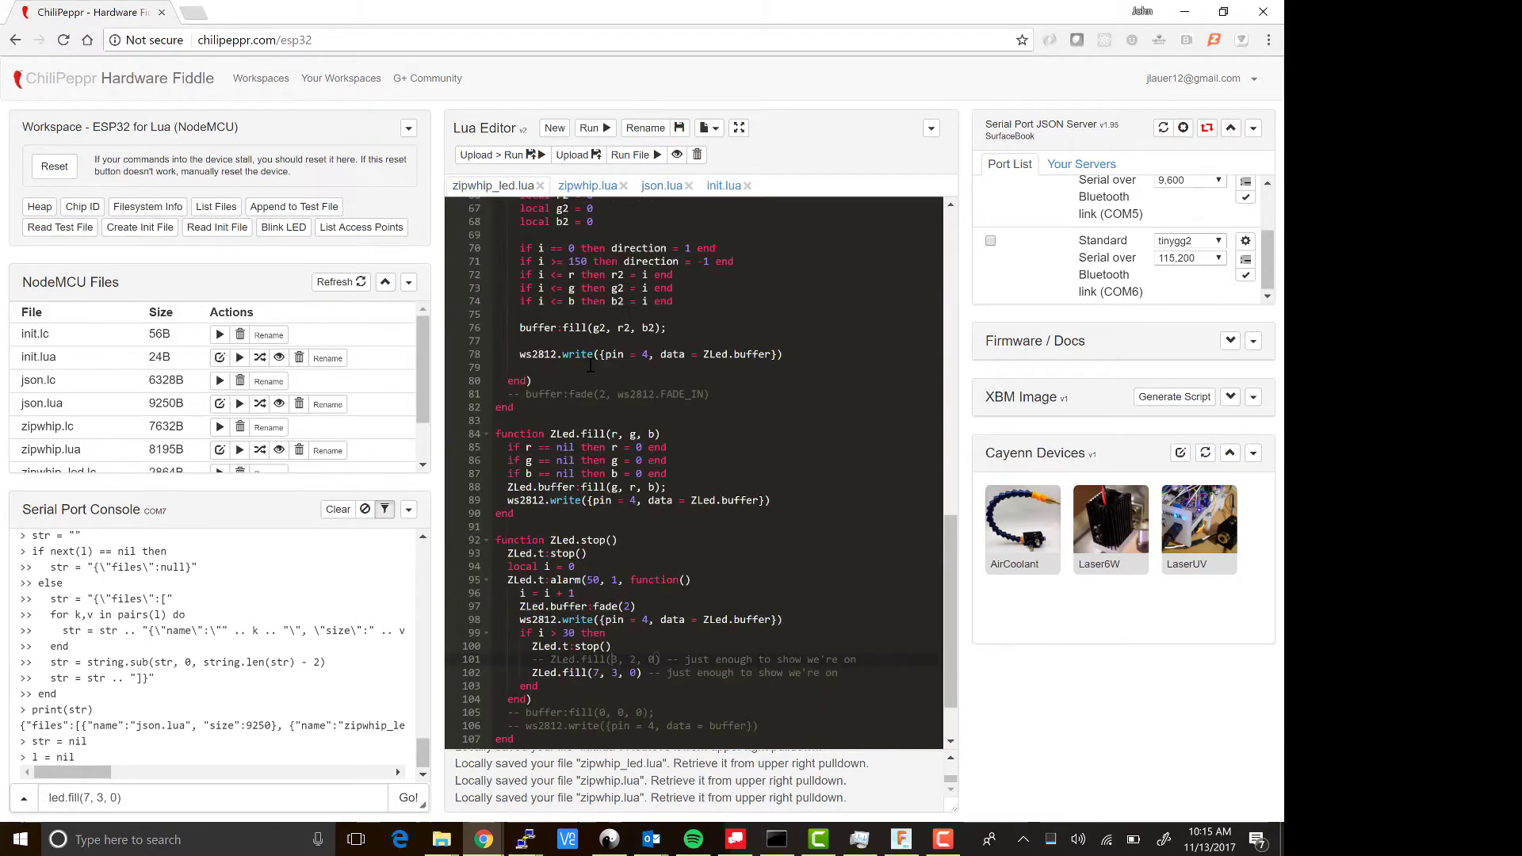
scroll("up", 3)
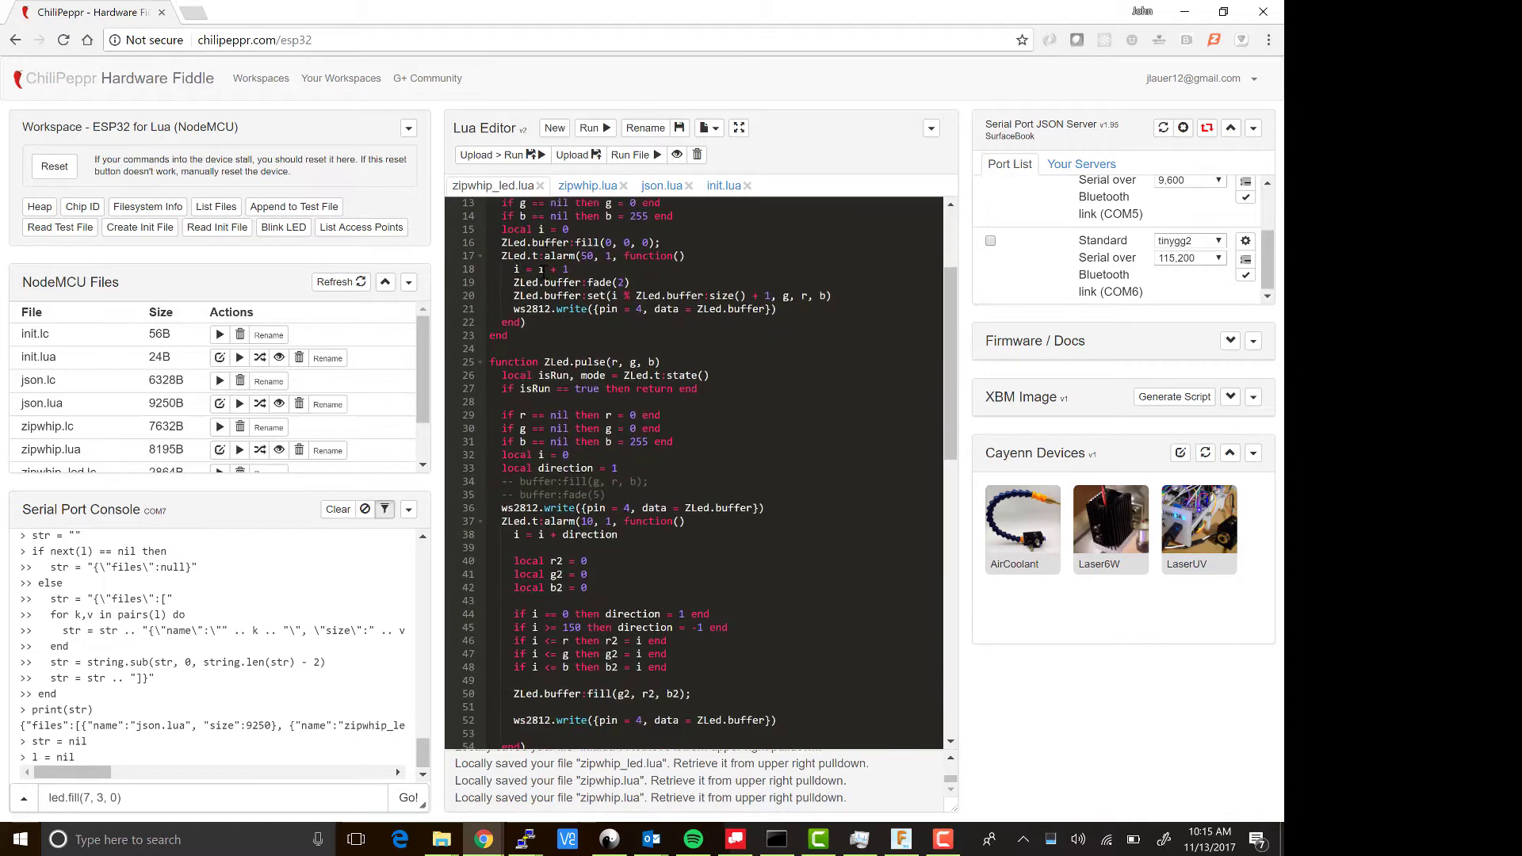
scroll("down", 3)
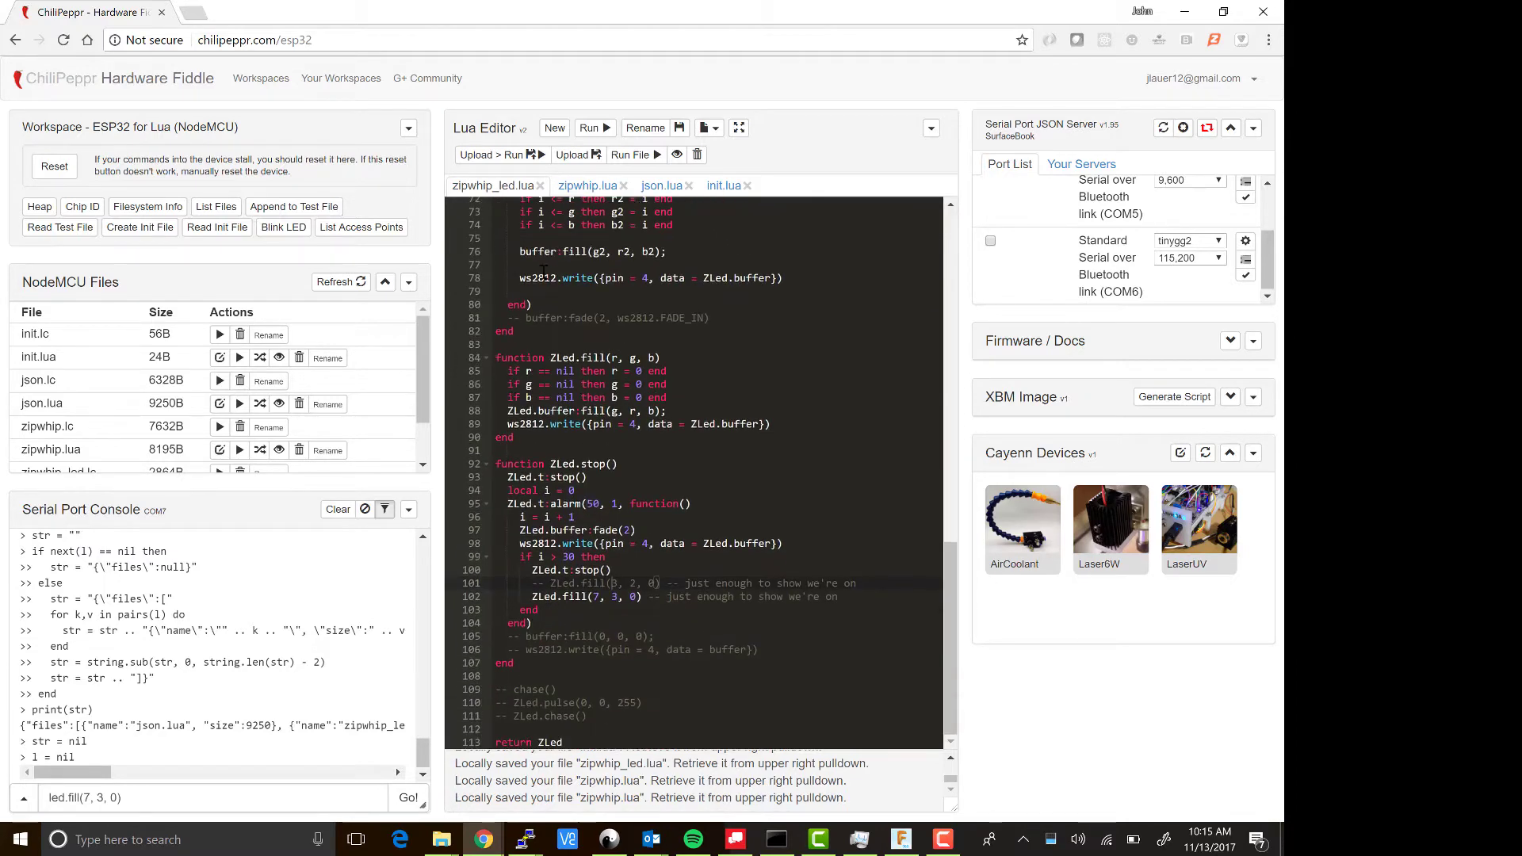
left_click(588, 185)
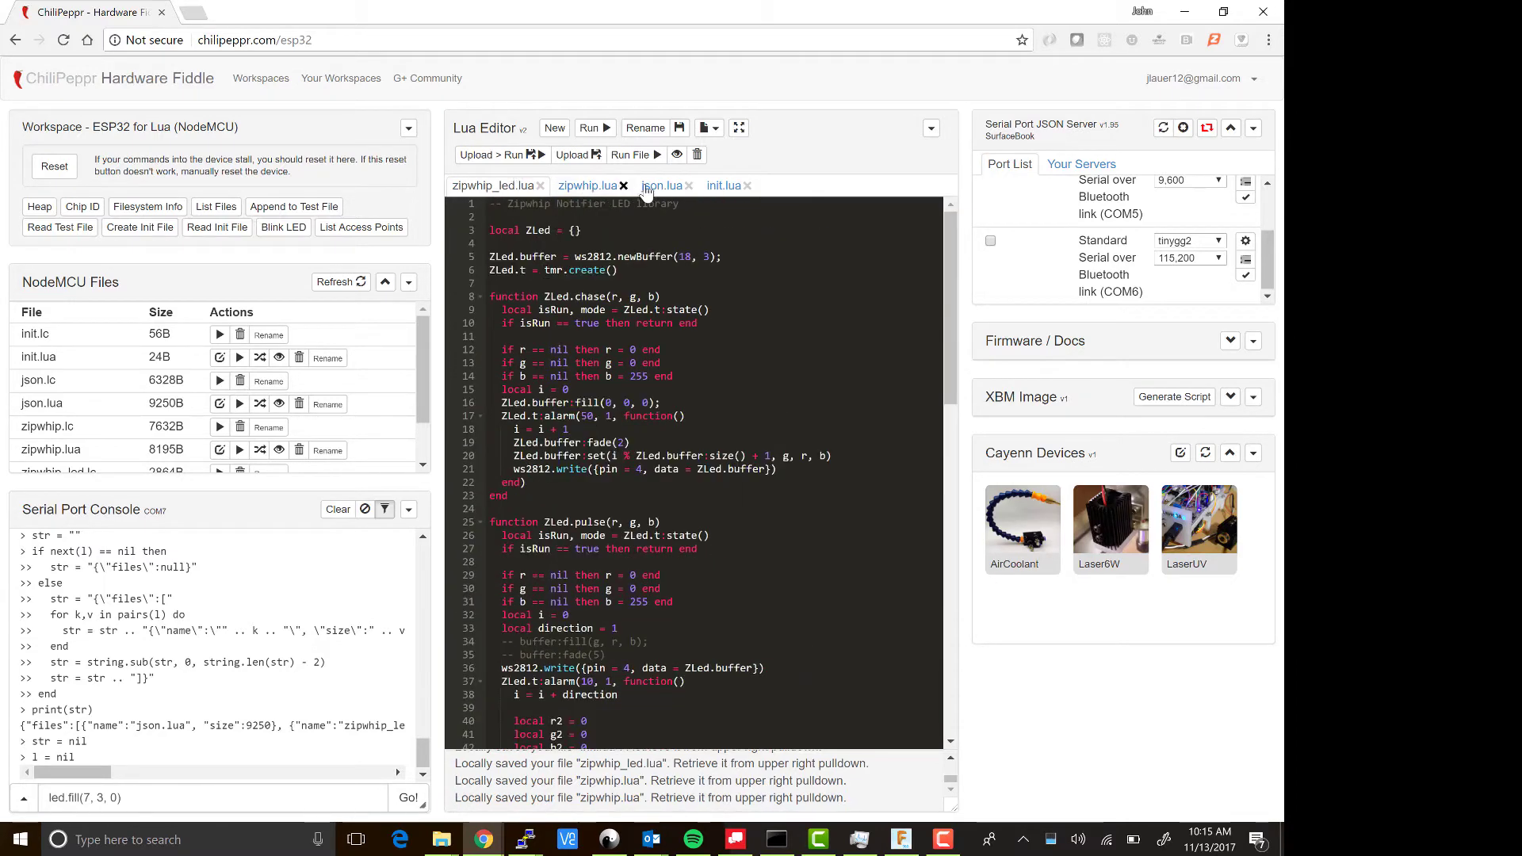
left_click(493, 186)
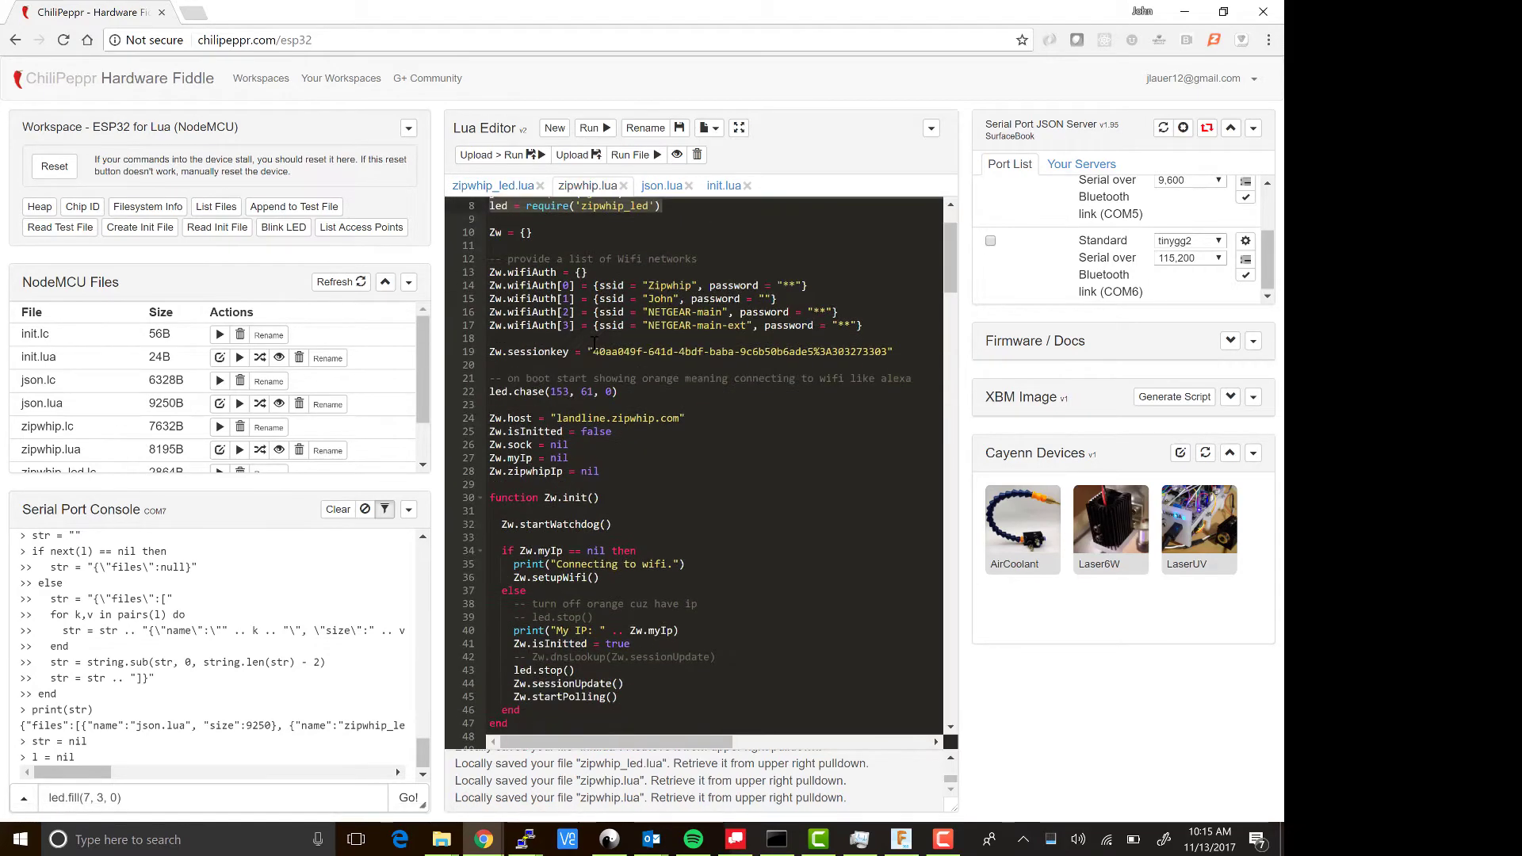
Step: Scroll through zipwhip.lua and highlight its list of wifi networks
scroll("up", 3)
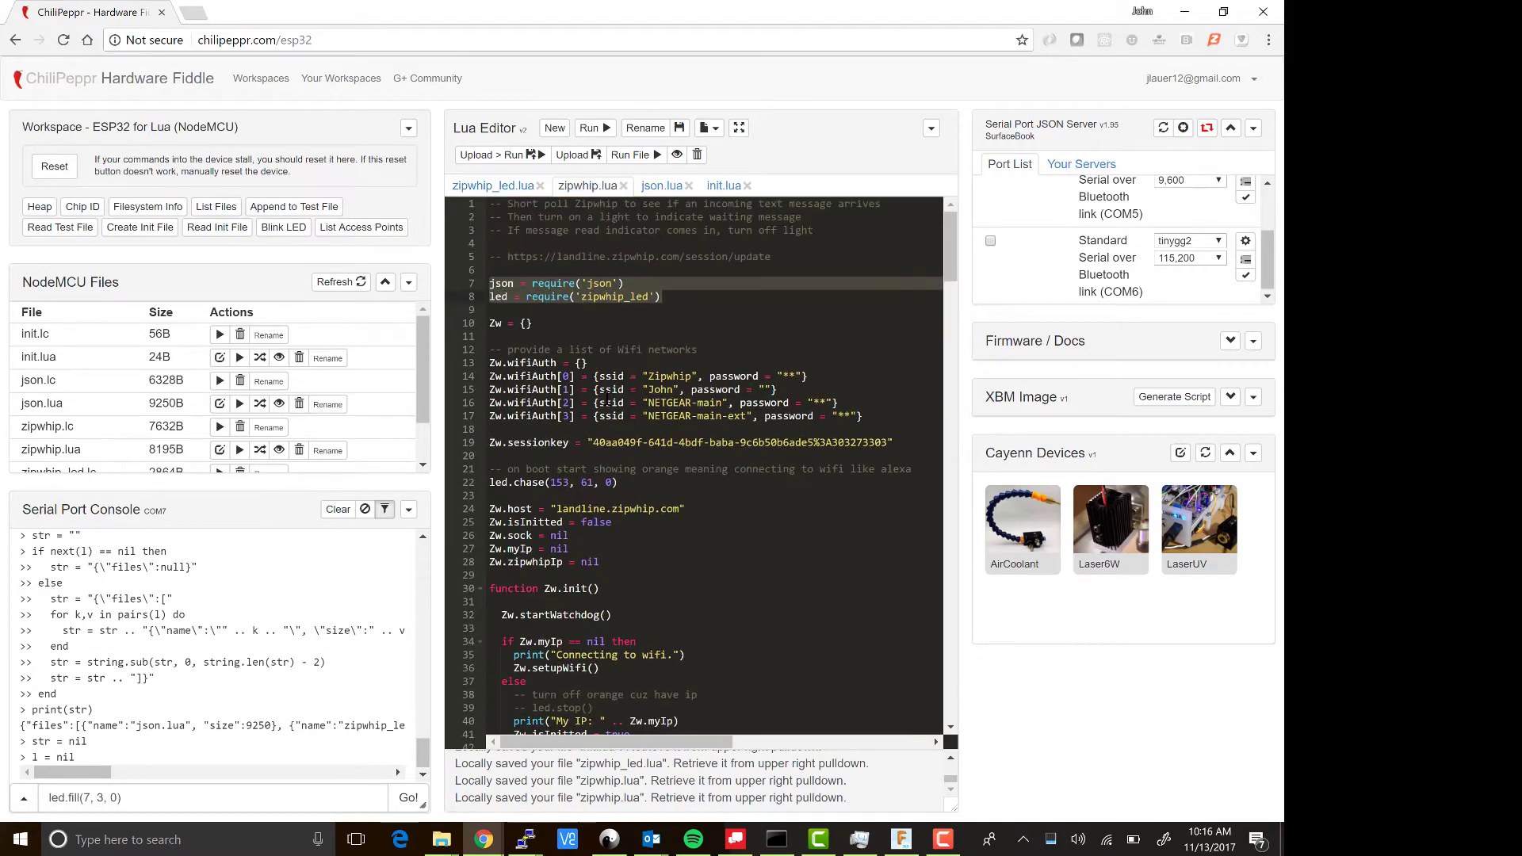
scroll("down", 3)
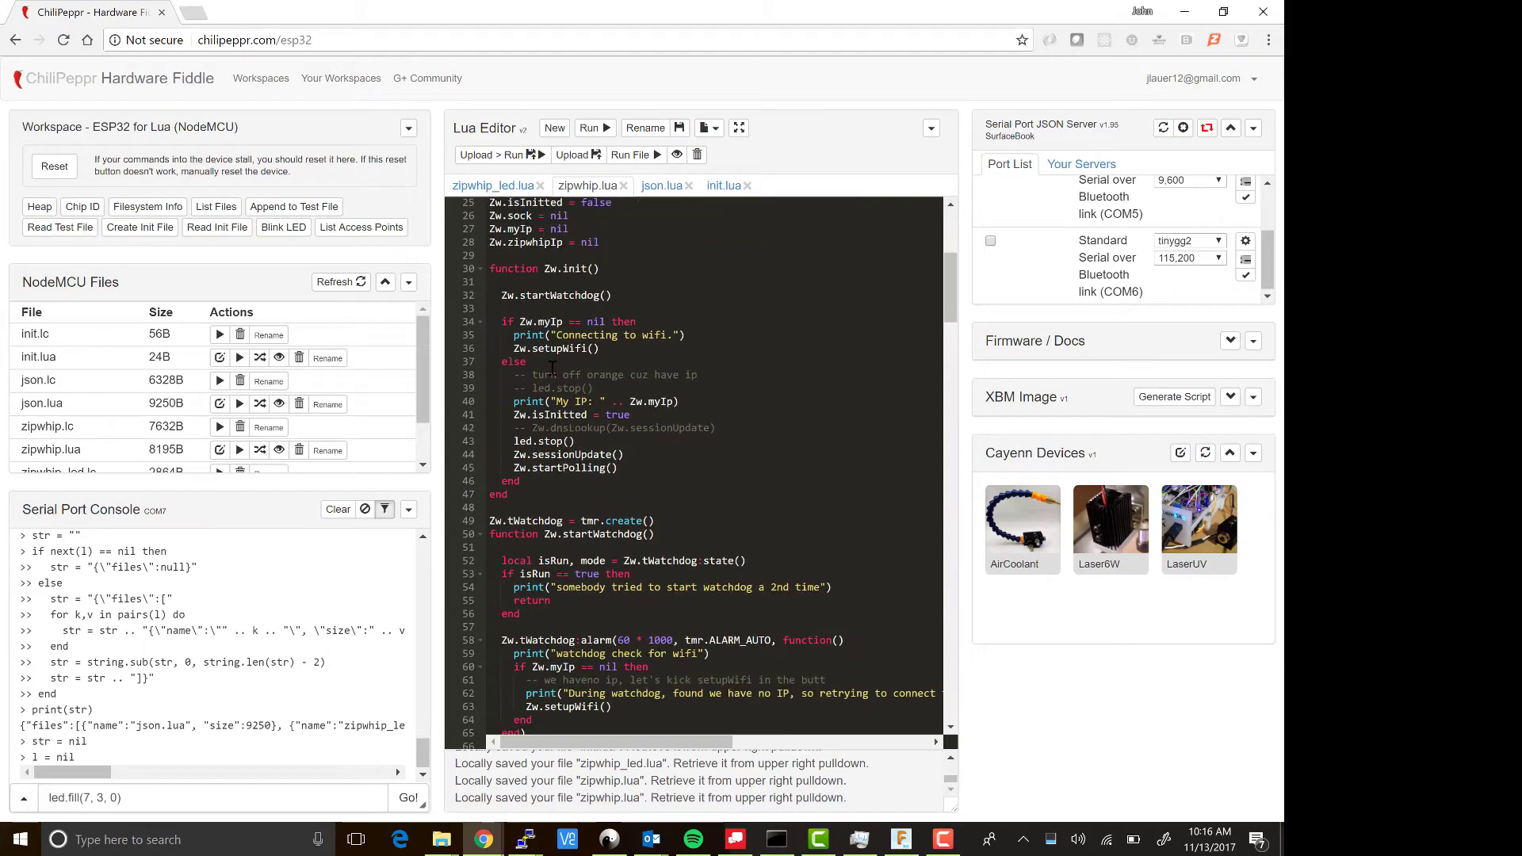
scroll("down", 3)
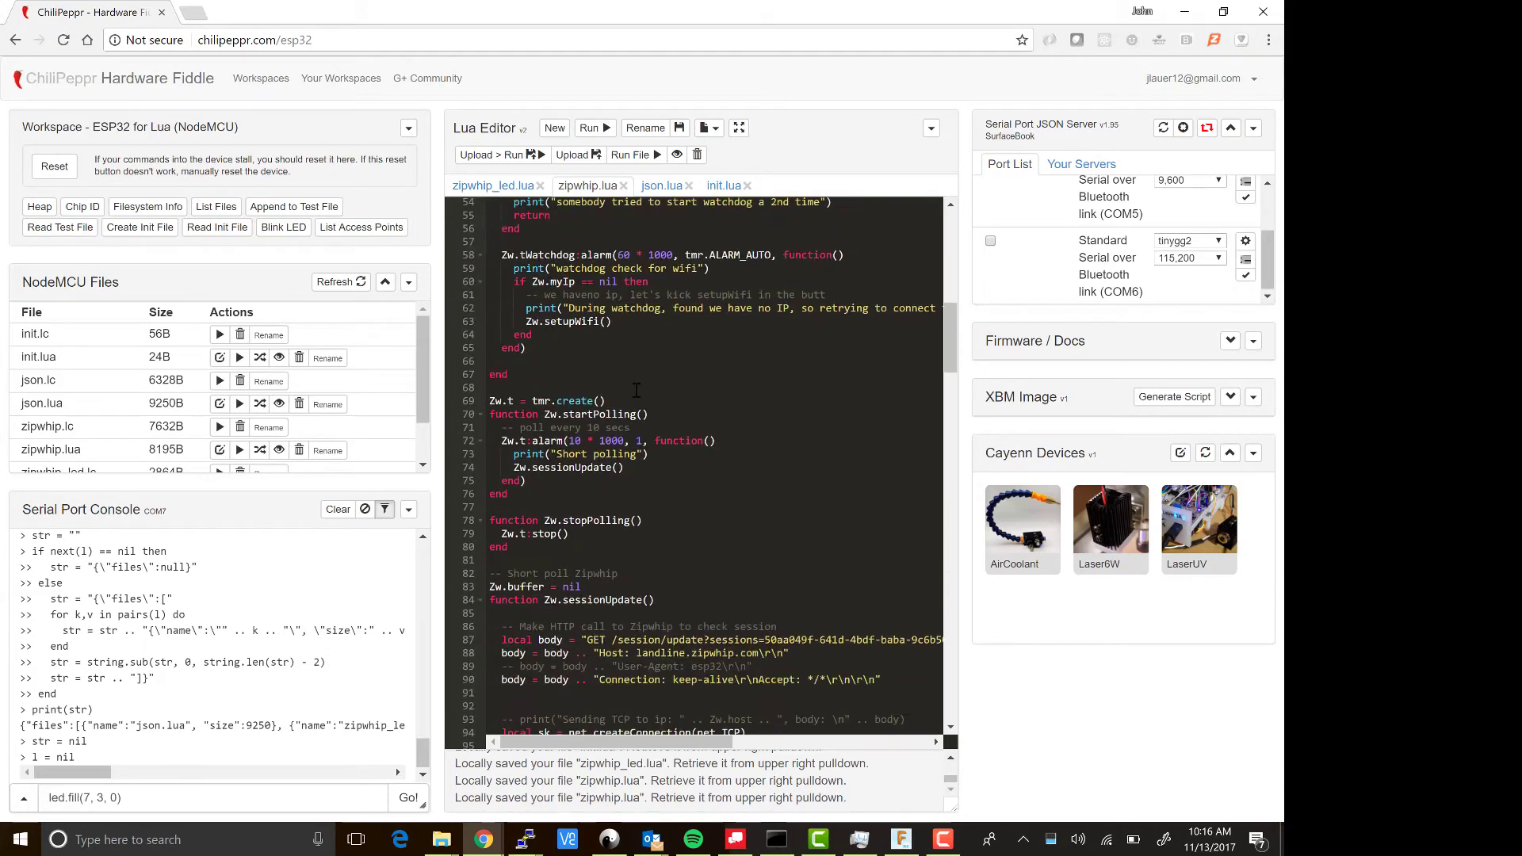
scroll("down", 3)
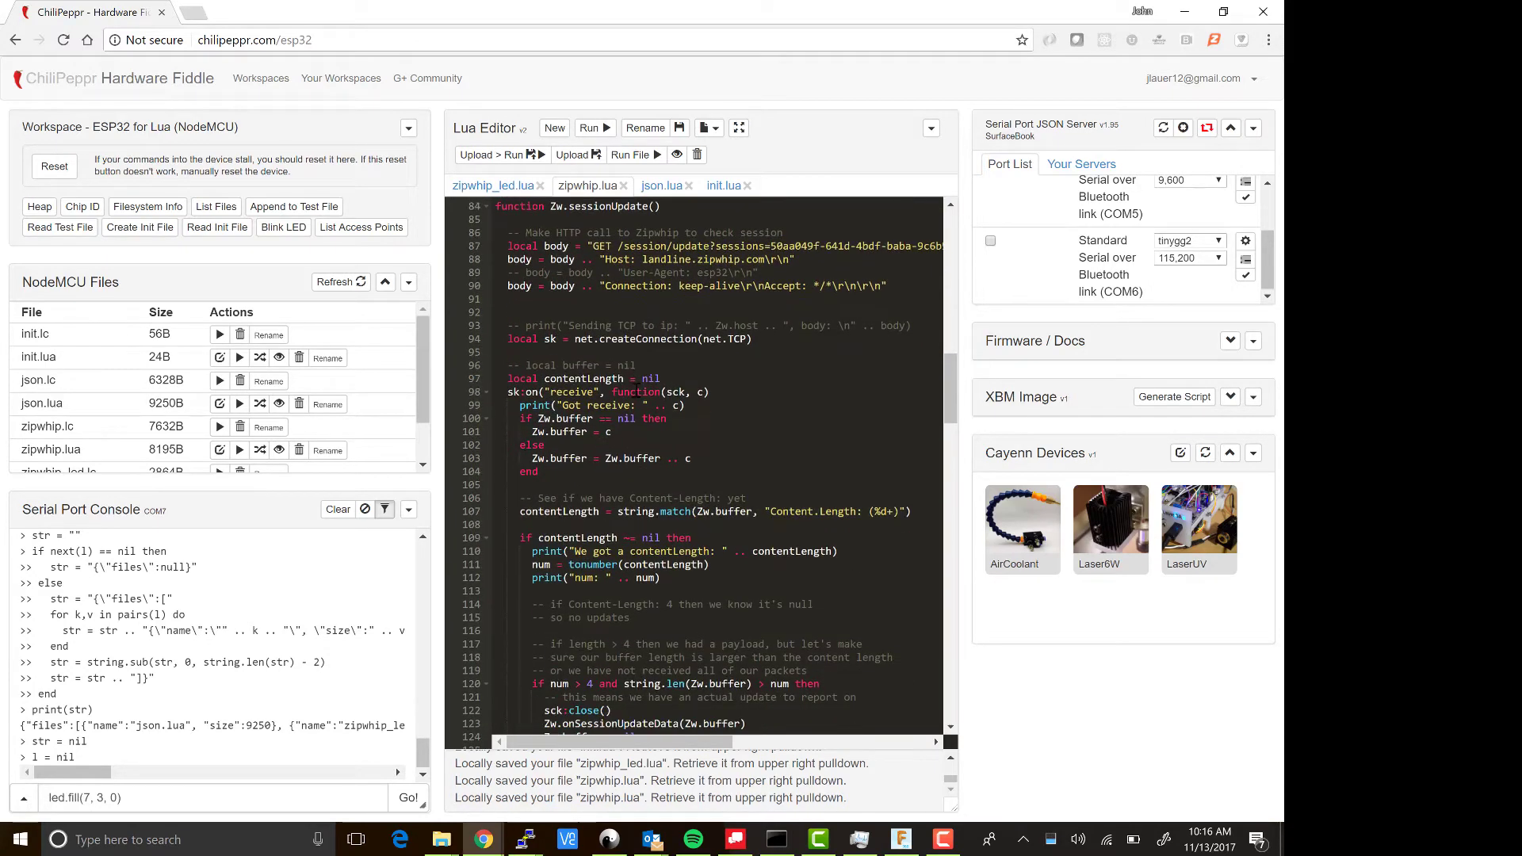
scroll("down", 3)
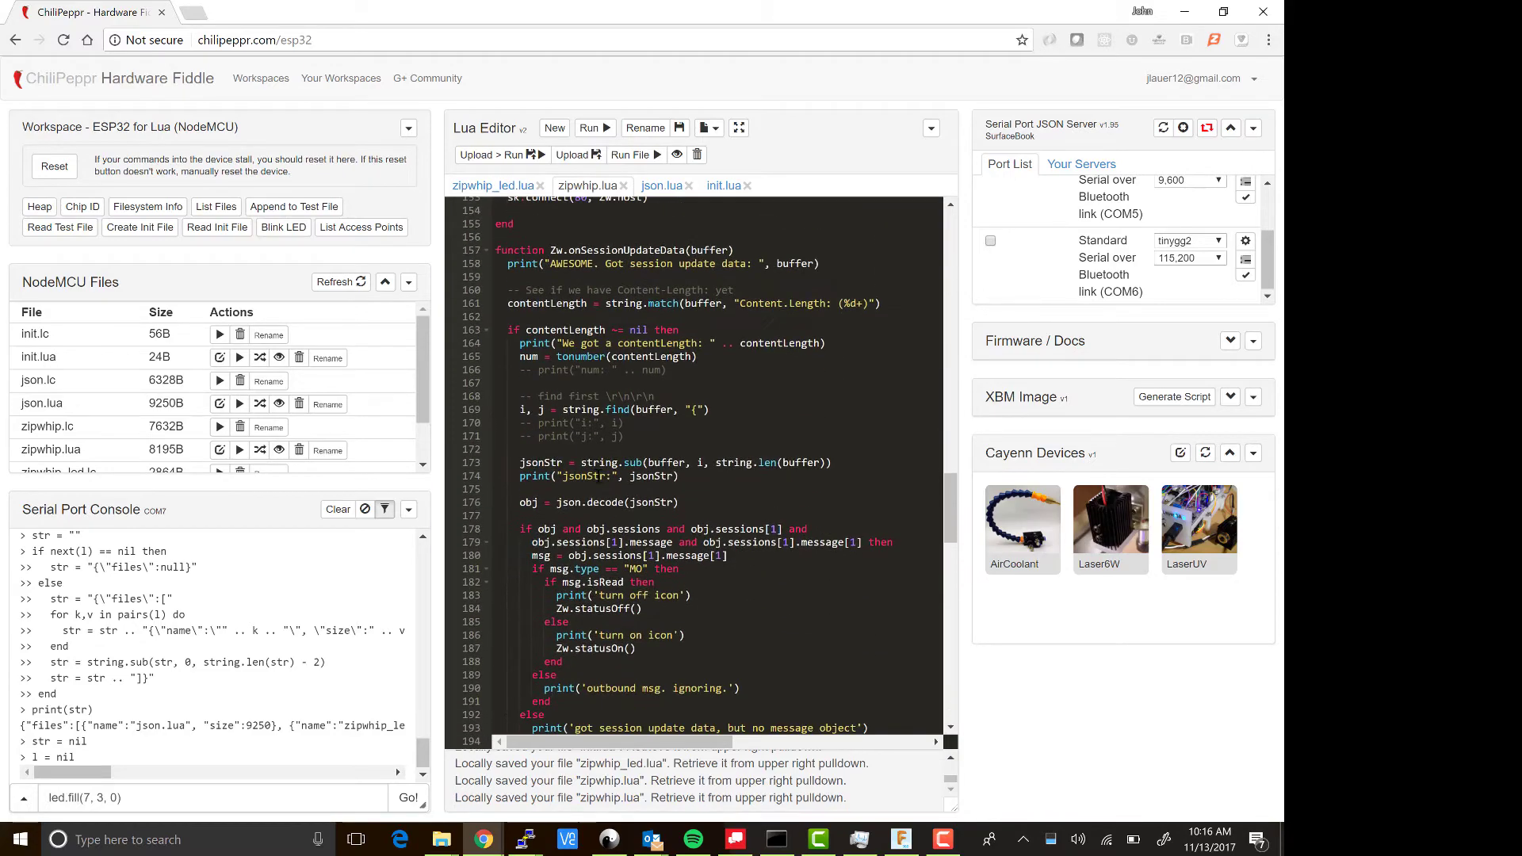
scroll("down", 3)
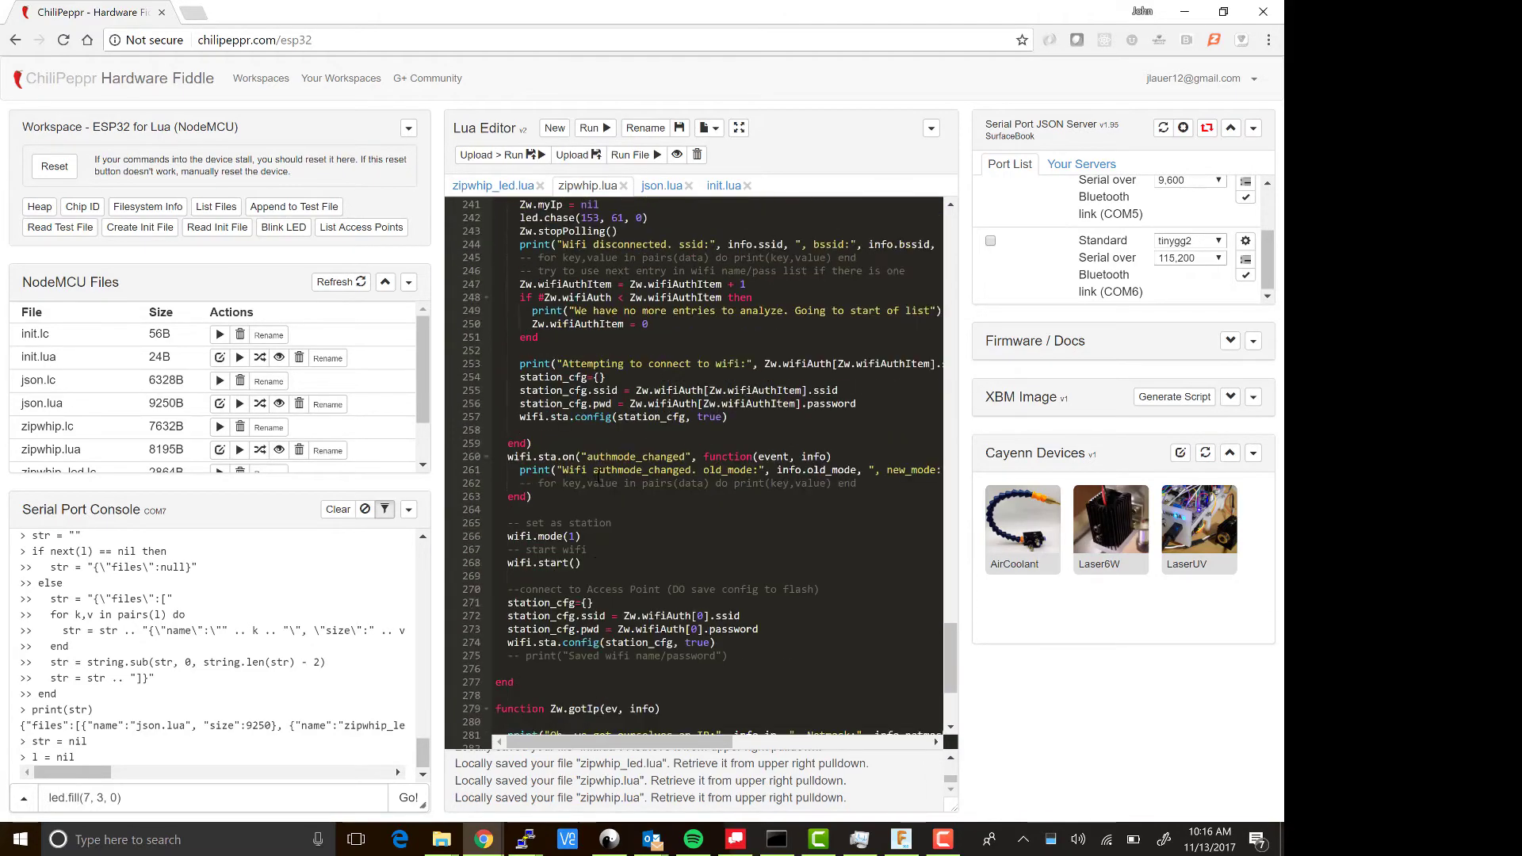
scroll("up", 3)
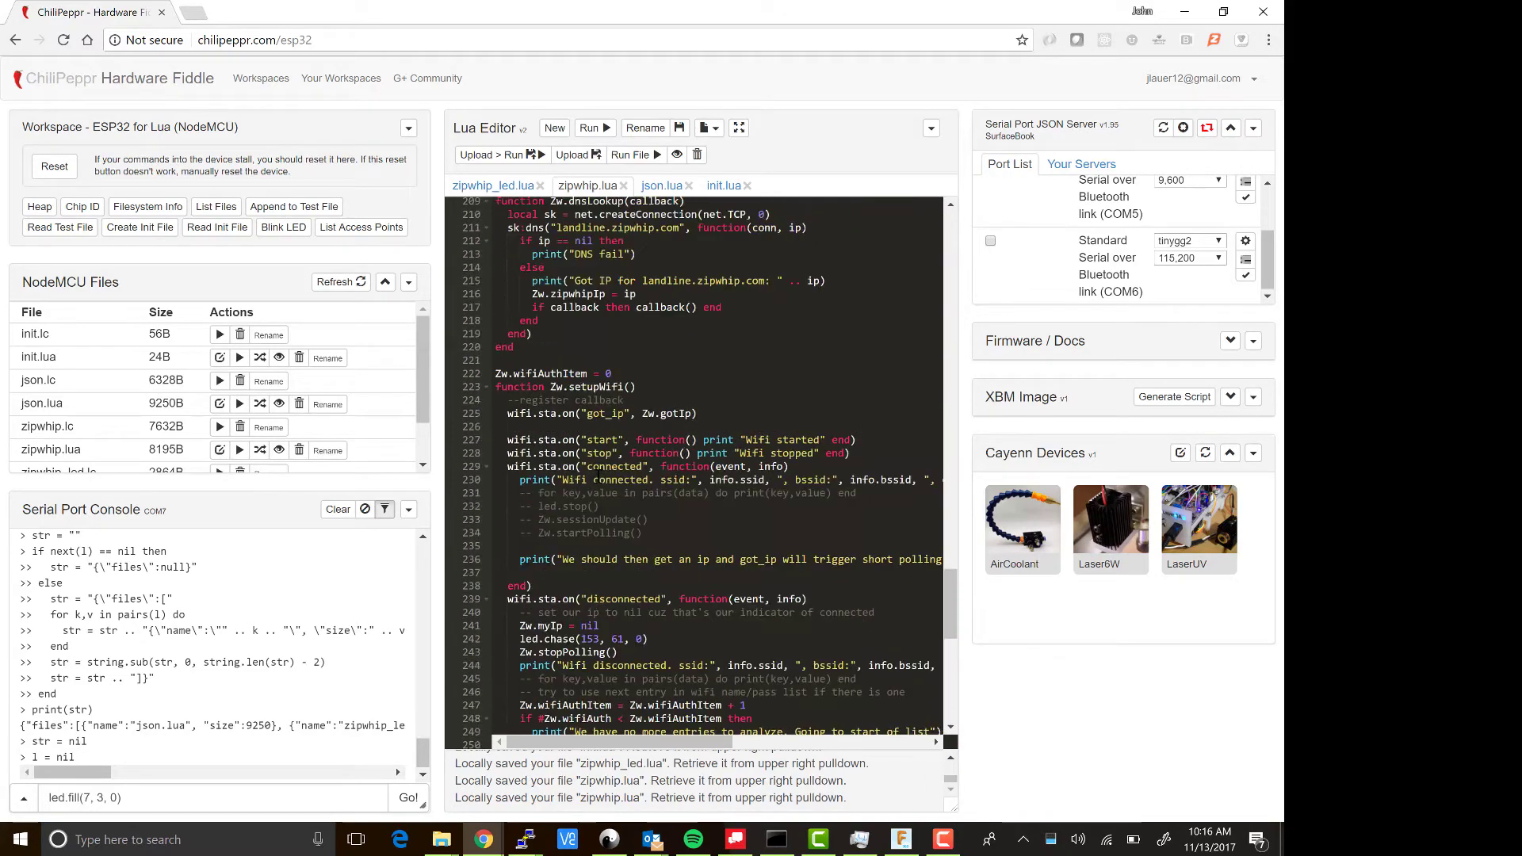
scroll("up", 3)
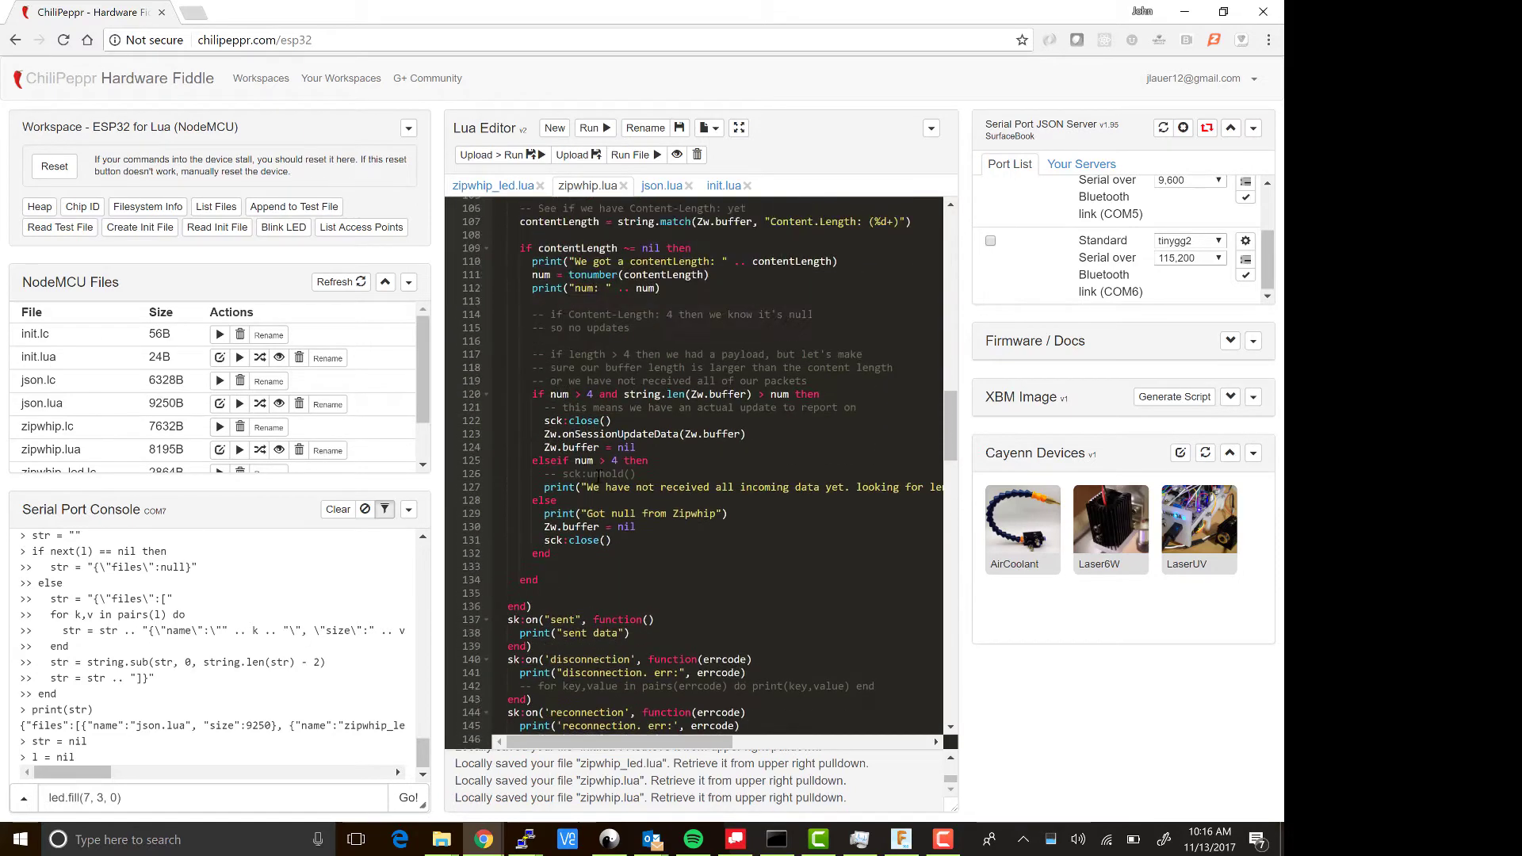
scroll("up", 3)
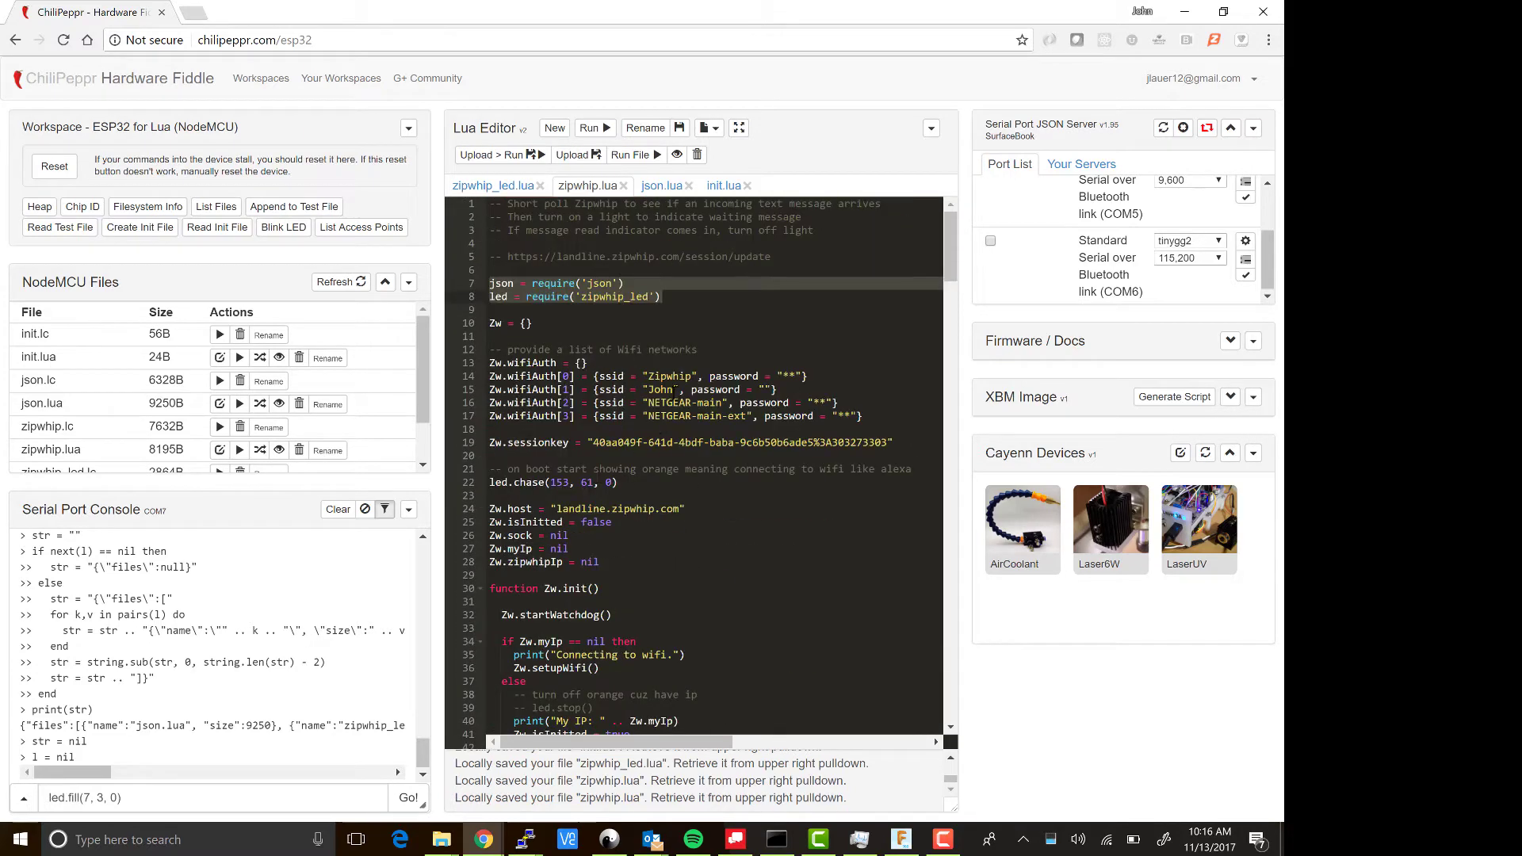
left_click(837, 415)
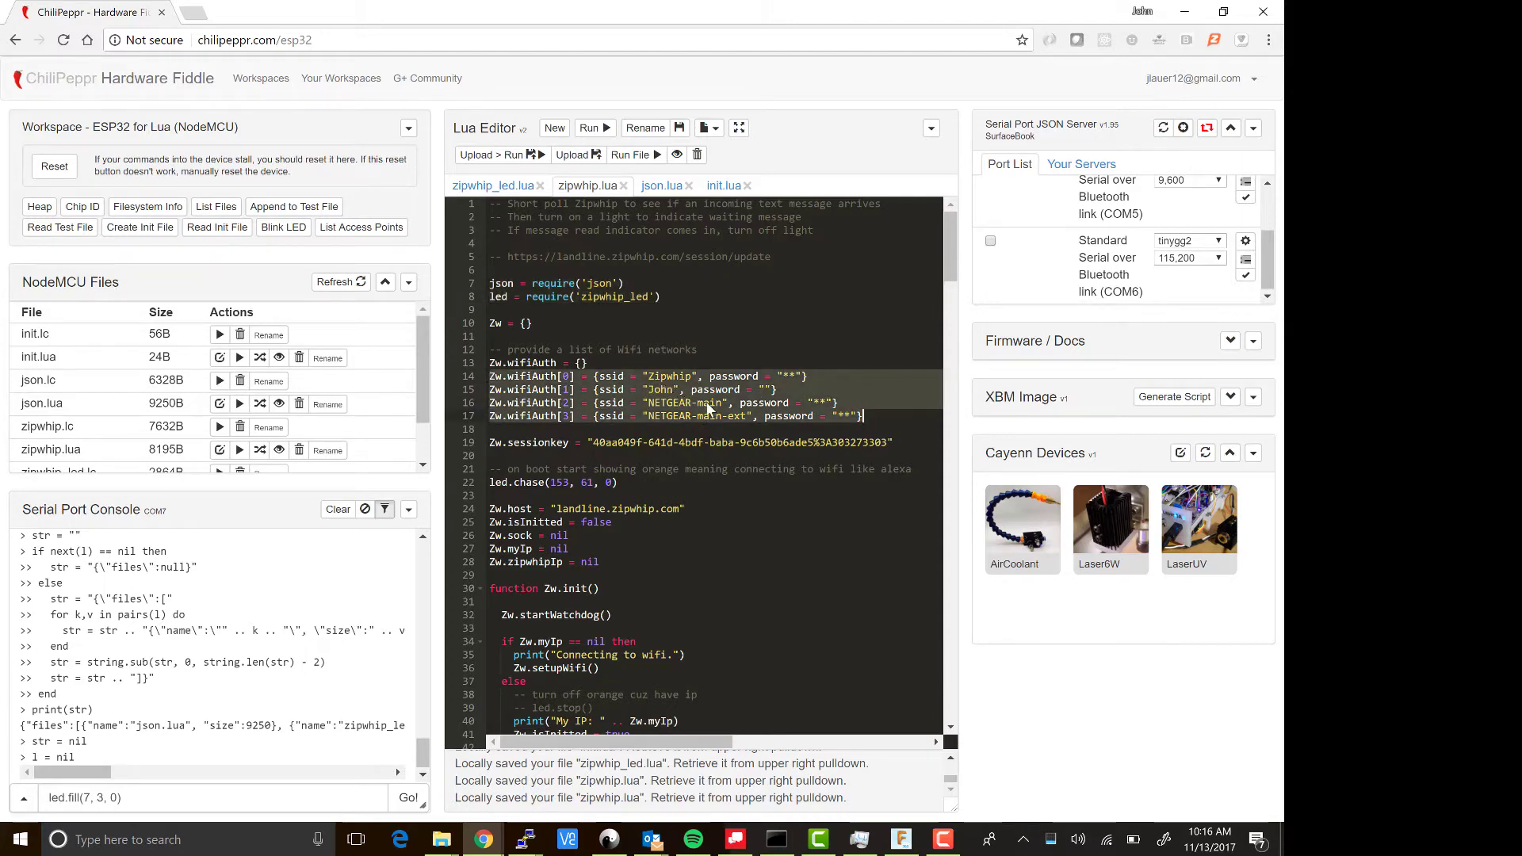
Step: Review zipwhip.lua's TCP receive, session-update and DNS lookup code, then view init.lua
scroll("down", 3)
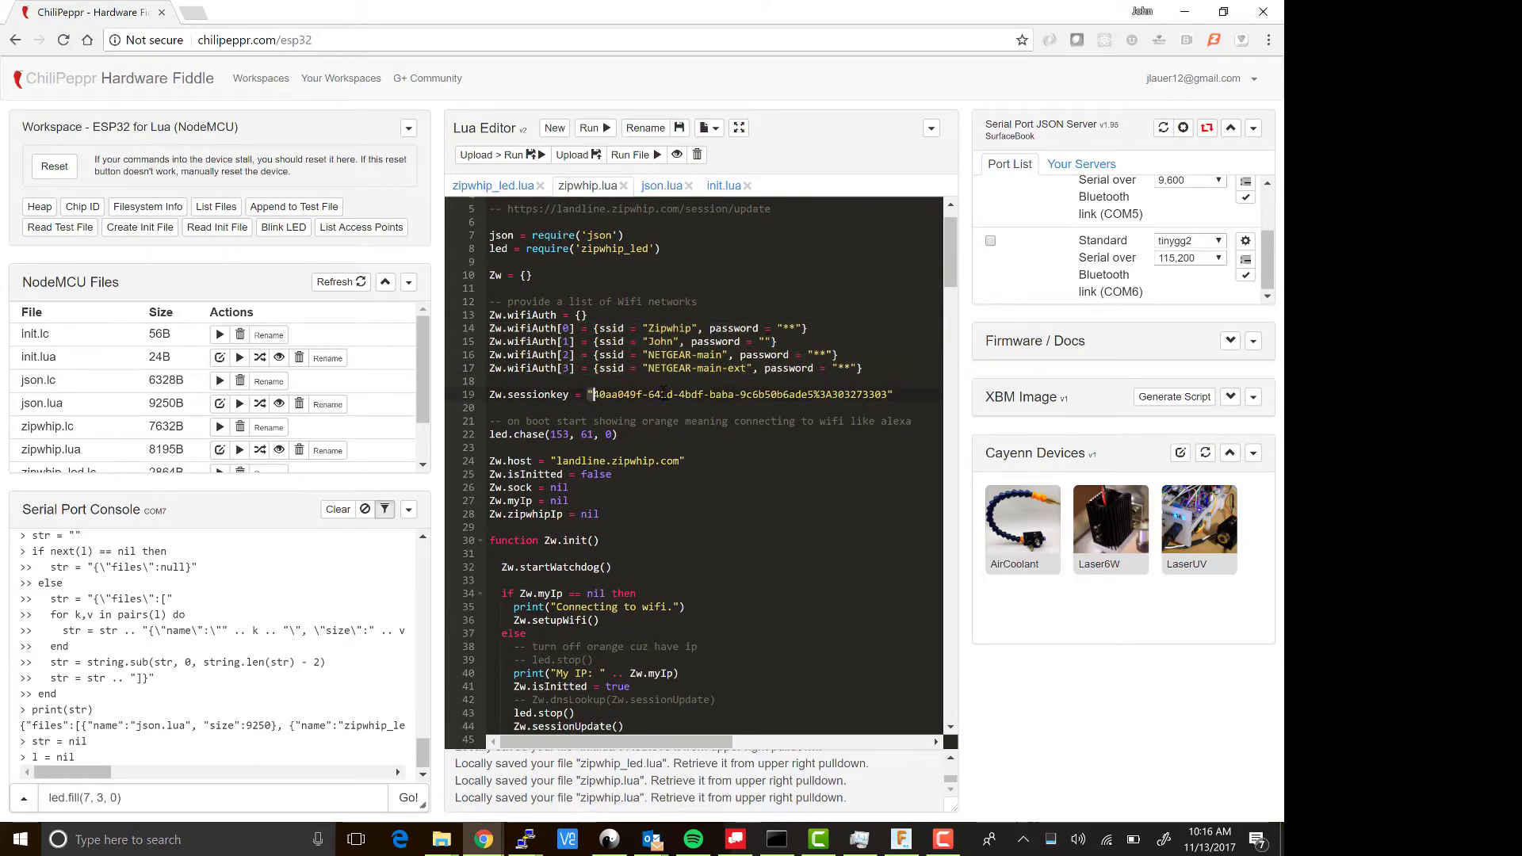
scroll("down", 3)
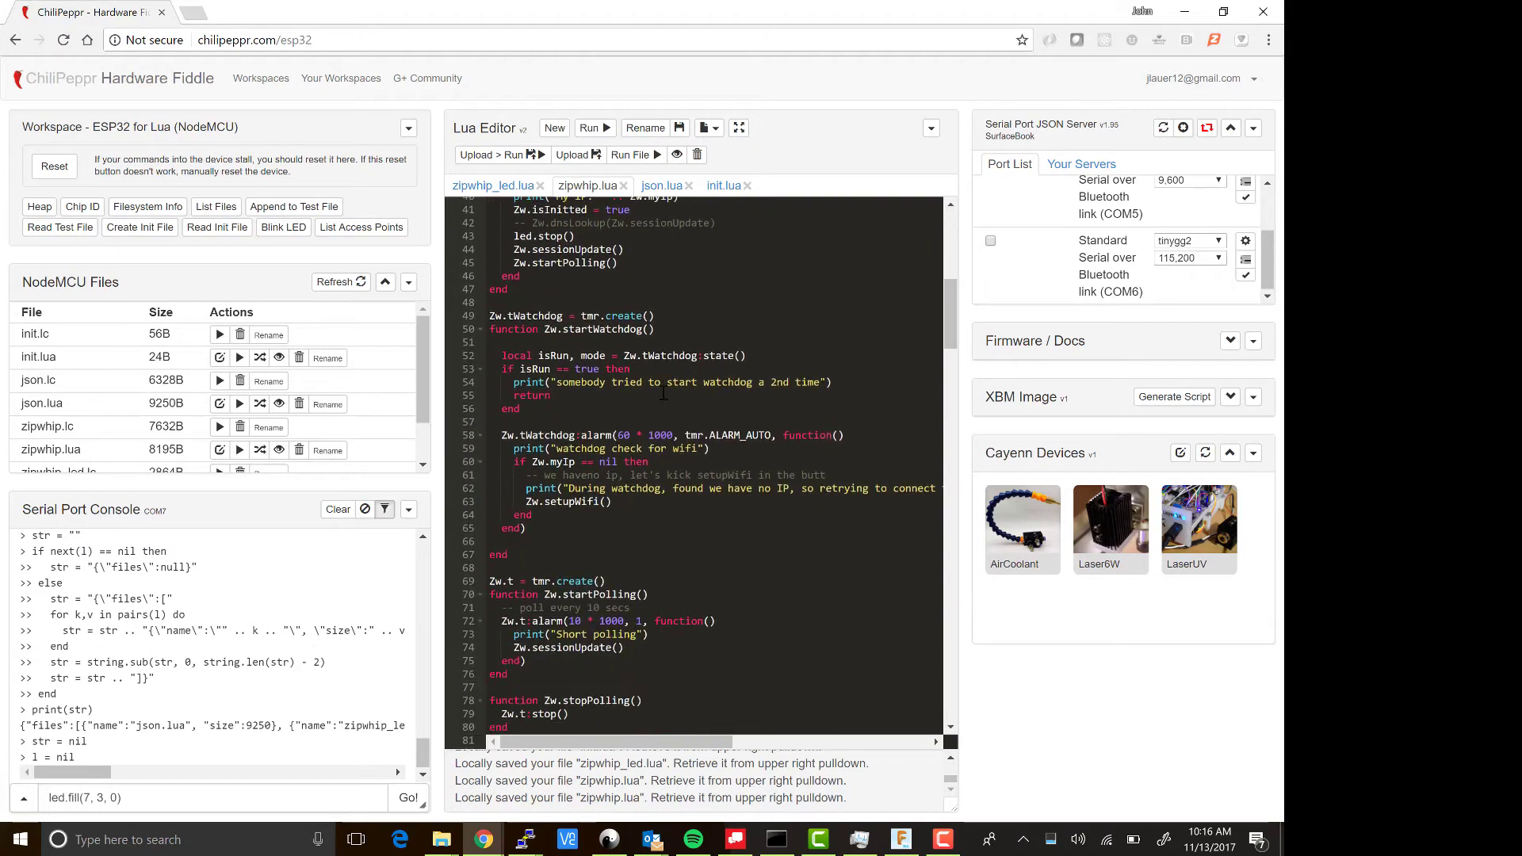
scroll("down", 3)
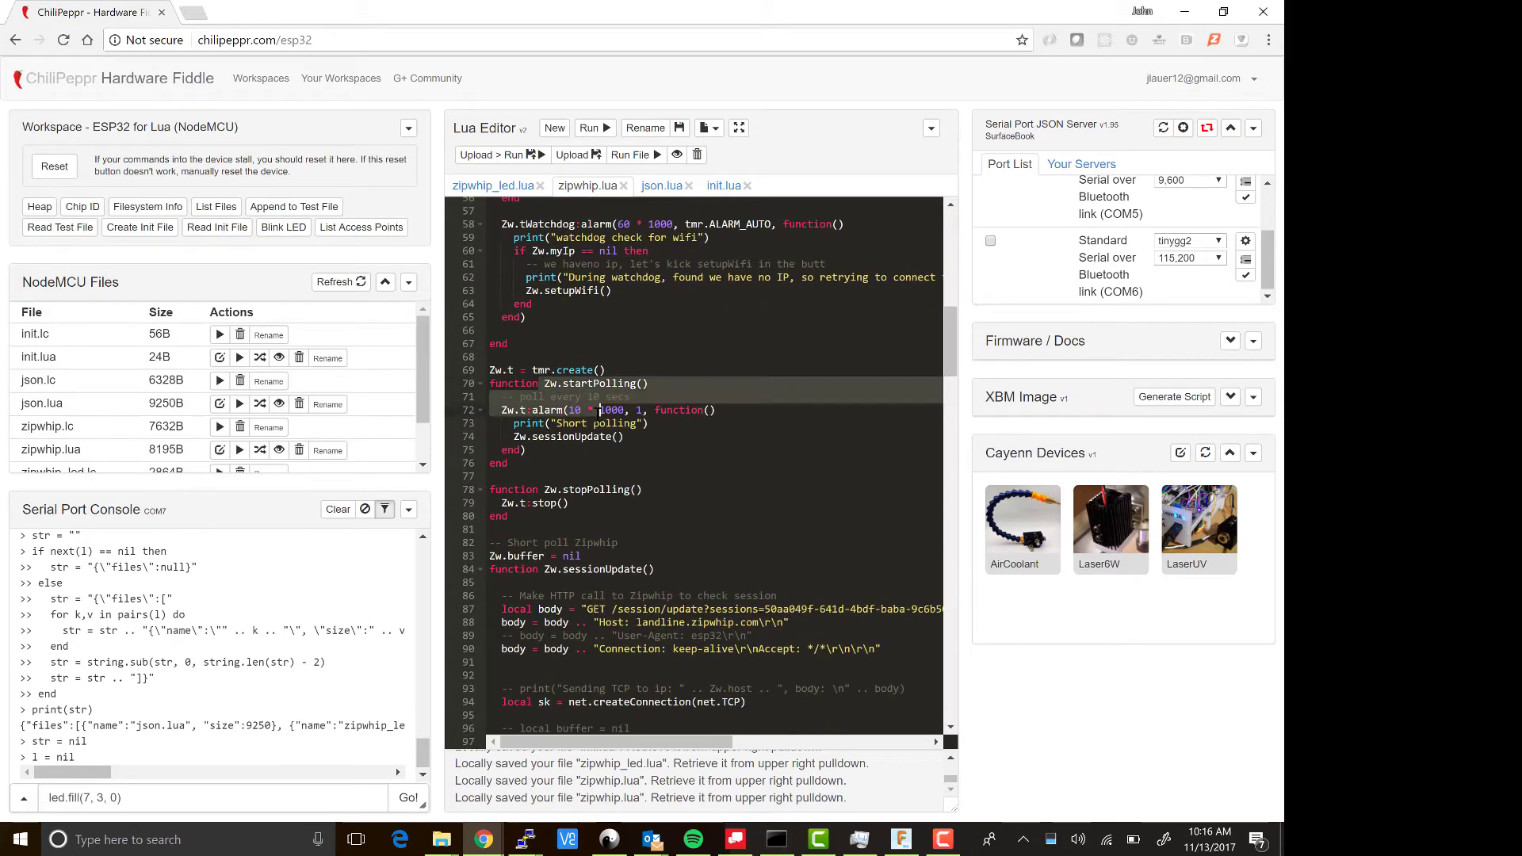
scroll("down", 3)
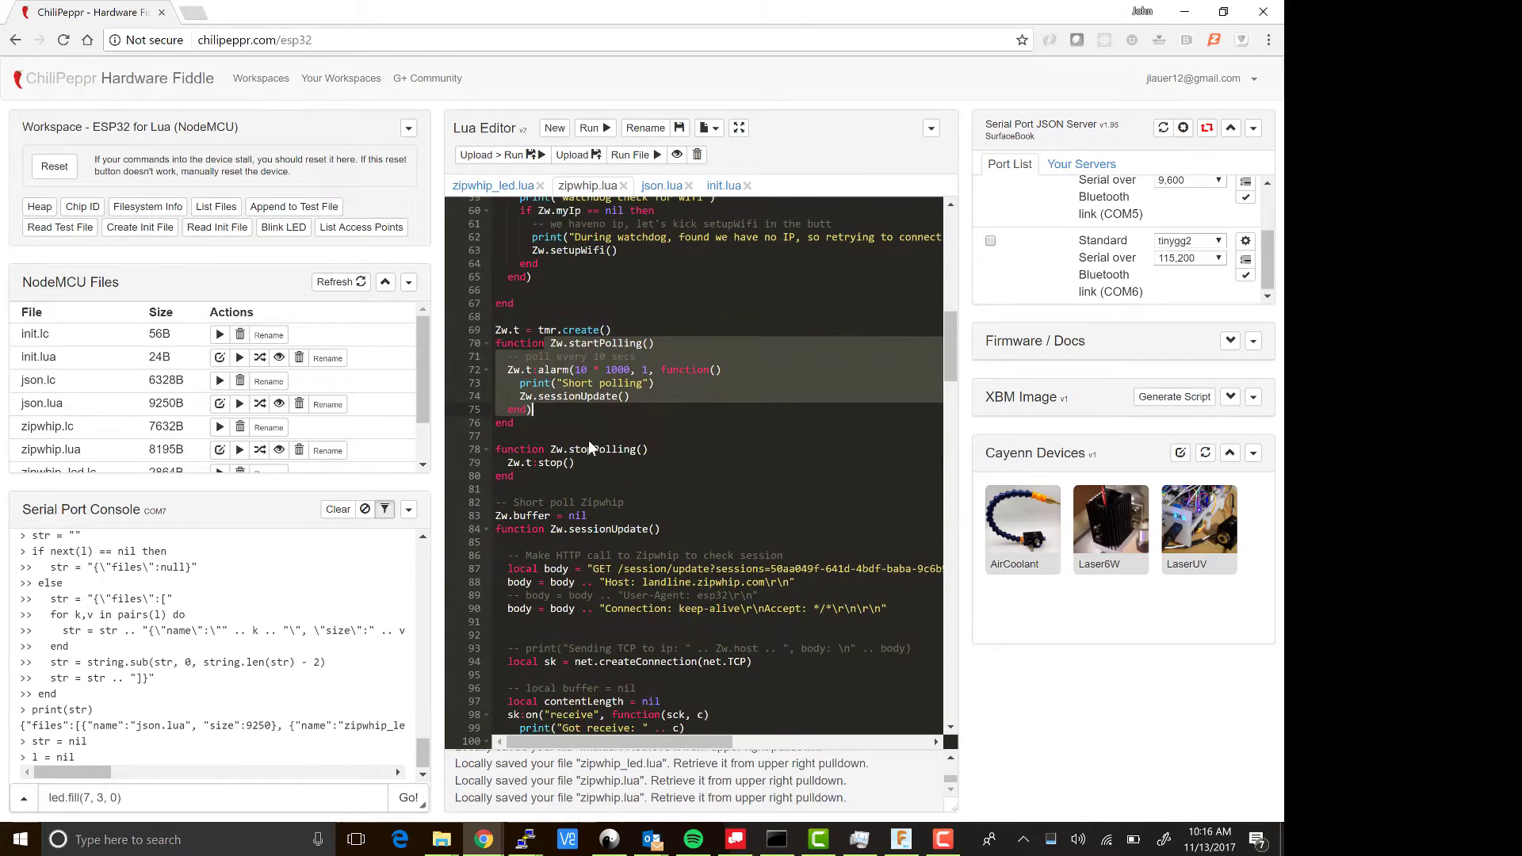
scroll("down", 3)
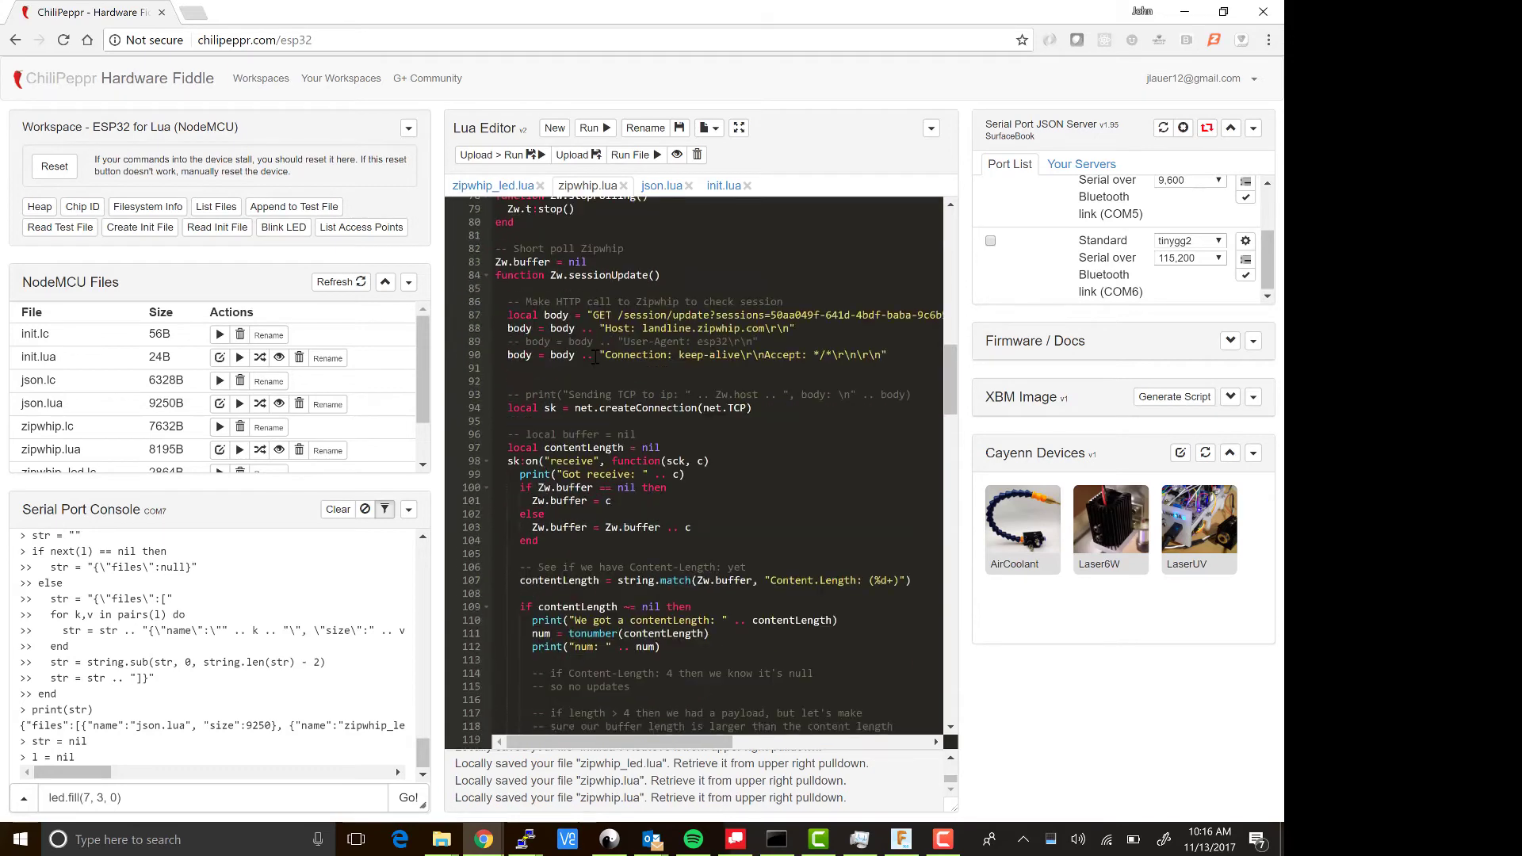
scroll("up", 3)
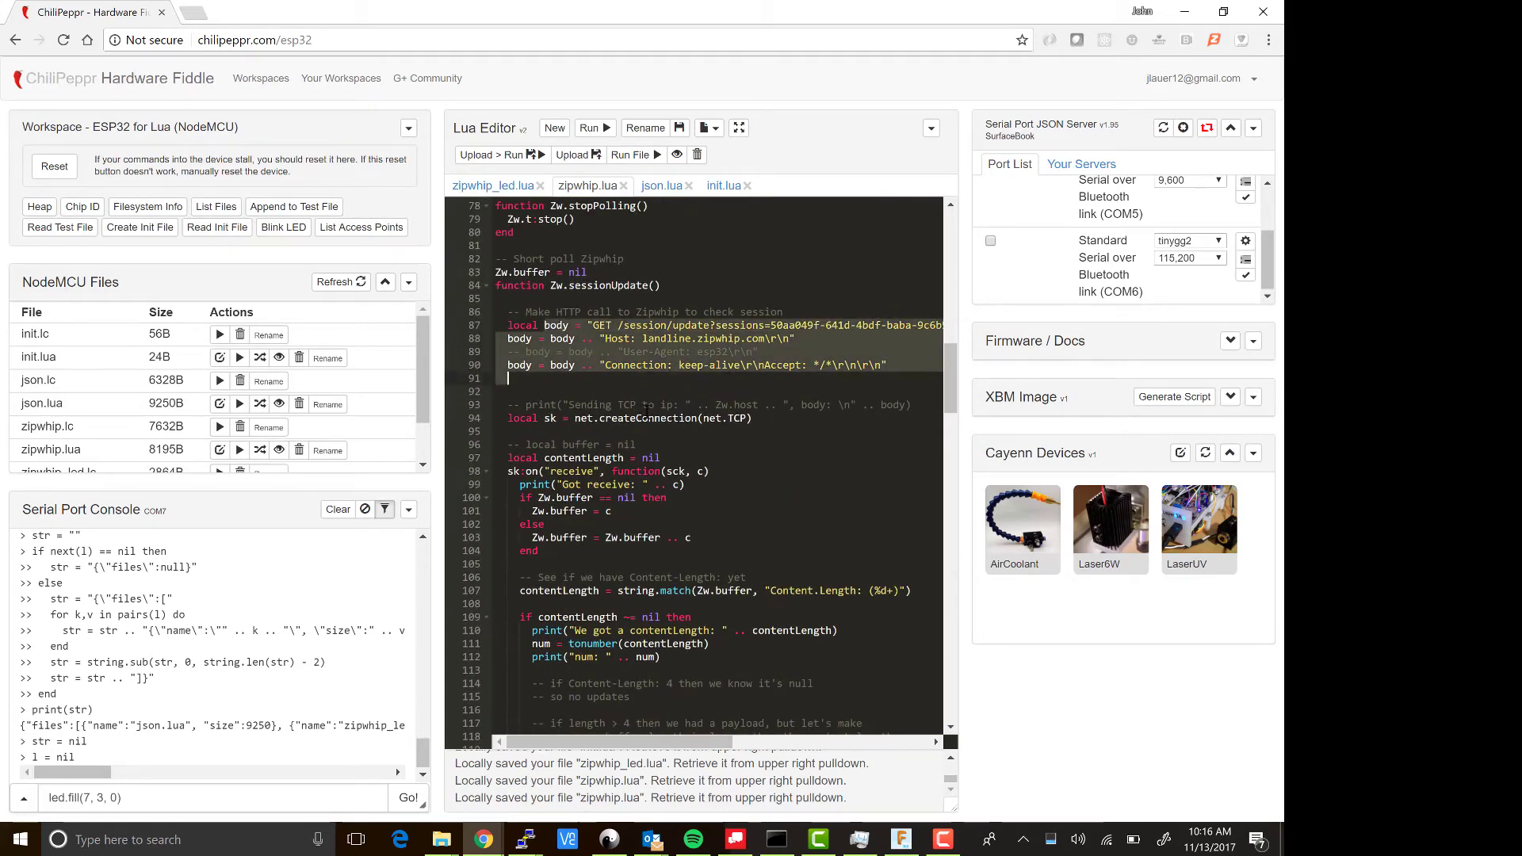
scroll("down", 3)
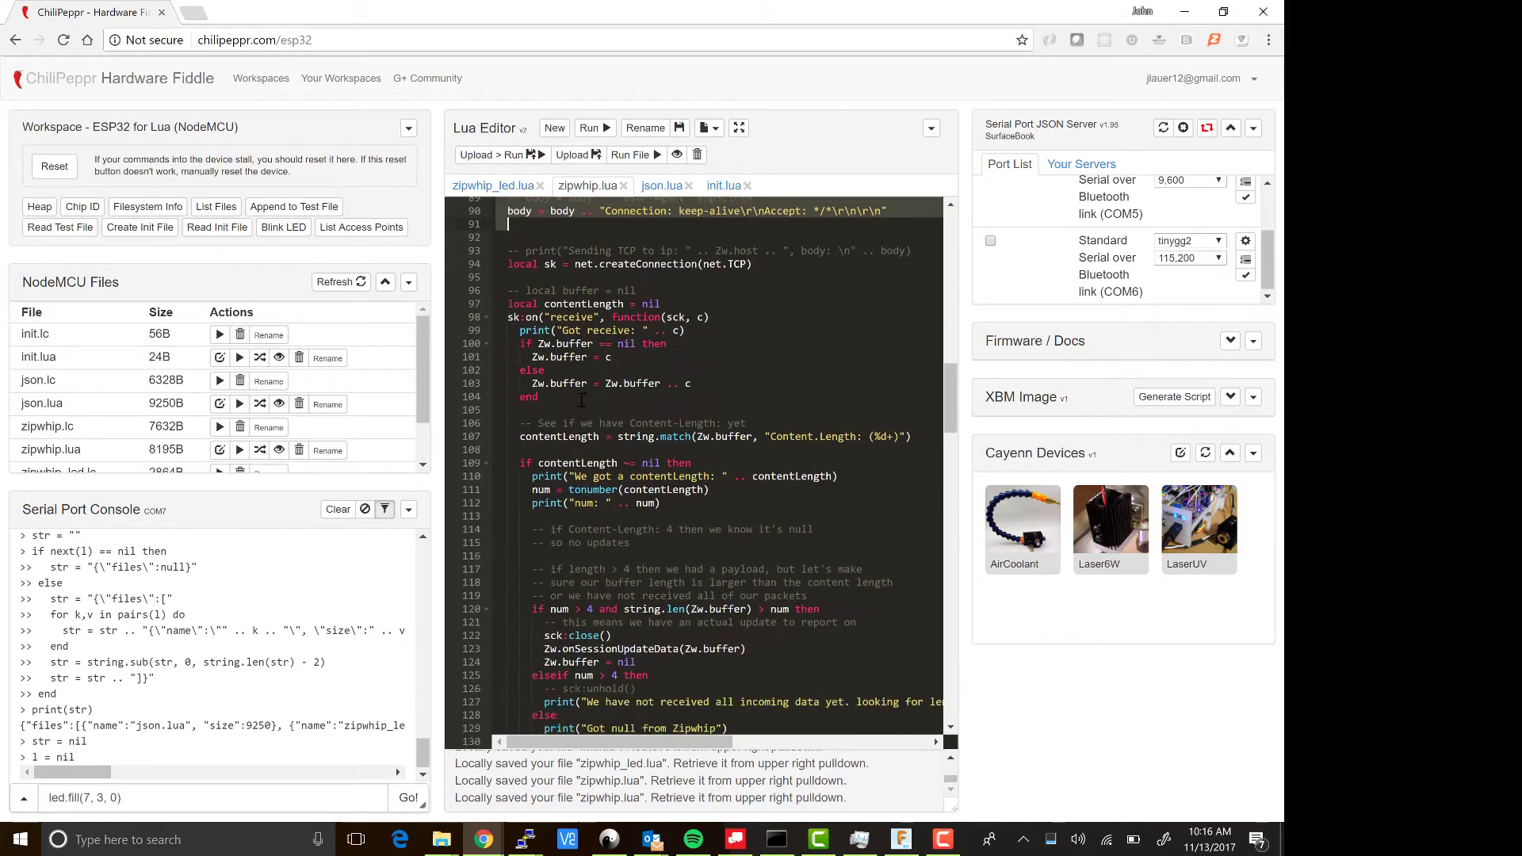
scroll("down", 3)
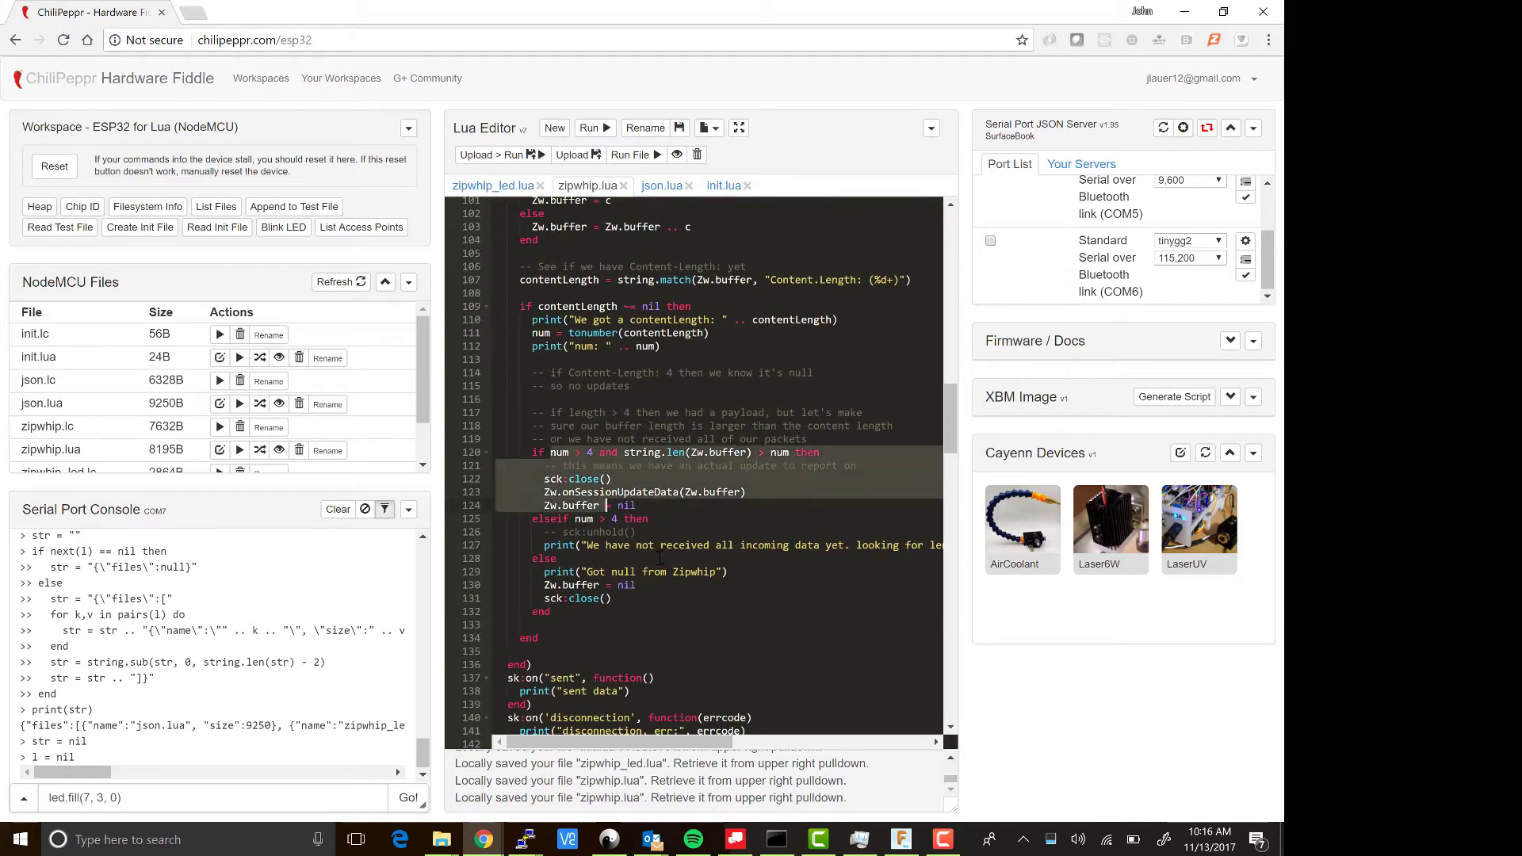
scroll("down", 3)
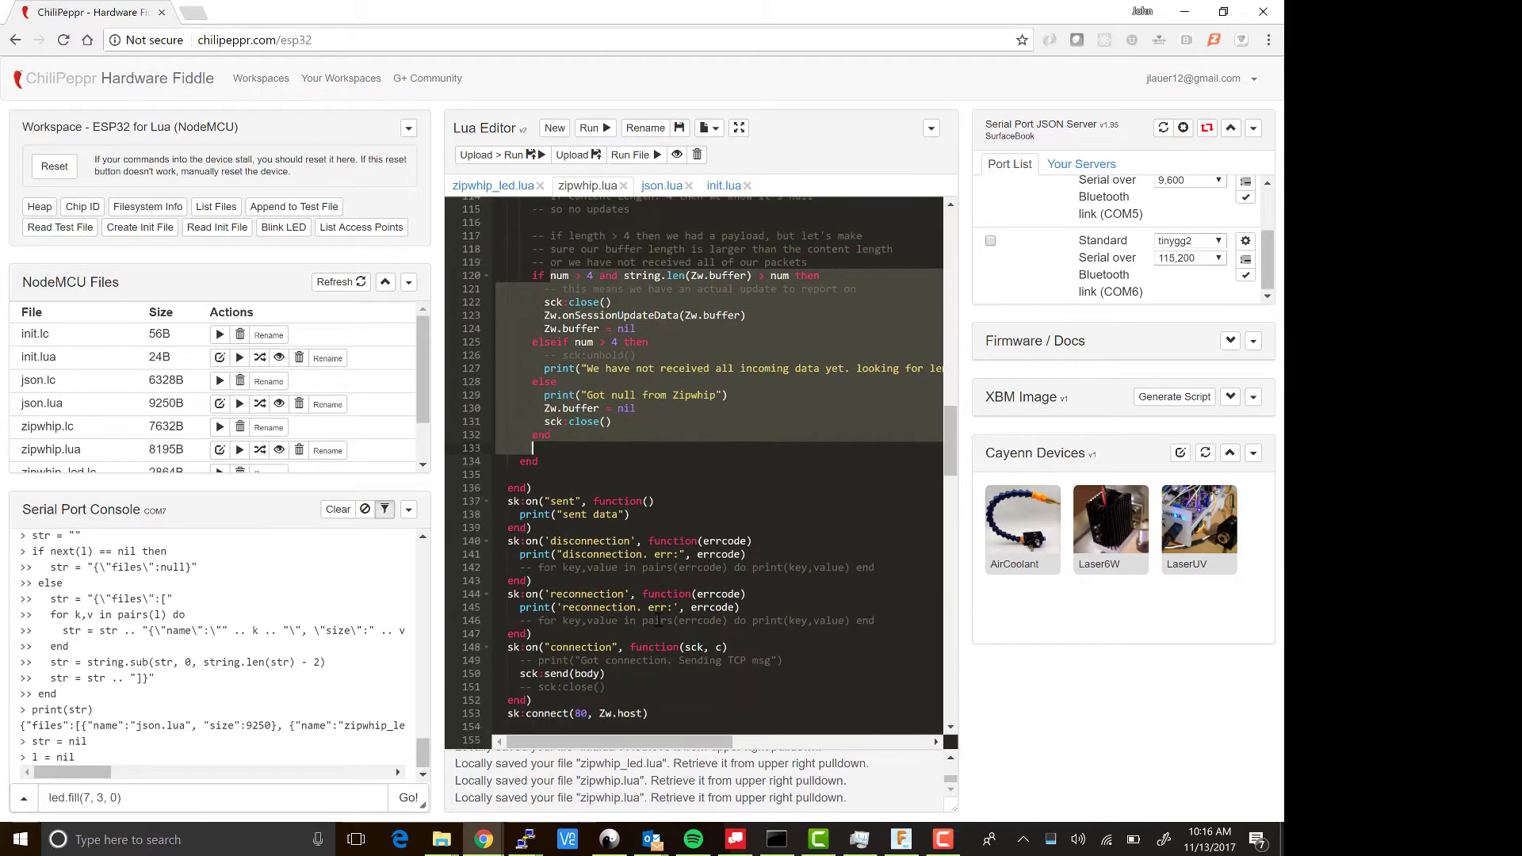
scroll("down", 3)
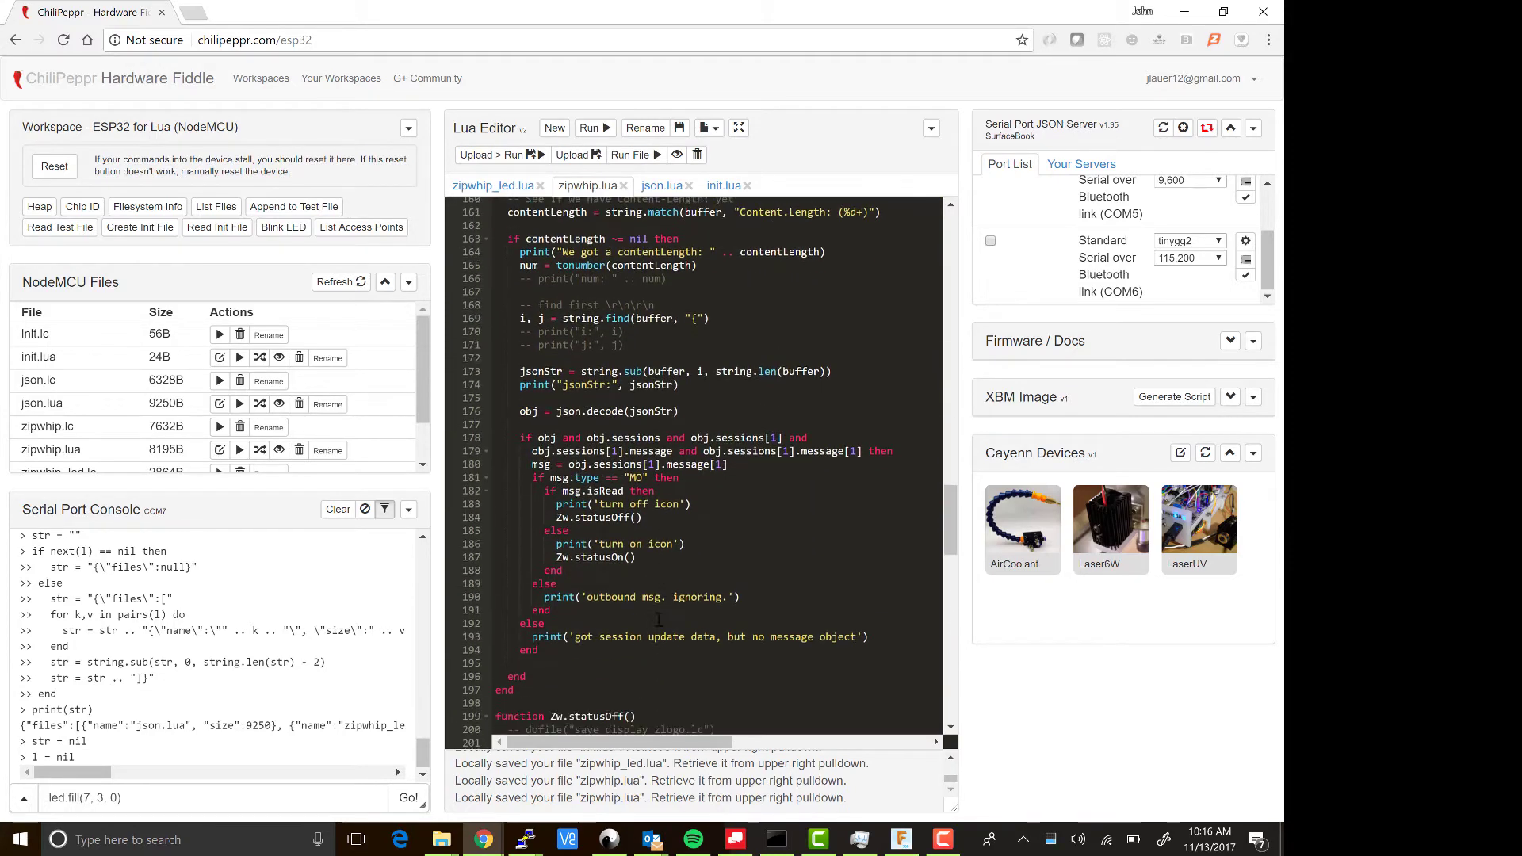
scroll("down", 3)
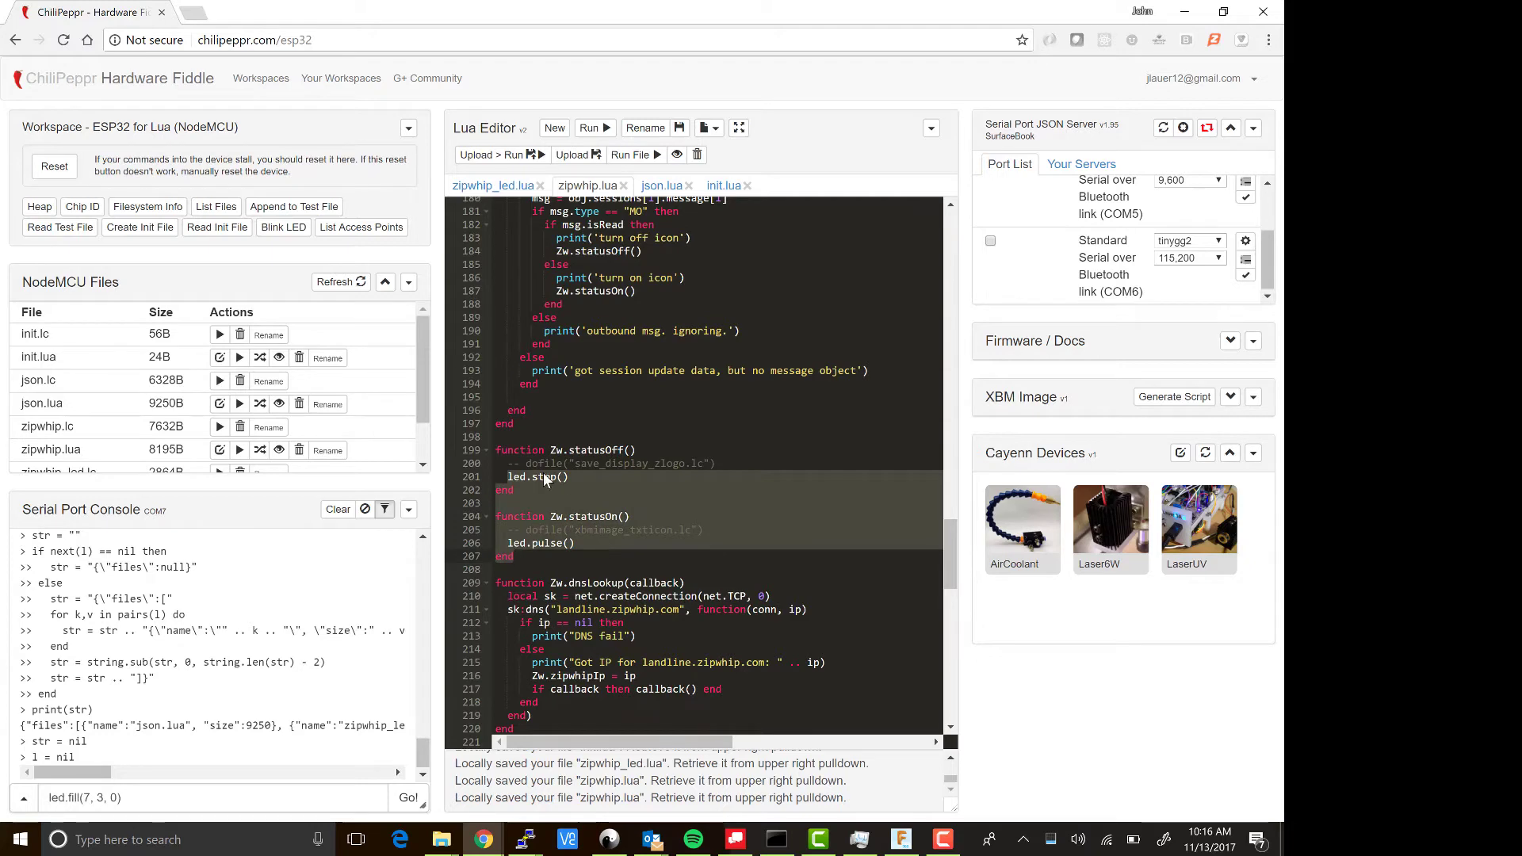
scroll("down", 3)
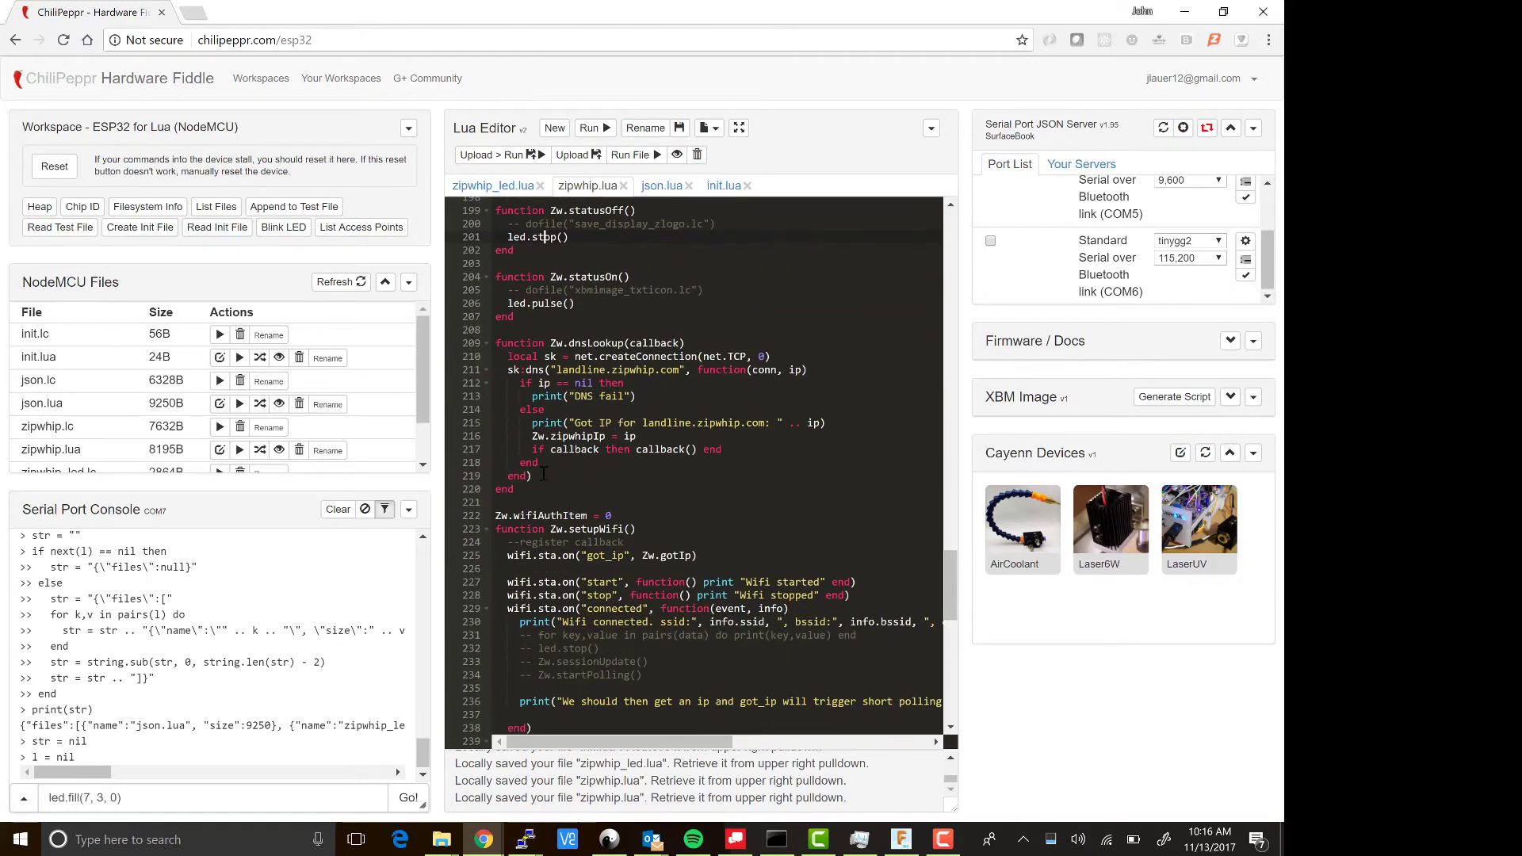
scroll("down", 3)
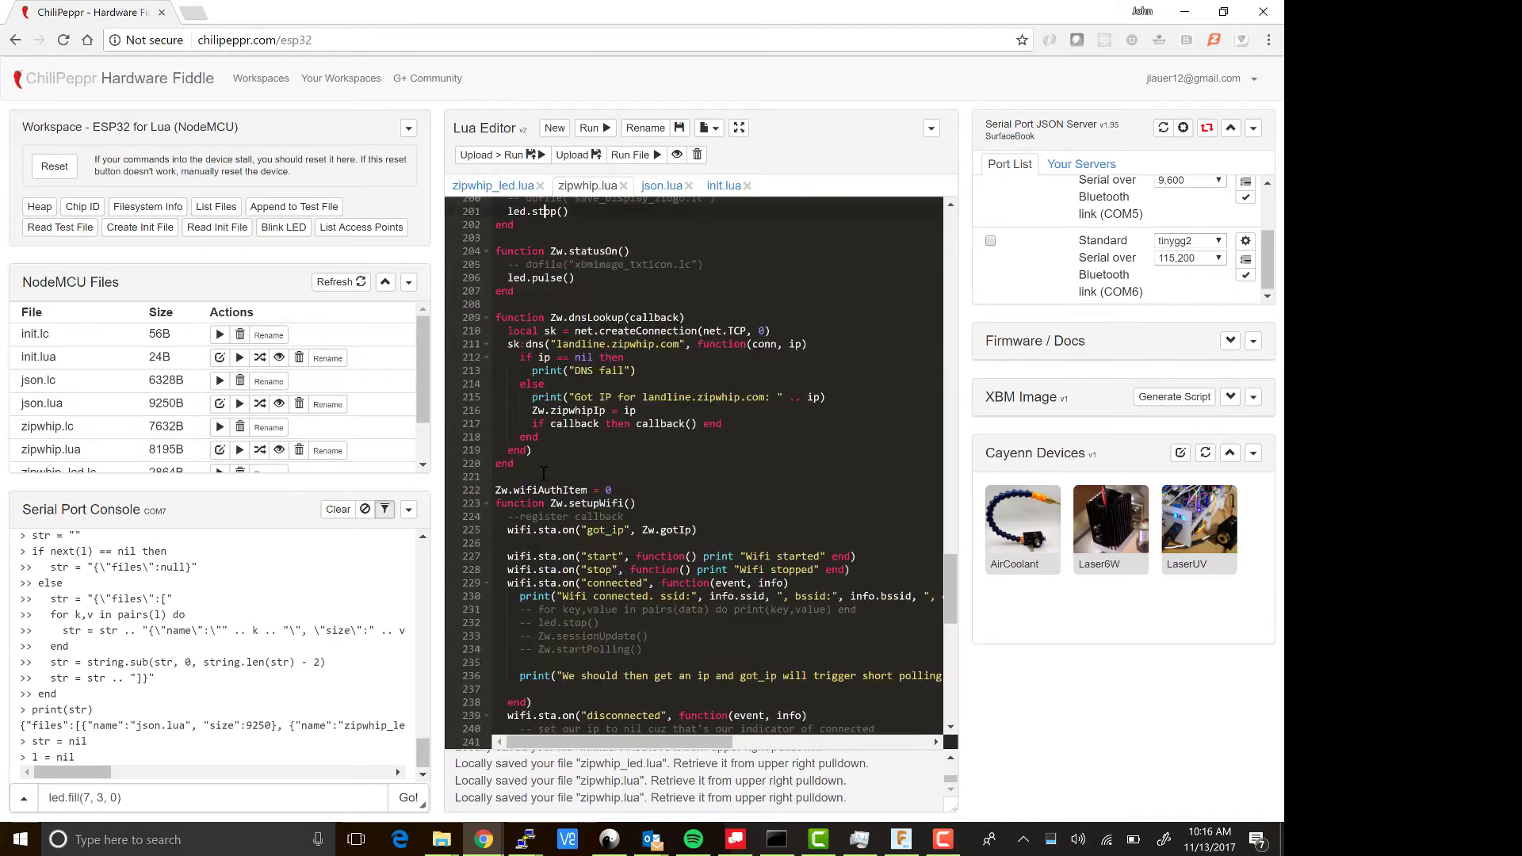
left_click(723, 185)
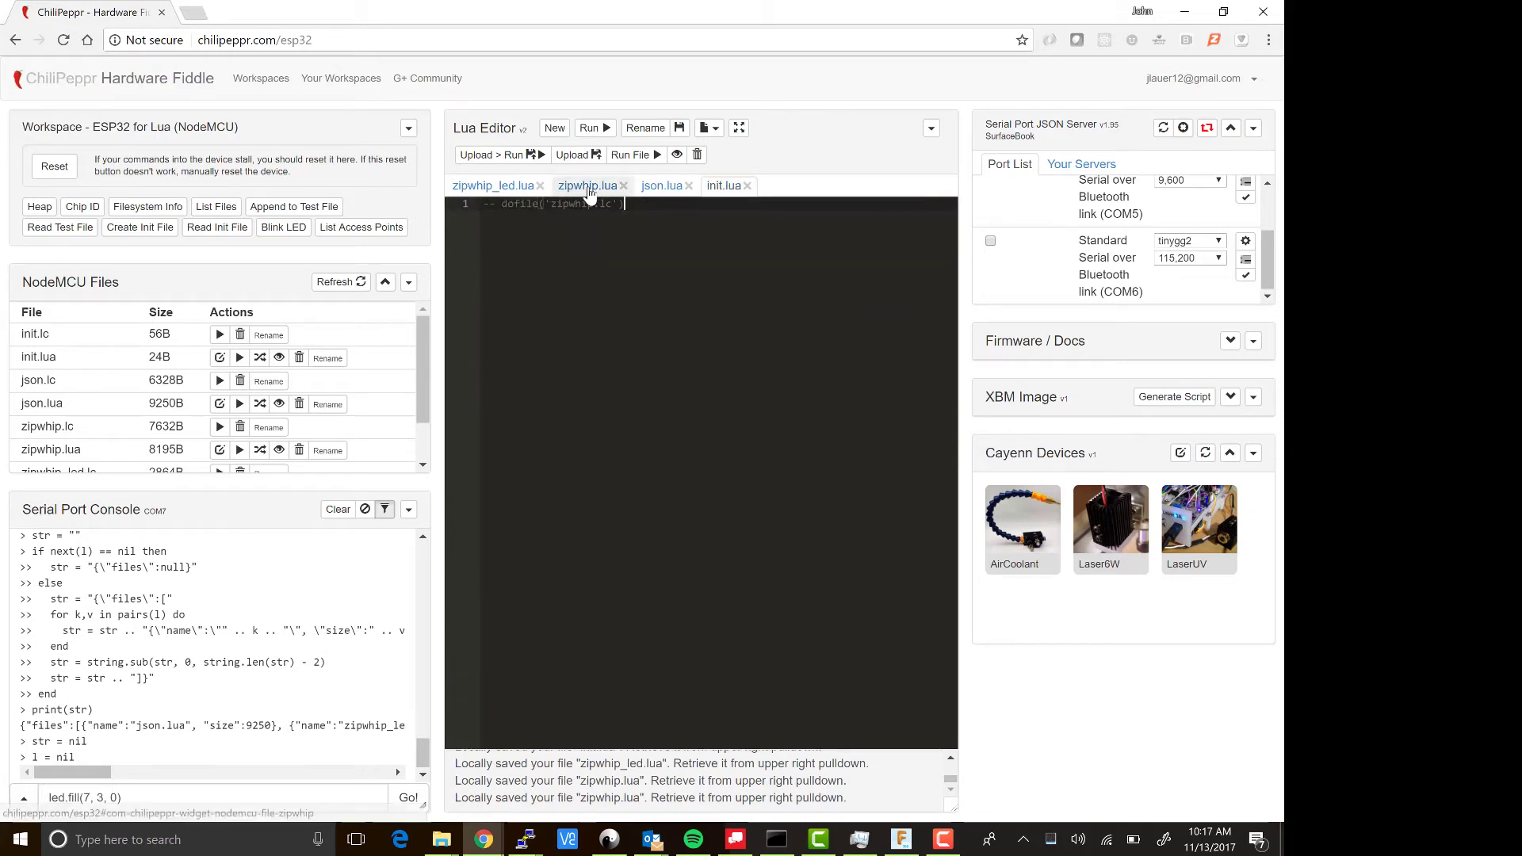
Step: Upload, compile to zipwhip_led.lc and run zipwhip_led.lua on the ESP32
left_click(587, 185)
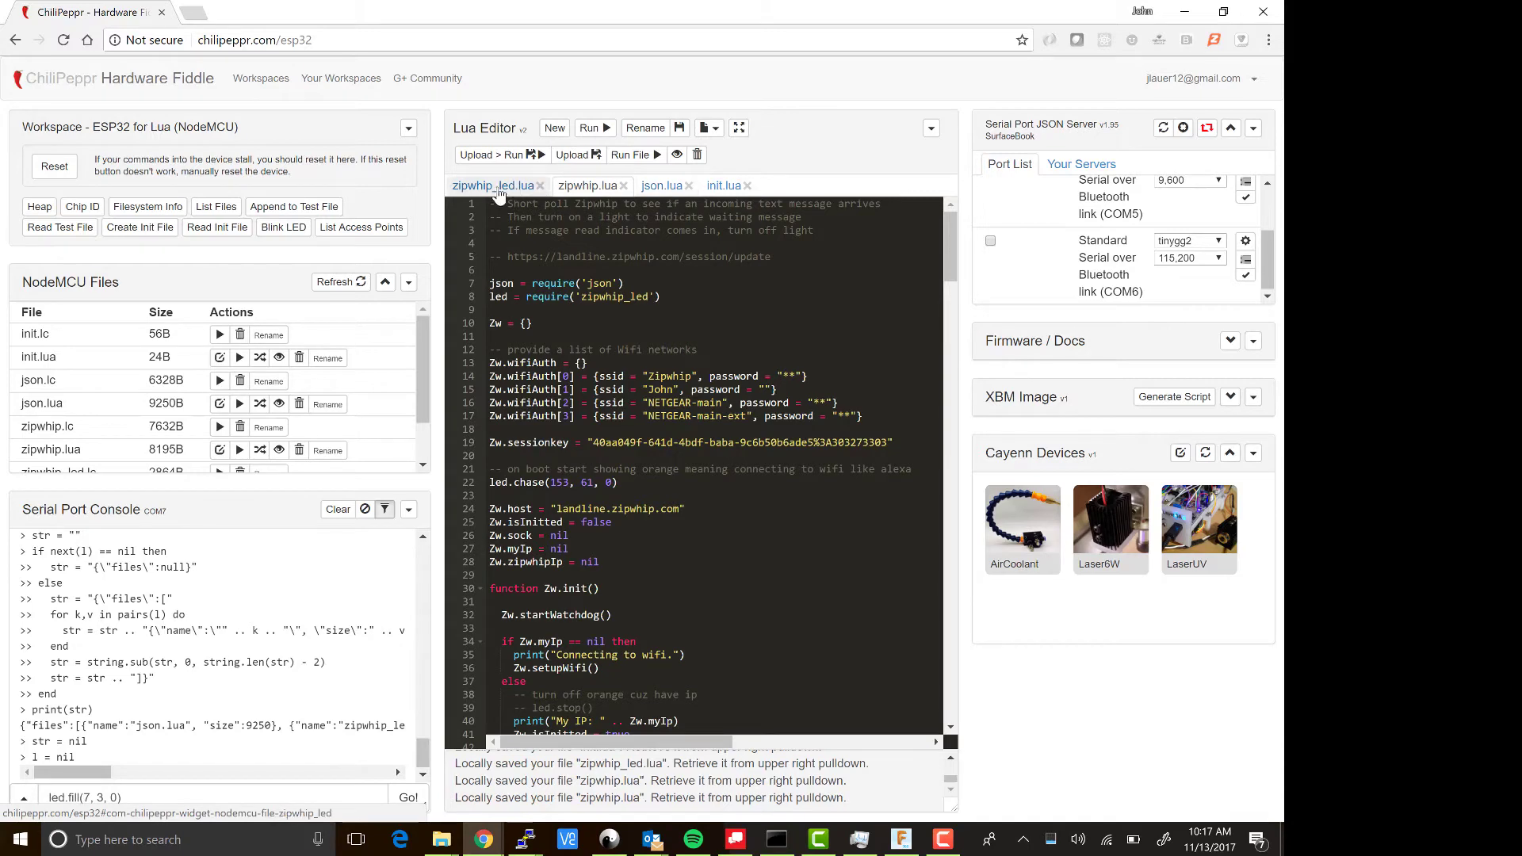
scroll("down", 3)
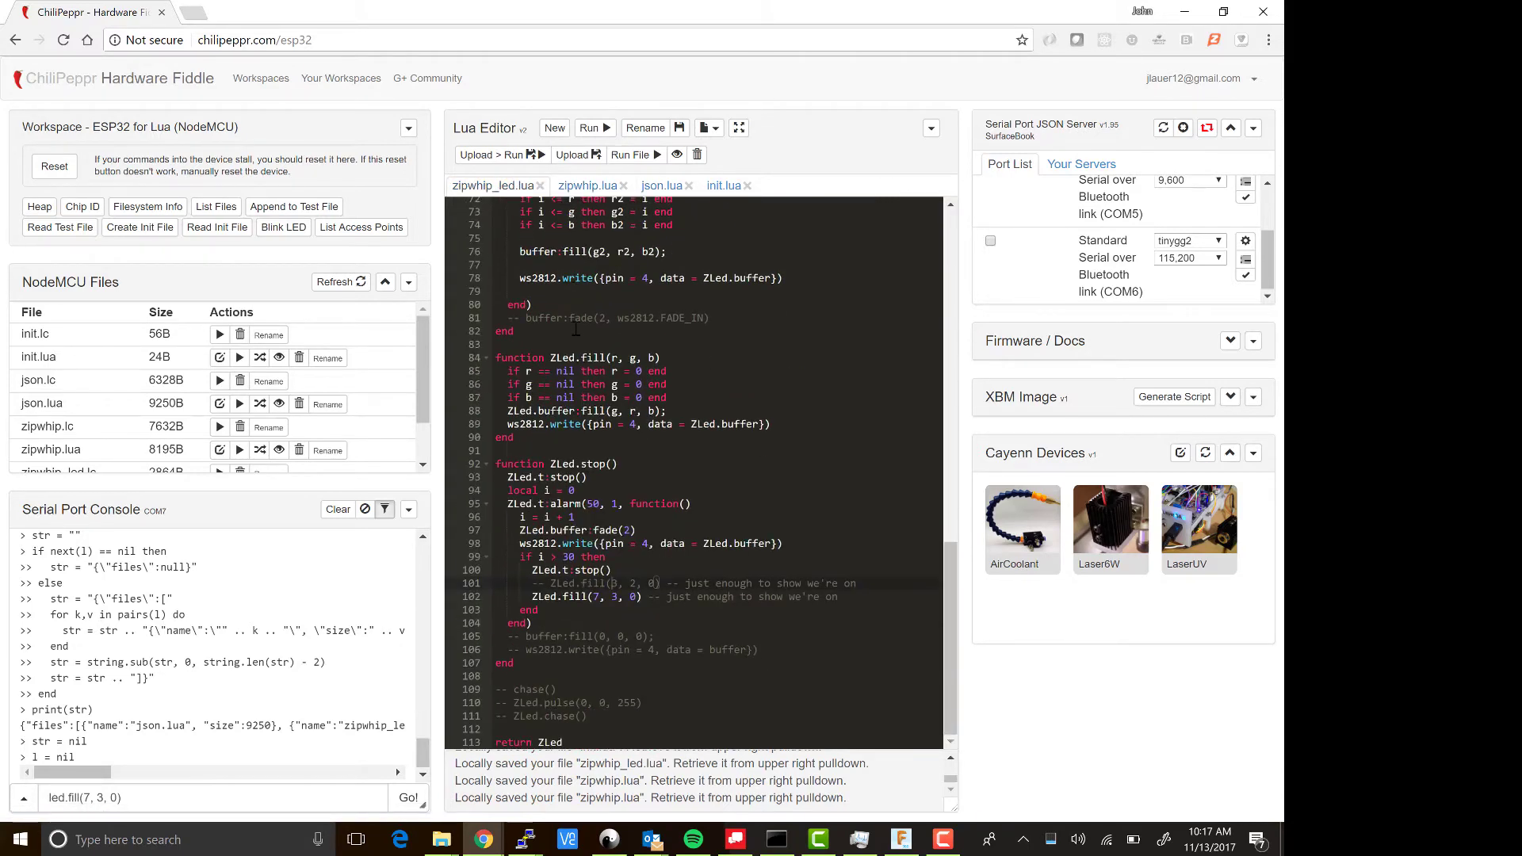
left_click(498, 155)
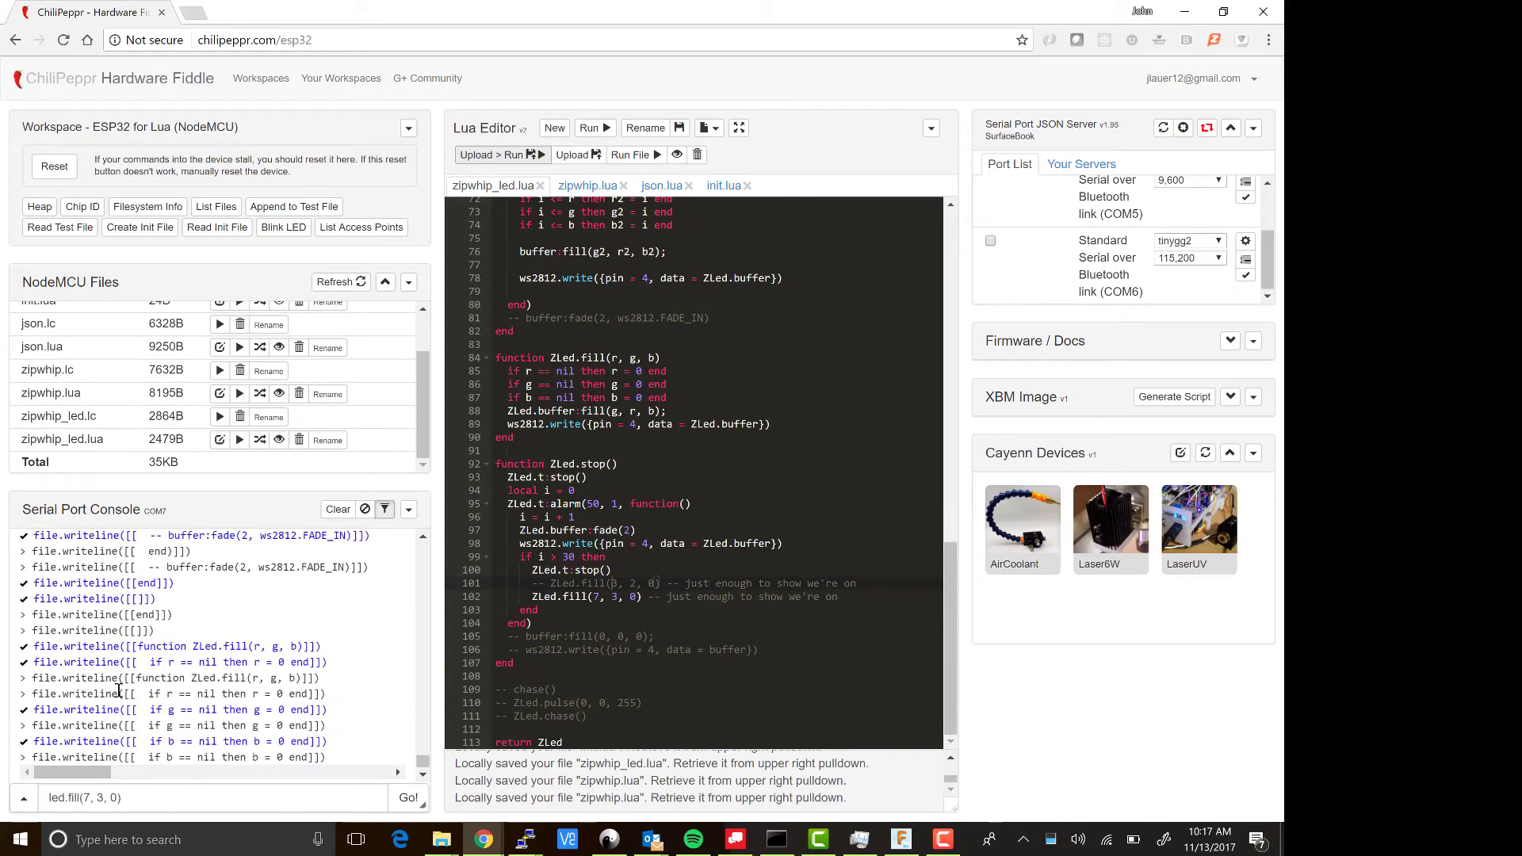
scroll("down", 3)
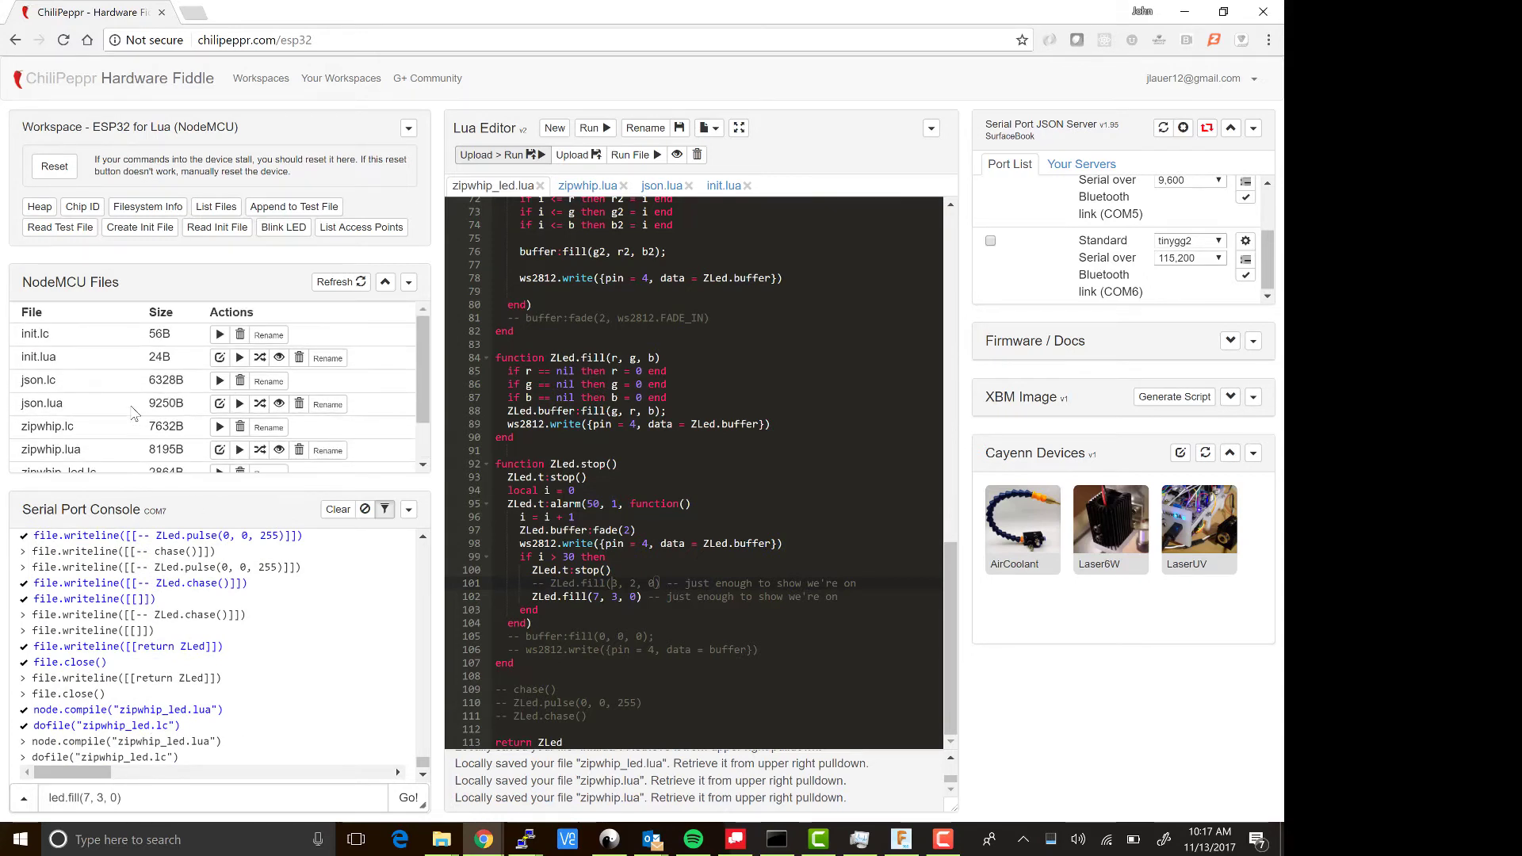
scroll("down", 3)
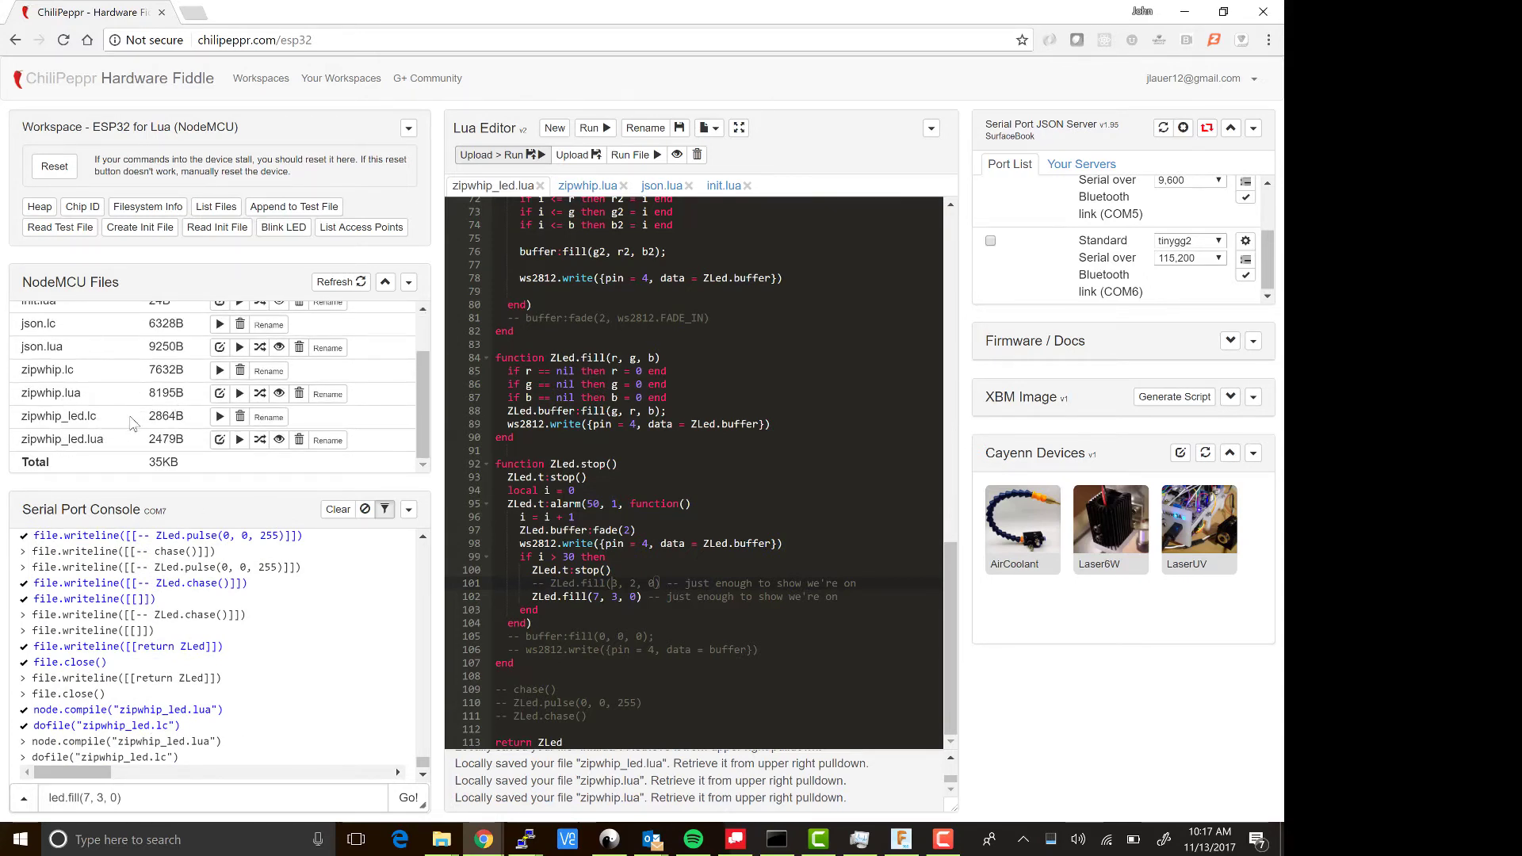
left_click(587, 186)
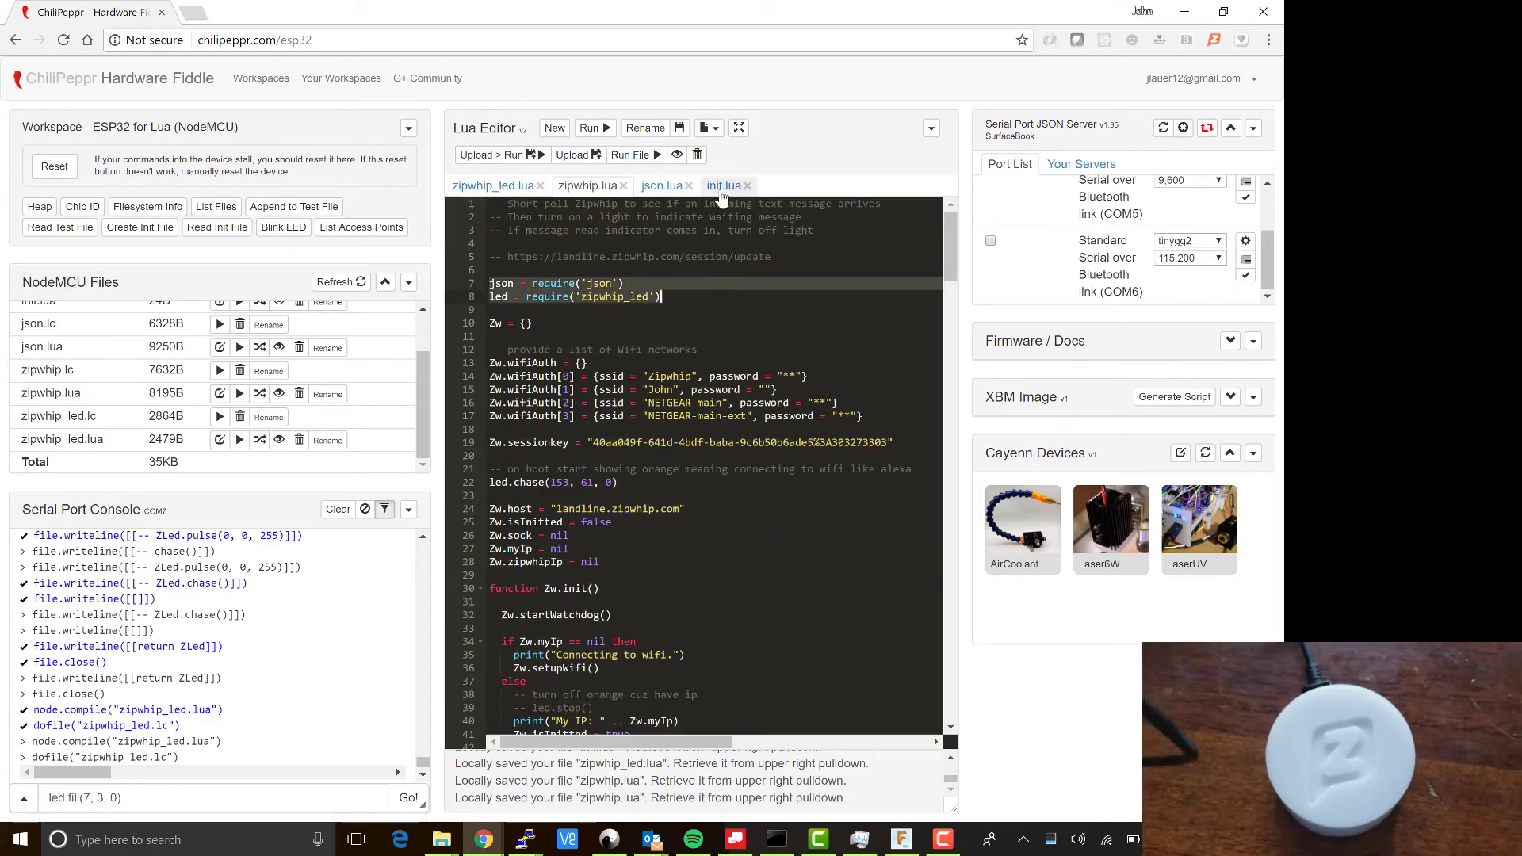
mouse_move(129, 401)
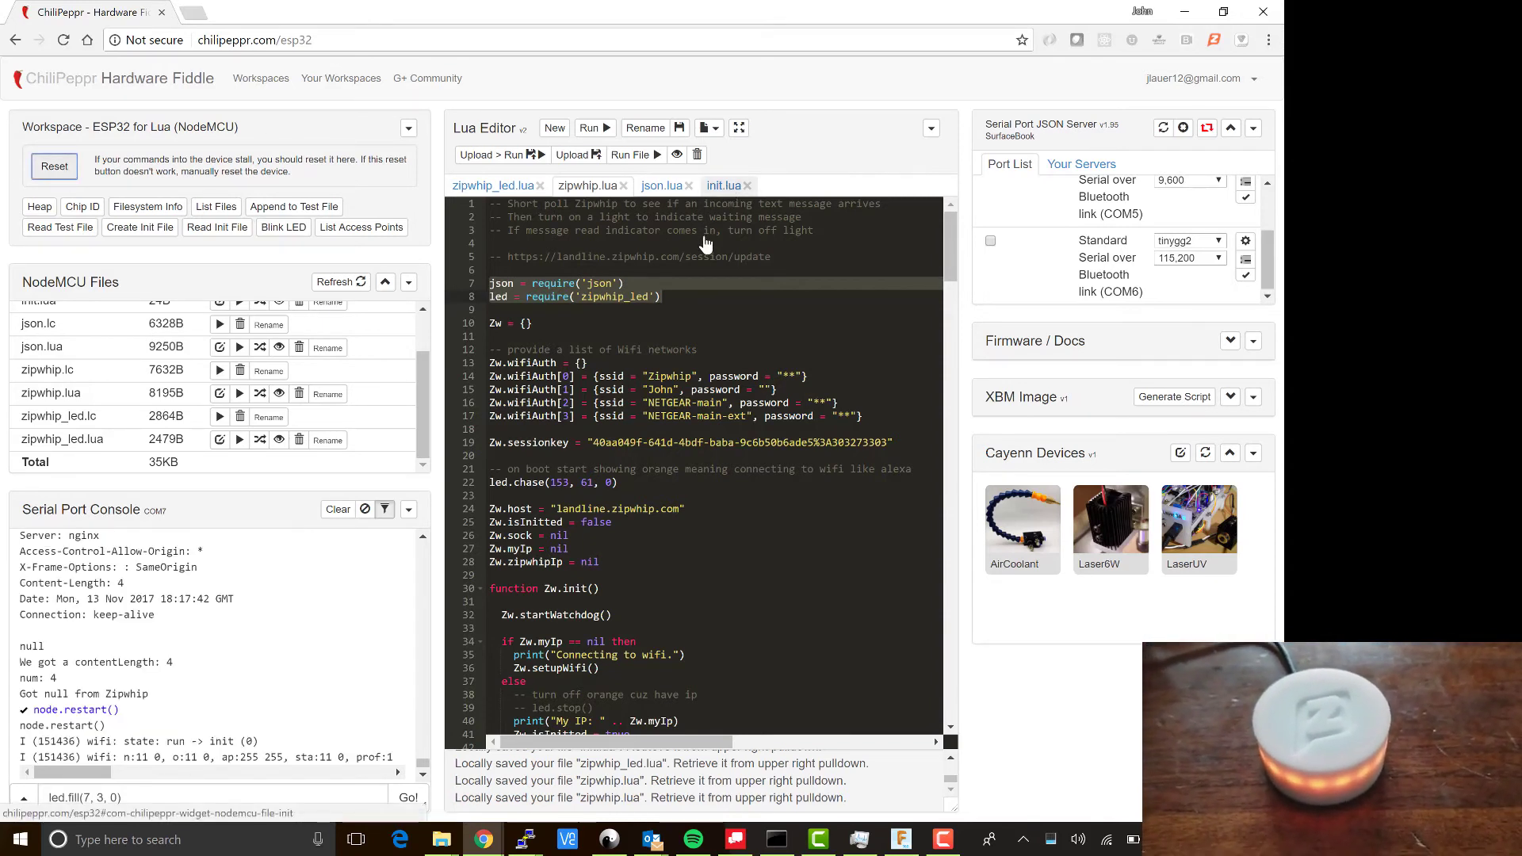
mouse_move(717, 233)
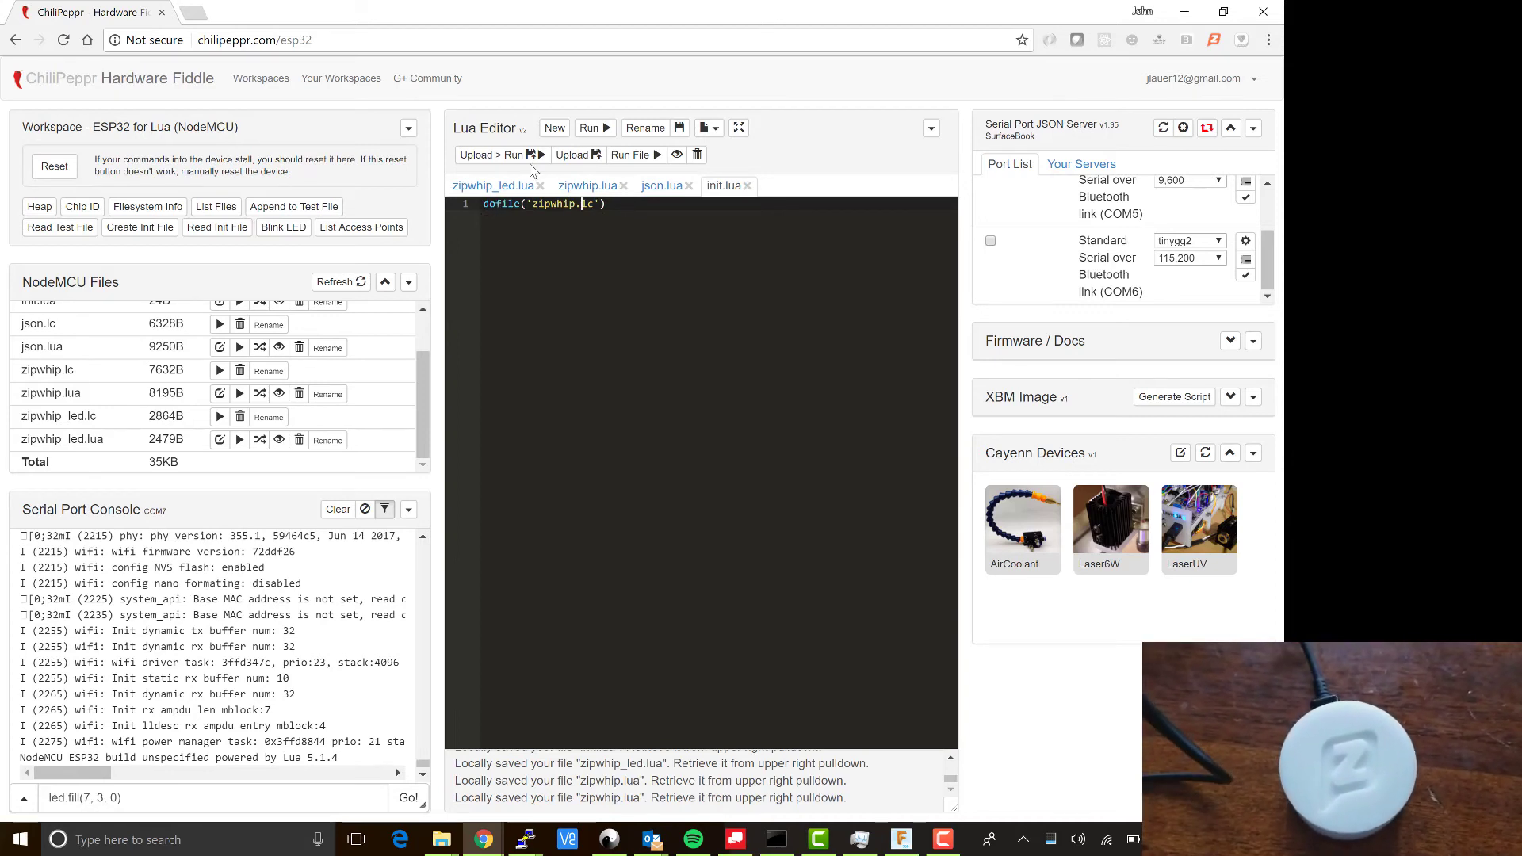
Step: Upload, compile and run init.lua on the ESP32
left_click(498, 154)
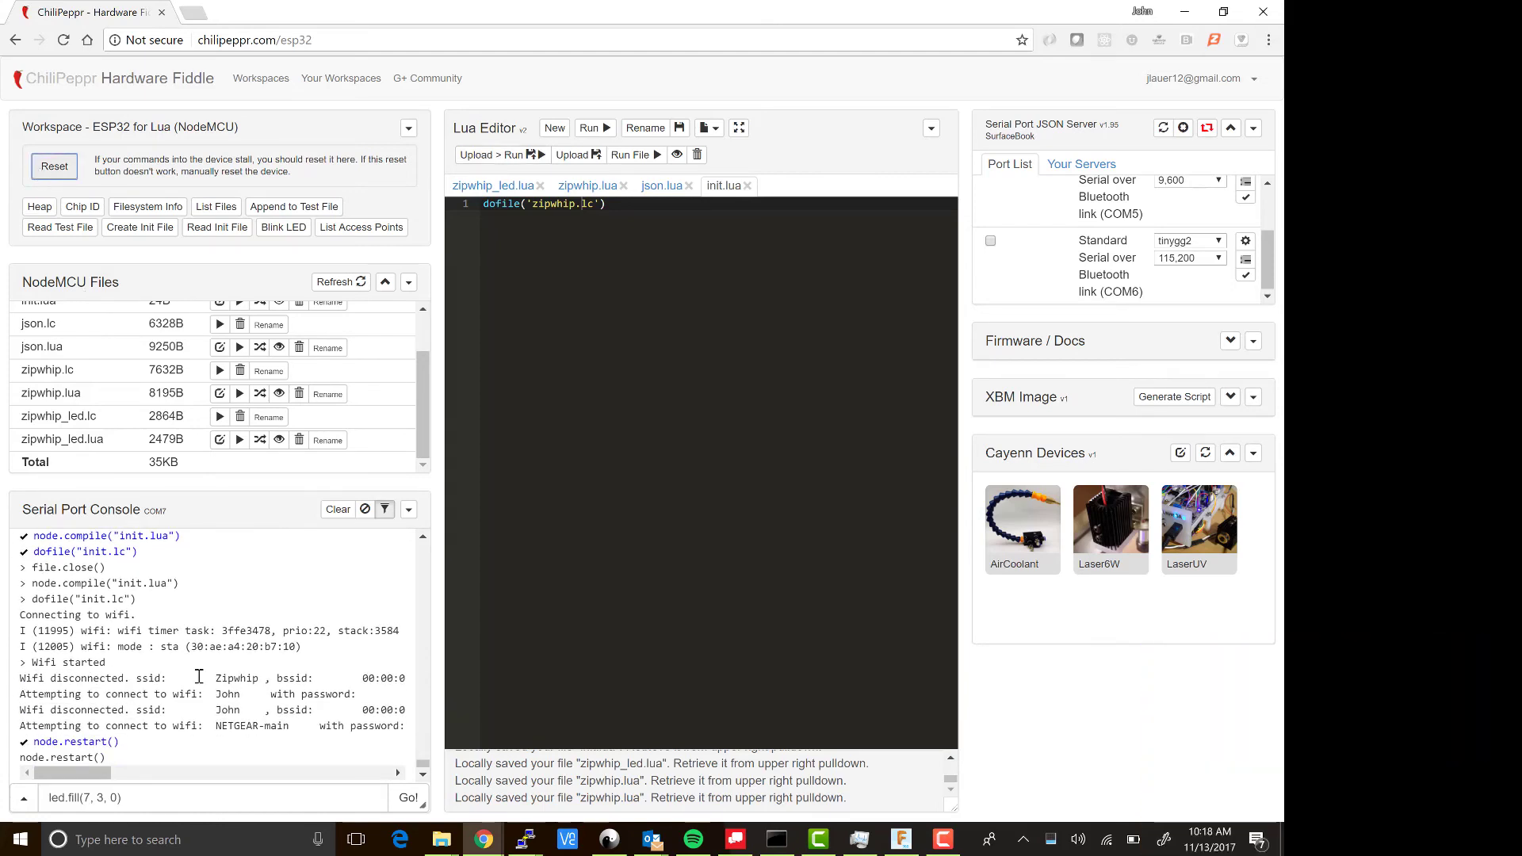
mouse_move(215, 578)
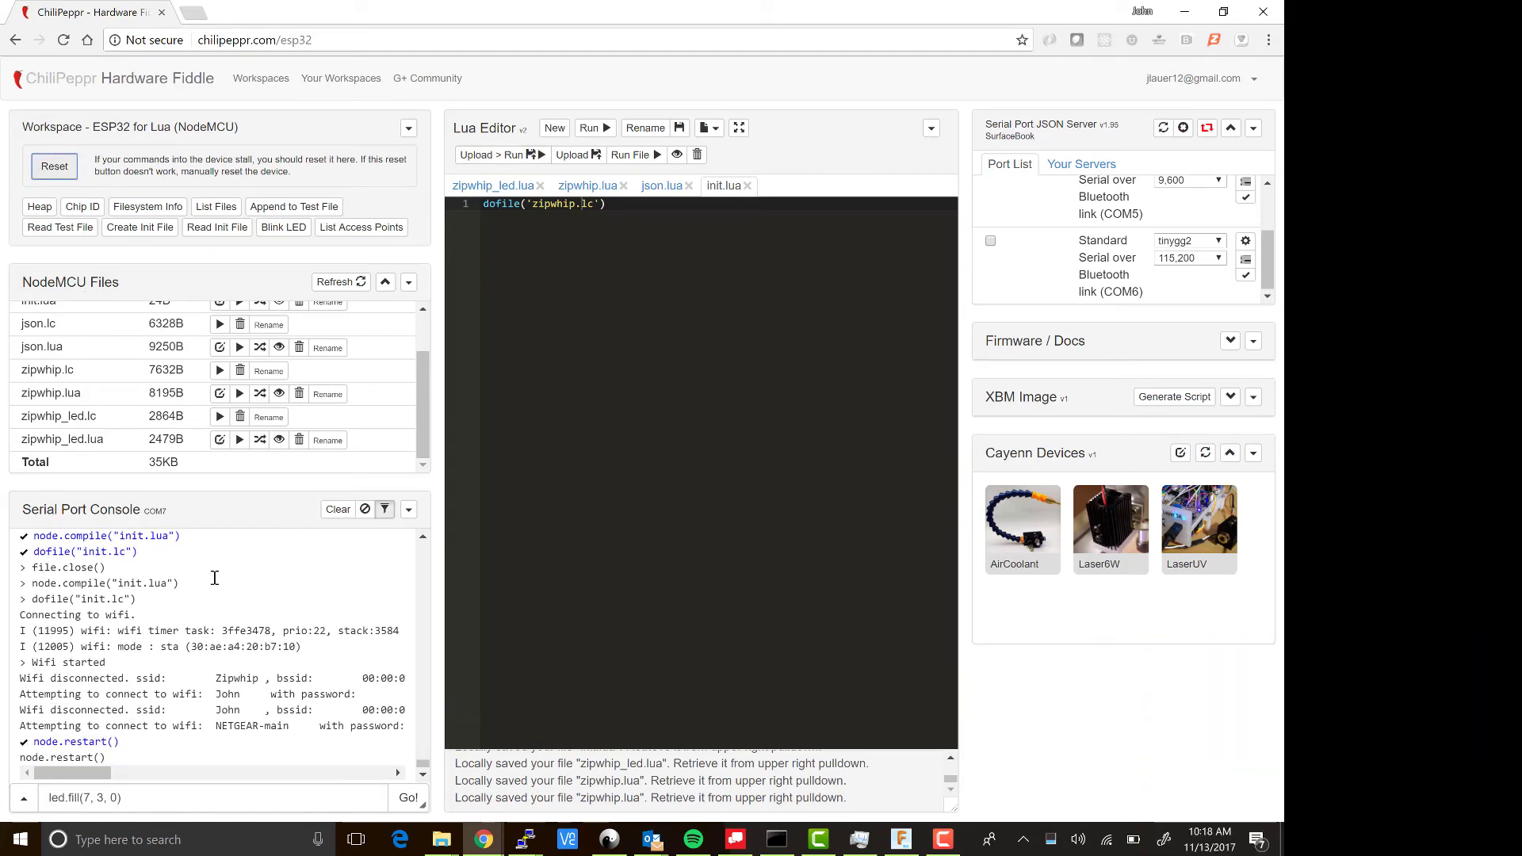